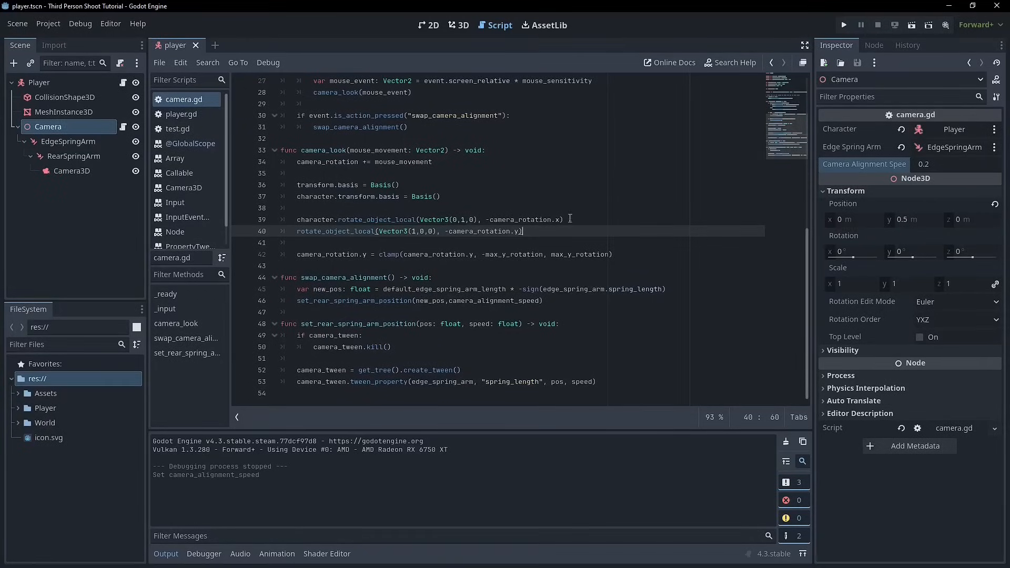
{"action": "mouse_move", "coordinate": [930, 48]}
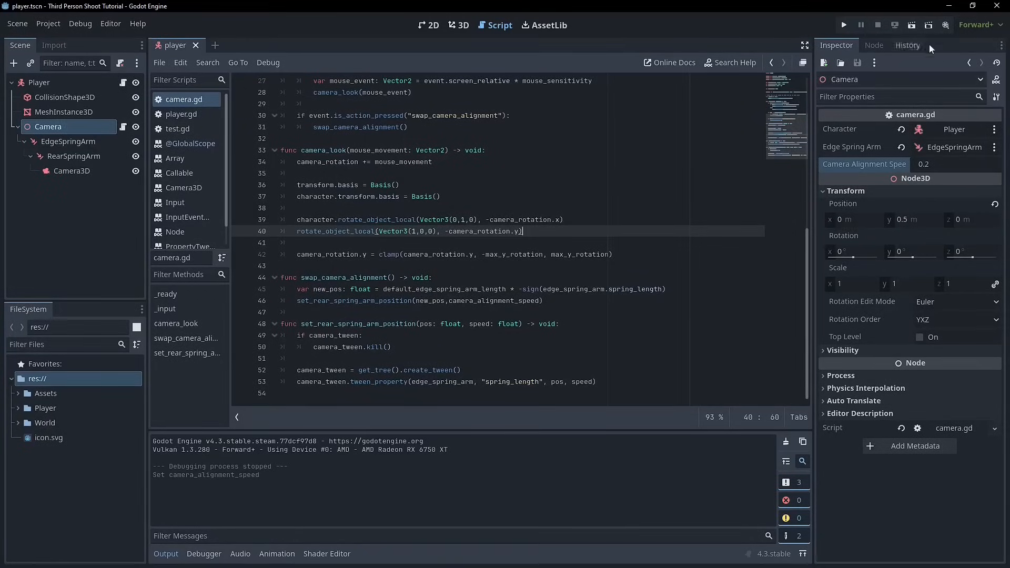
Run the third-person shooter project to test the current camera behaviour.
{"action": "left_click", "coordinate": [843, 25]}
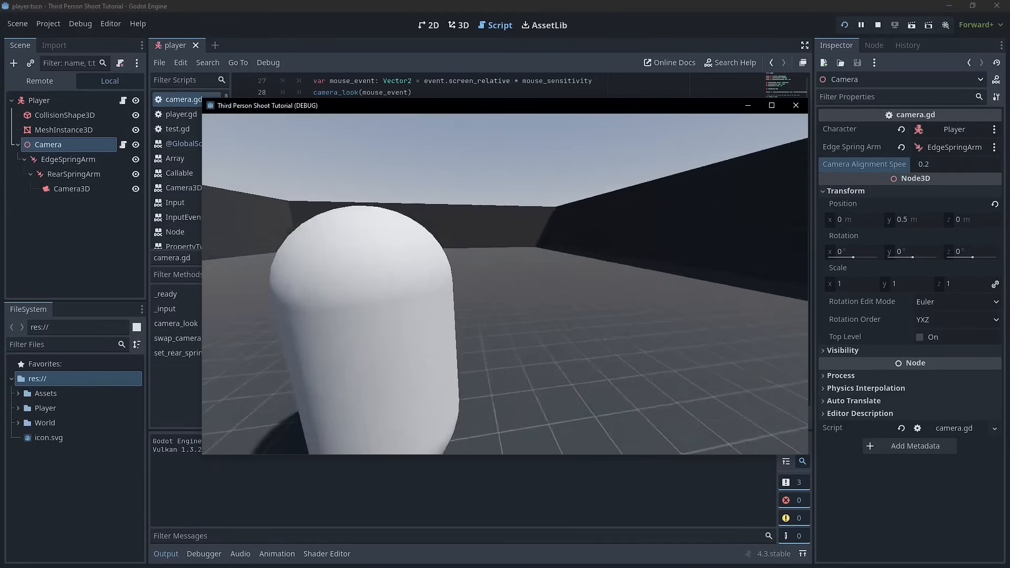
{"action": "left_click", "coordinate": [795, 105]}
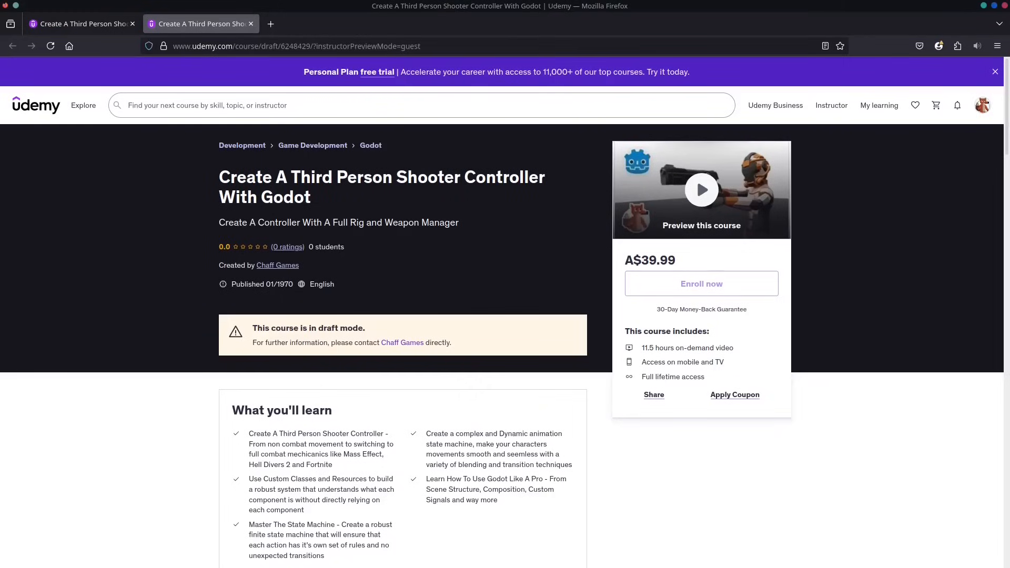
Scroll the Udemy course page down to the Course content outline.
{"action": "scroll", "scroll_direction": "down", "scroll_amount": 3}
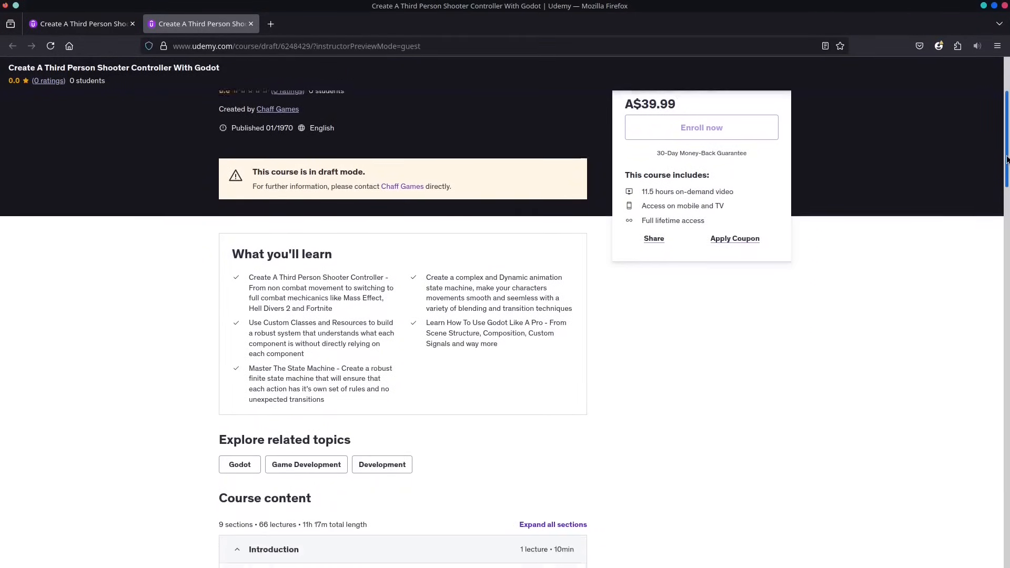
{"action": "scroll", "scroll_direction": "down", "scroll_amount": 3}
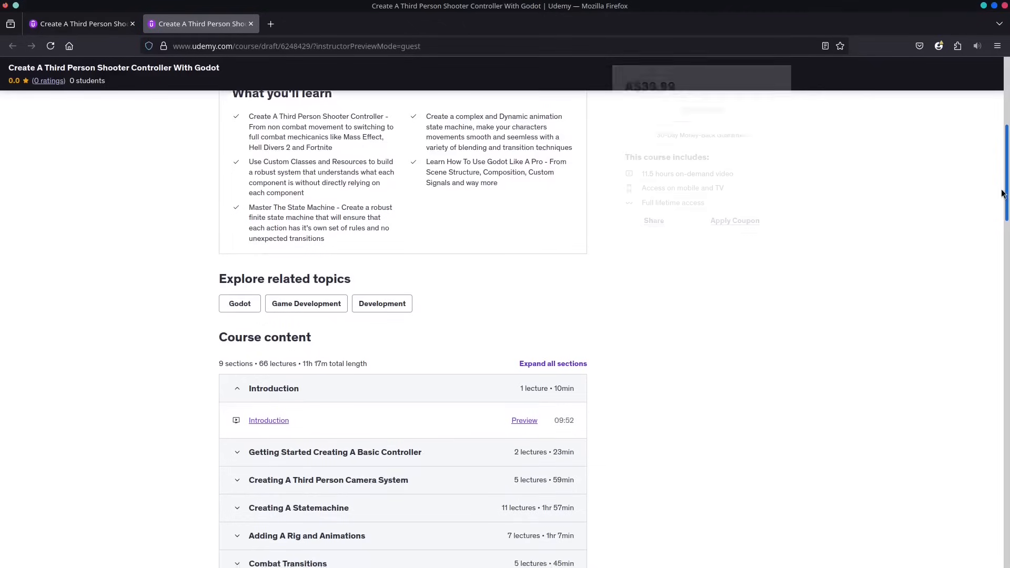
{"action": "scroll", "scroll_direction": "down", "scroll_amount": 3}
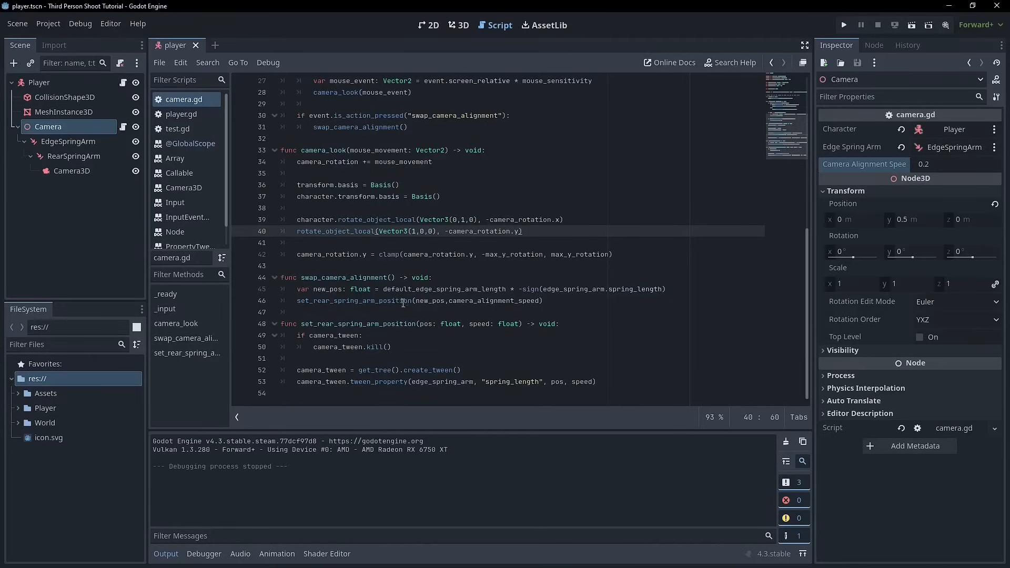
{"action": "scroll", "scroll_direction": "up", "scroll_amount": 3}
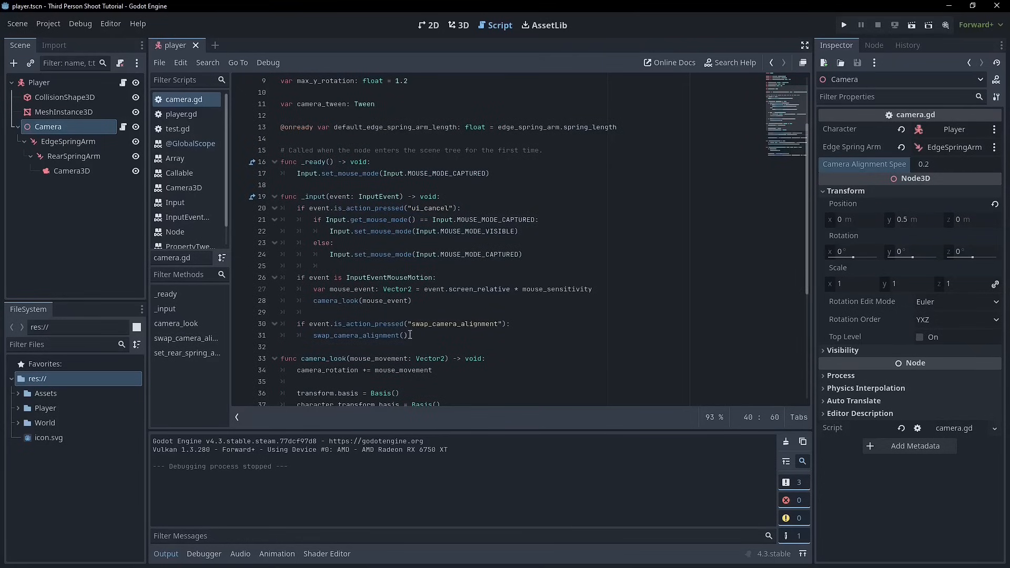
{"action": "scroll", "scroll_direction": "down", "scroll_amount": 3}
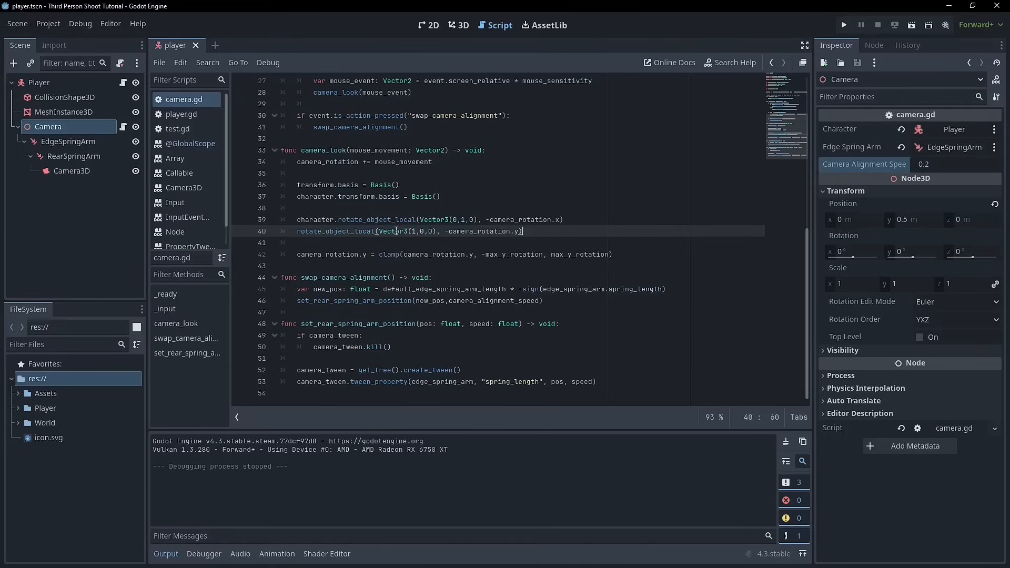
{"action": "scroll", "scroll_direction": "up", "scroll_amount": 3}
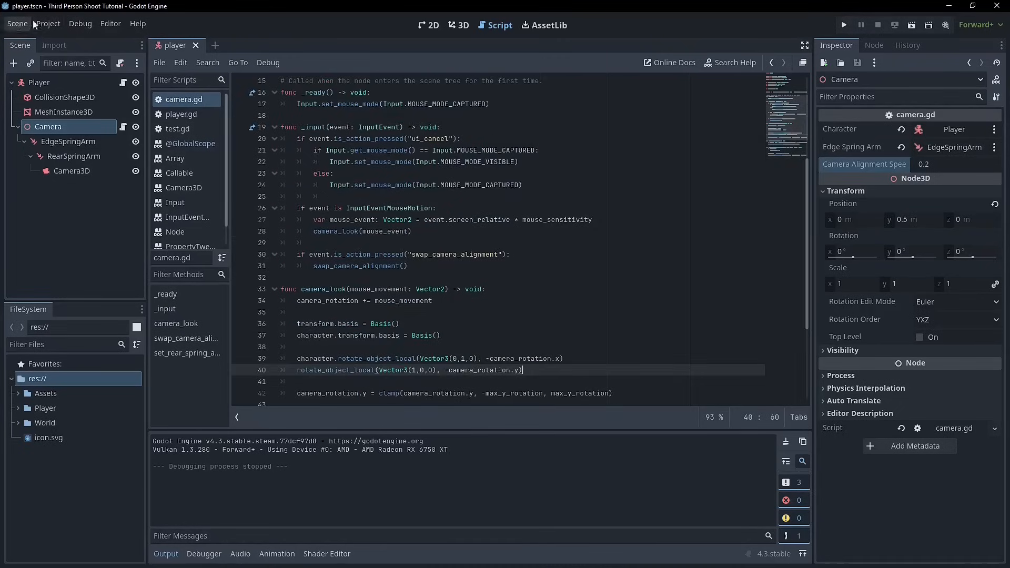
Add an 'aim' input action bound to the right mouse button in Project Settings.
{"action": "left_click", "coordinate": [48, 24]}
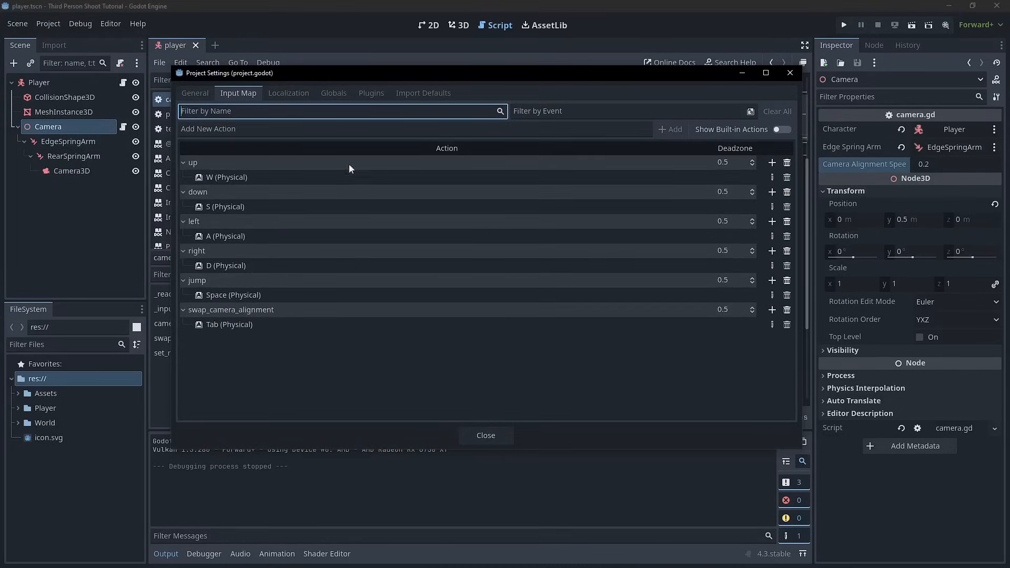
{"action": "type", "text": "aim"}
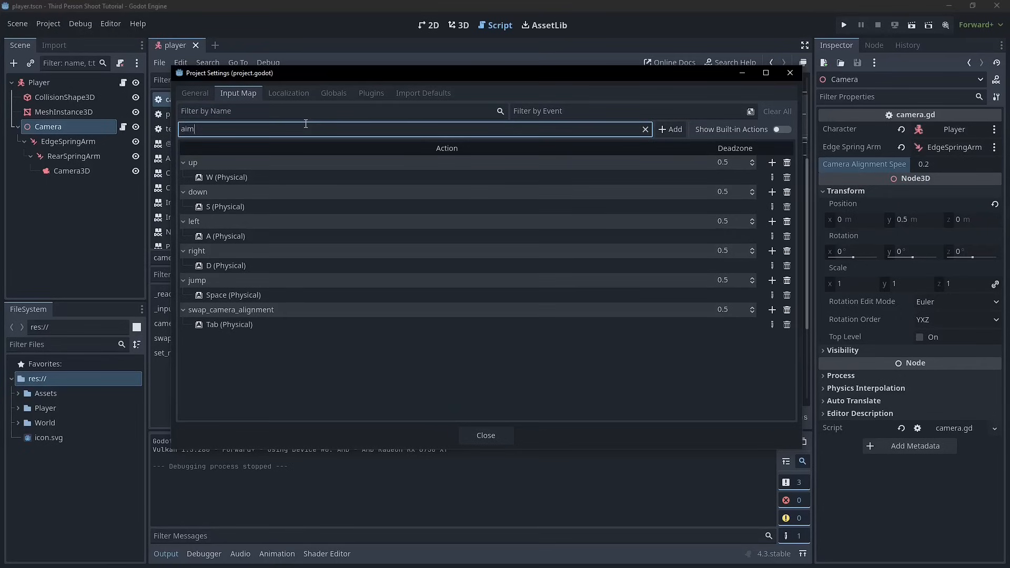
{"action": "left_click", "coordinate": [670, 129]}
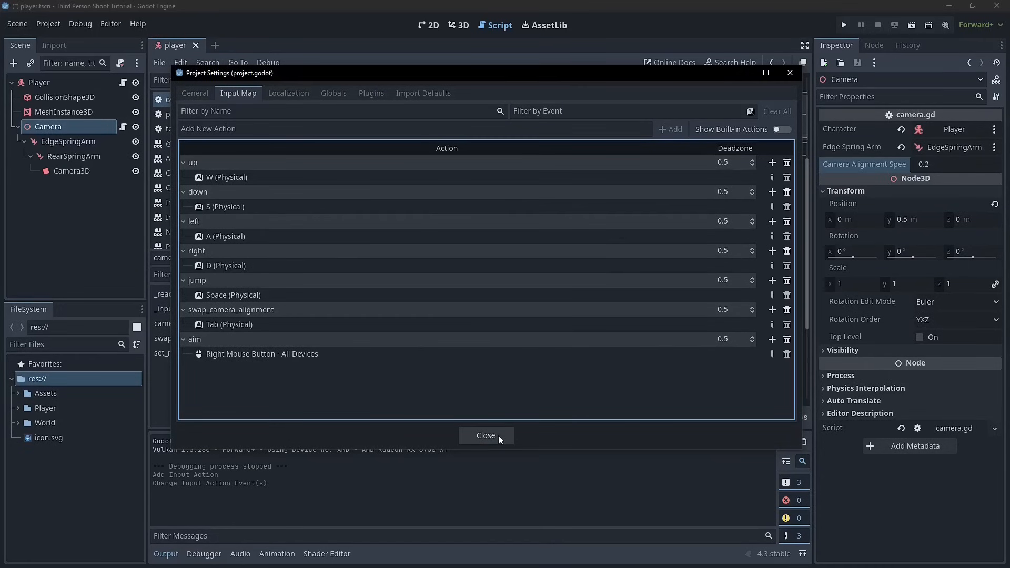
{"action": "left_click", "coordinate": [485, 436]}
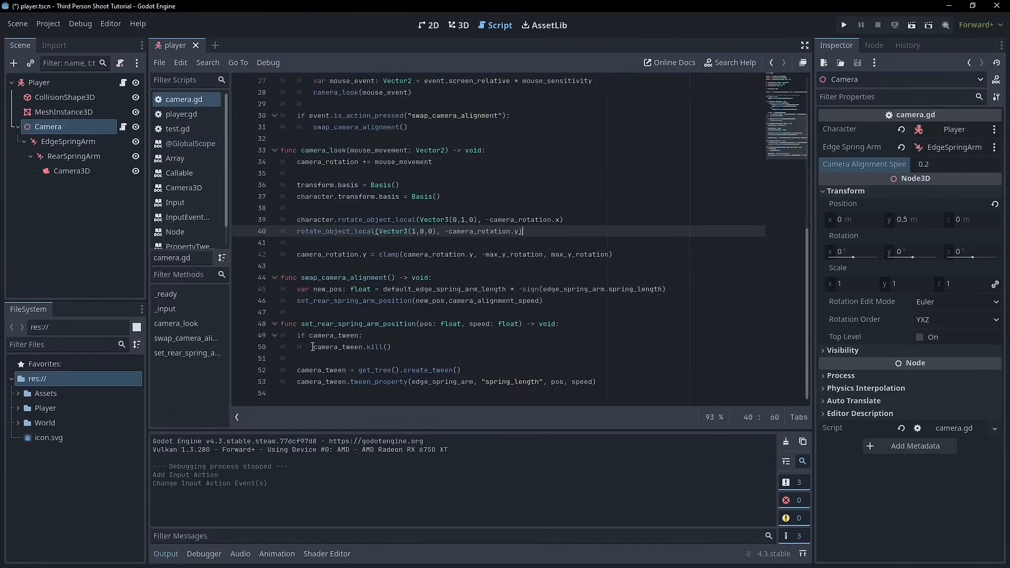
Add is_action_pressed("aim") and is_action_released("aim") checks with pass inside _input.
{"action": "scroll", "scroll_direction": "up", "scroll_amount": 3}
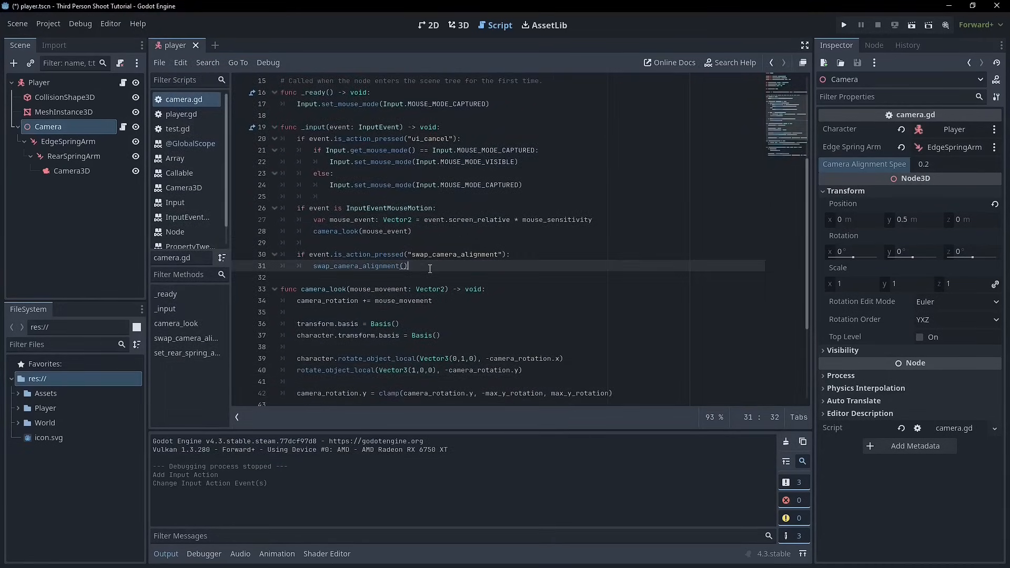
{"action": "type", "text": "if"}
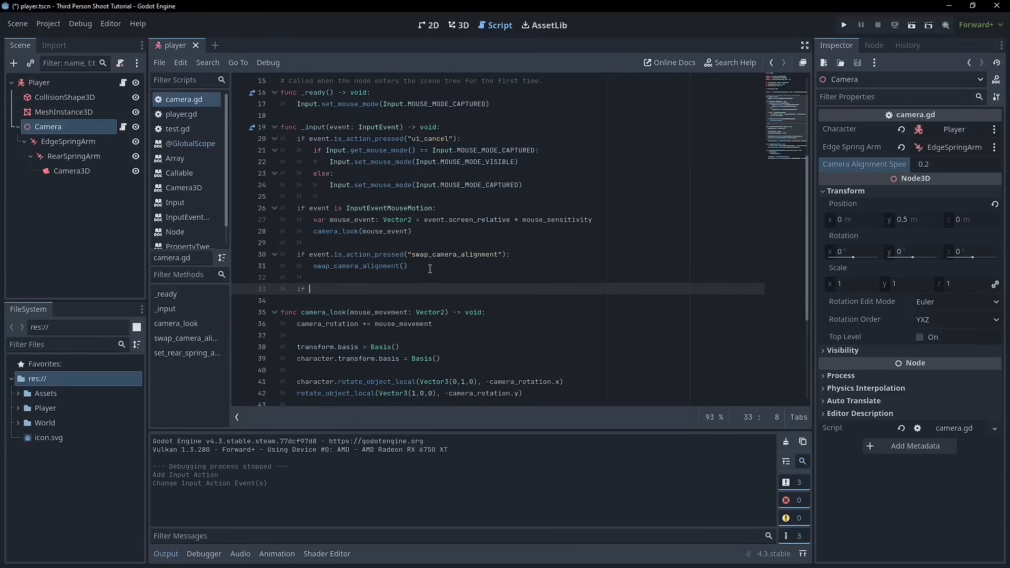
{"action": "type", "text": "event.is_action_pressed(\"aim\"):"}
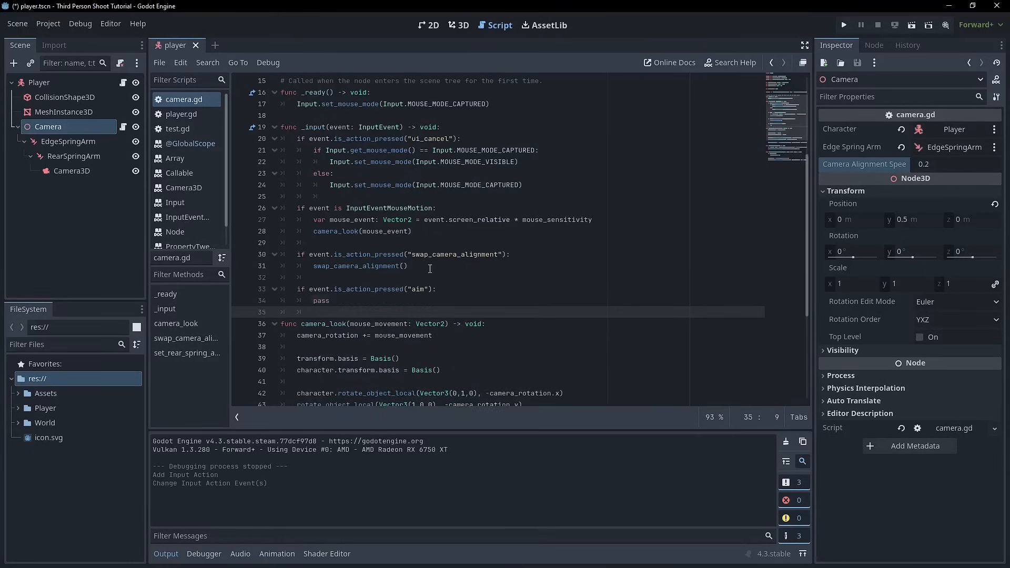
{"action": "type", "text": "is"}
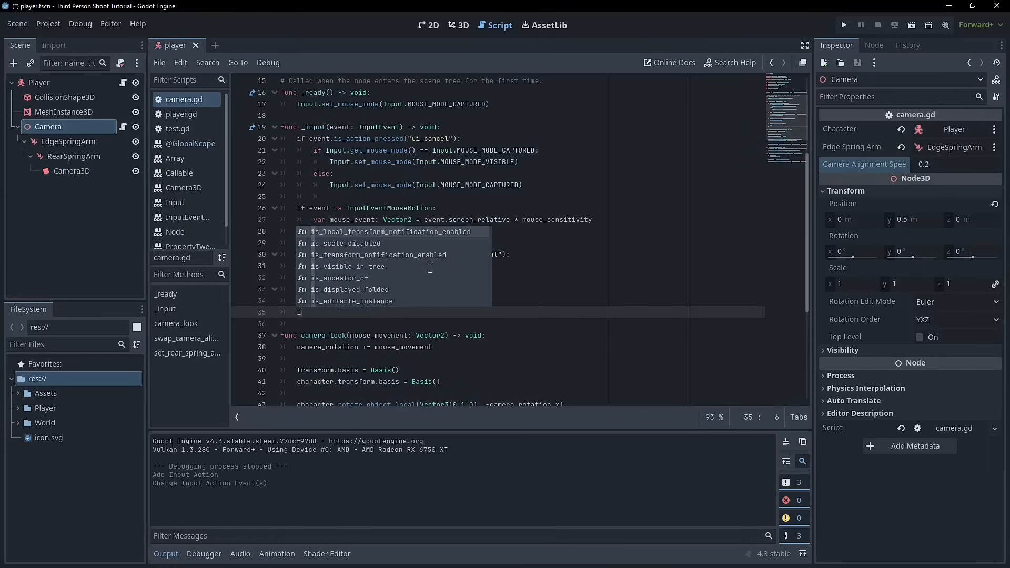
{"action": "type", "text": "vent.is_action_released(\"aim"}
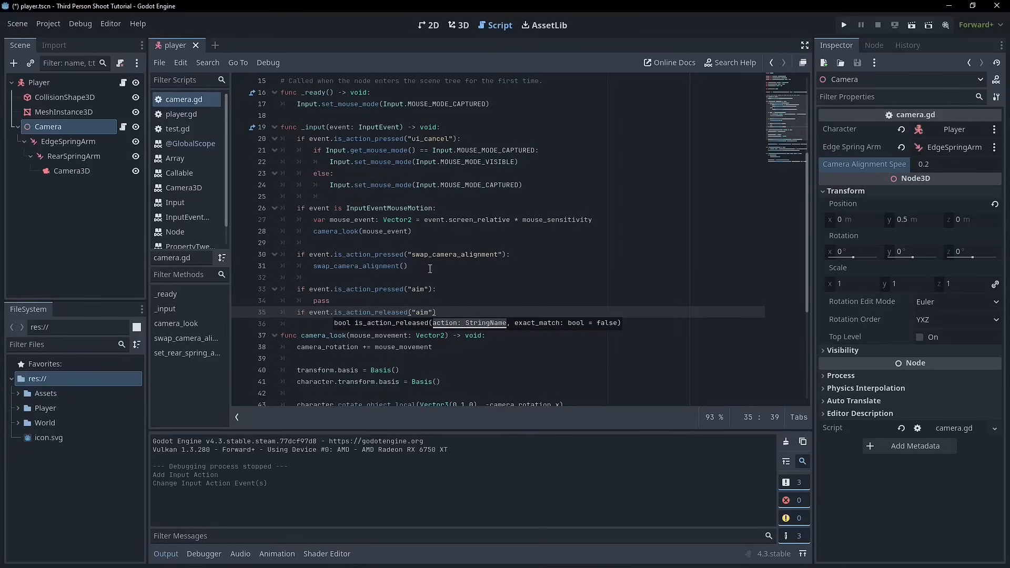
{"action": "type", "text": "pass"}
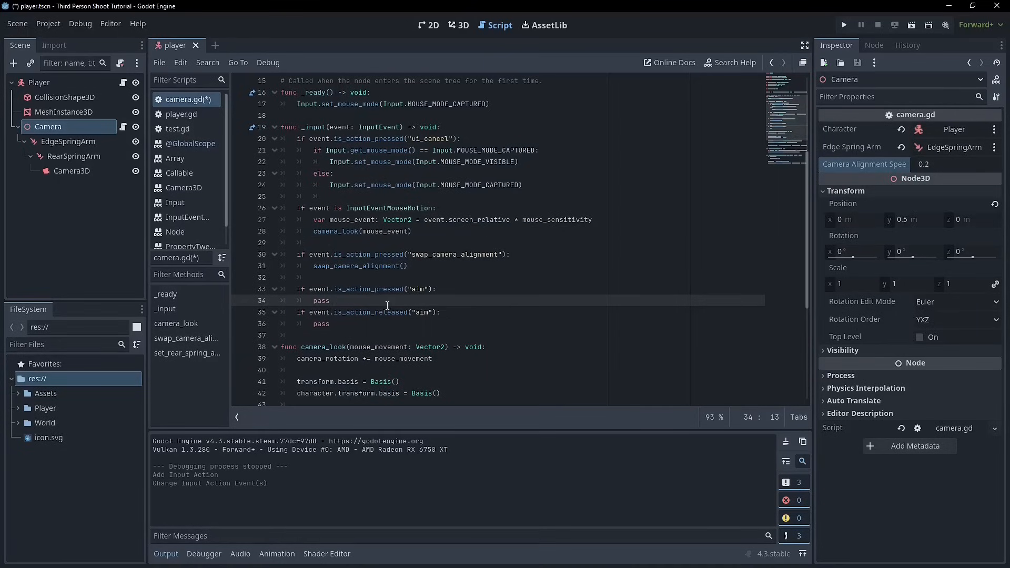
Write enter_aim() that kills any existing camera_tween and creates a new one via get_tree().create_tween().
{"action": "scroll", "scroll_direction": "down", "scroll_amount": 3}
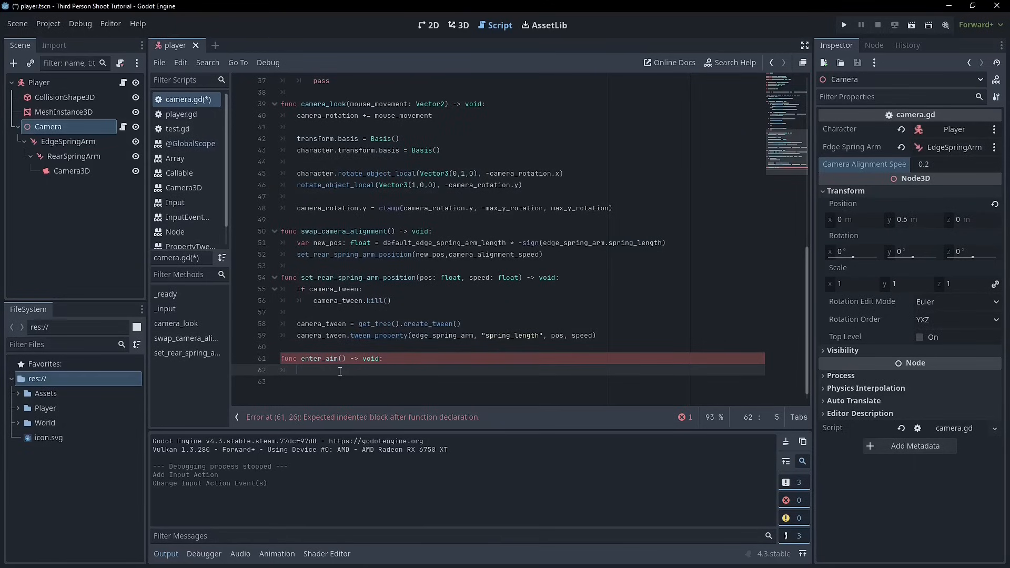
{"action": "type", "text": "if"}
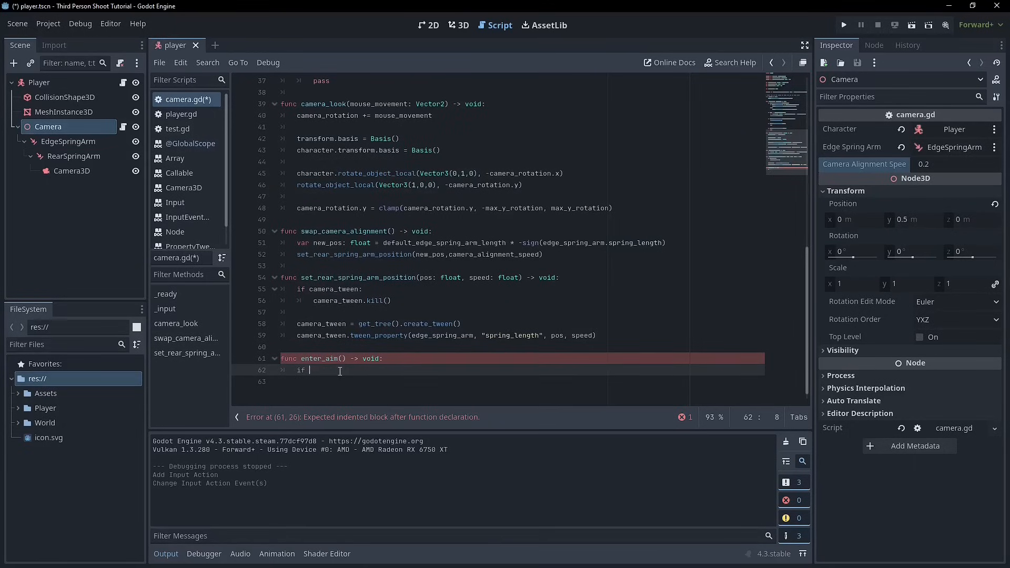
{"action": "type", "text": "camera_tween:"}
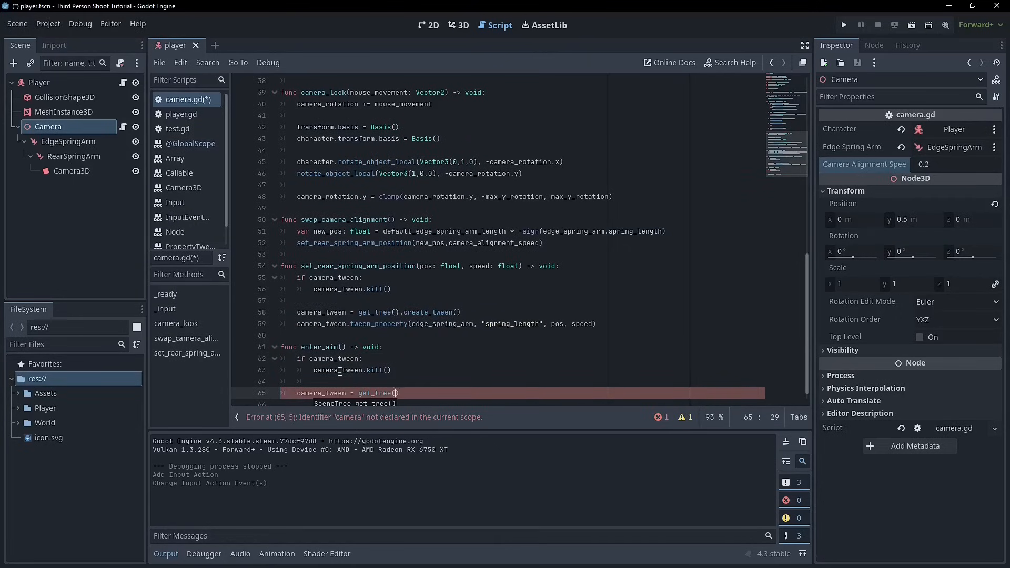
{"action": "type", "text": ".create_tween("}
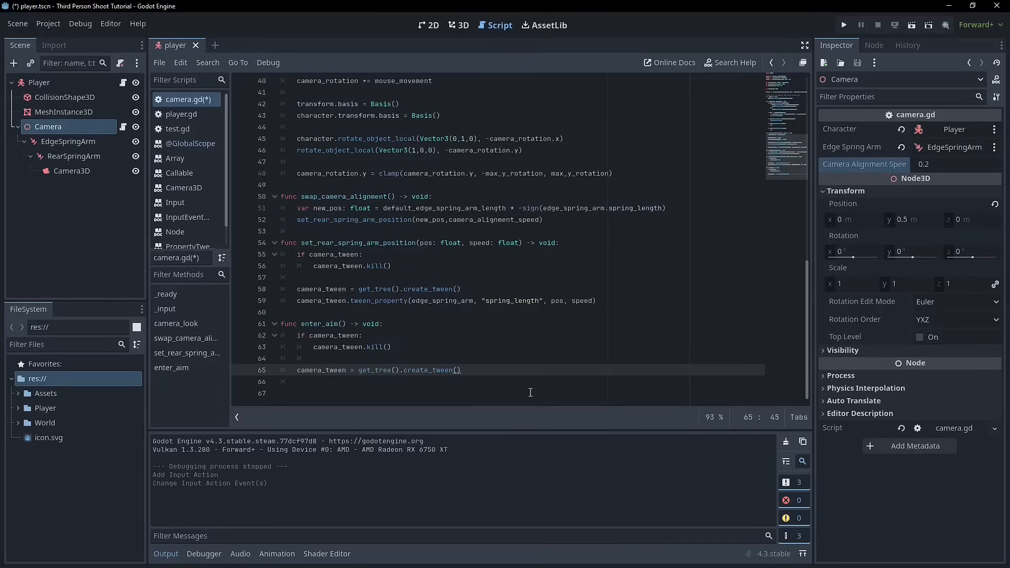
{"action": "type", "text": ".set_"}
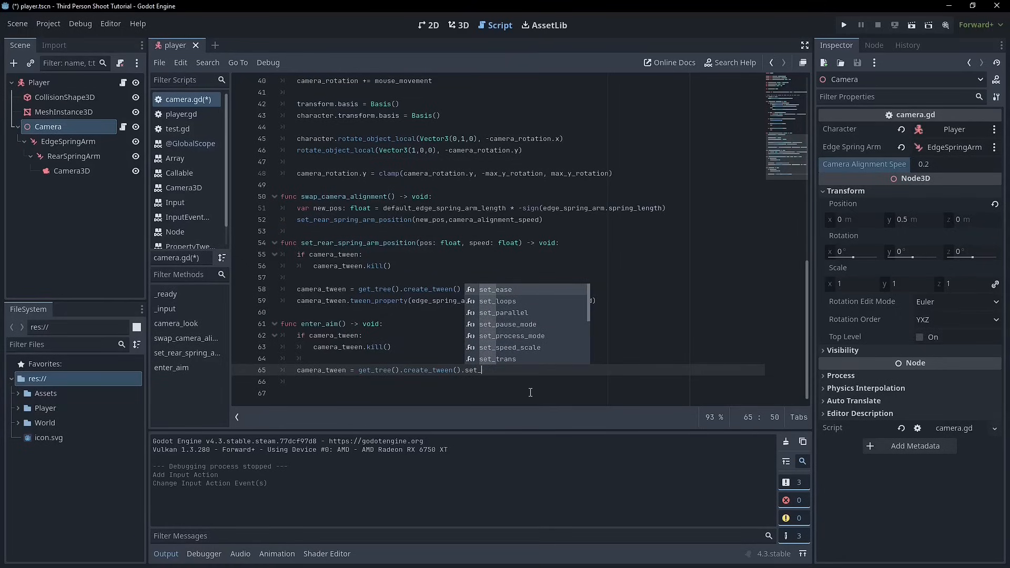
{"action": "left_click", "coordinate": [504, 312]}
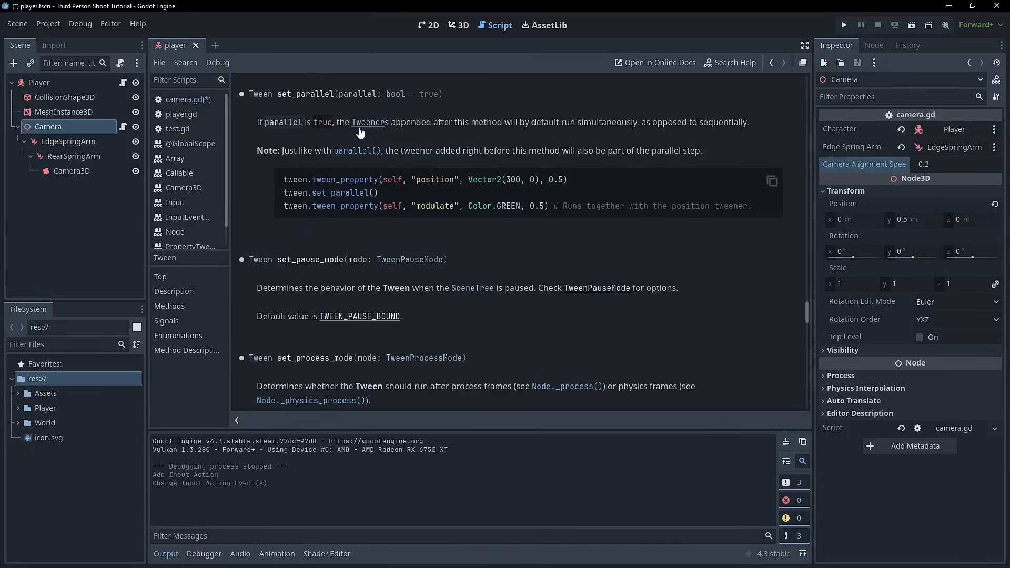
{"action": "mouse_move", "coordinate": [426, 132]}
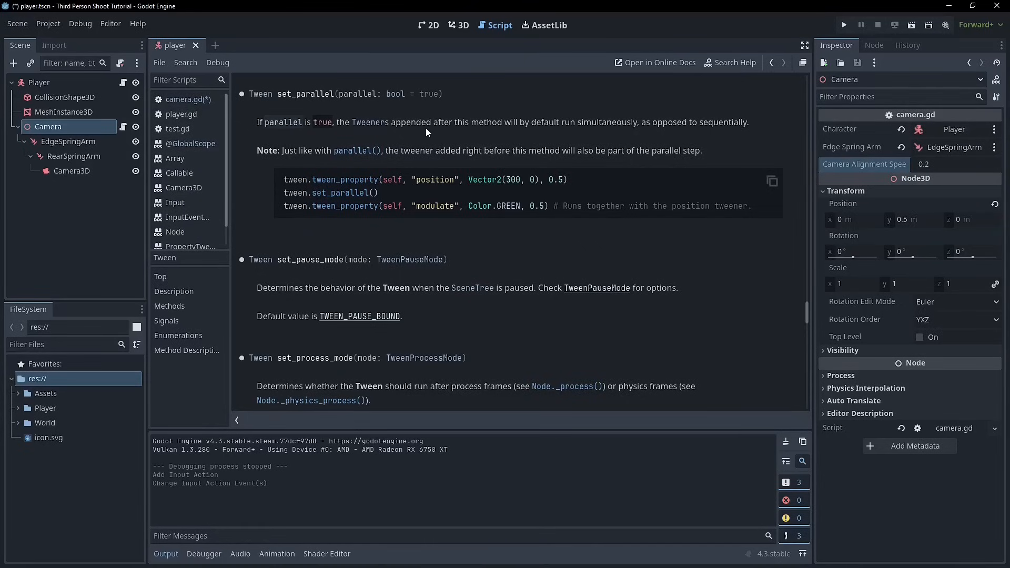
{"action": "mouse_move", "coordinate": [482, 132]}
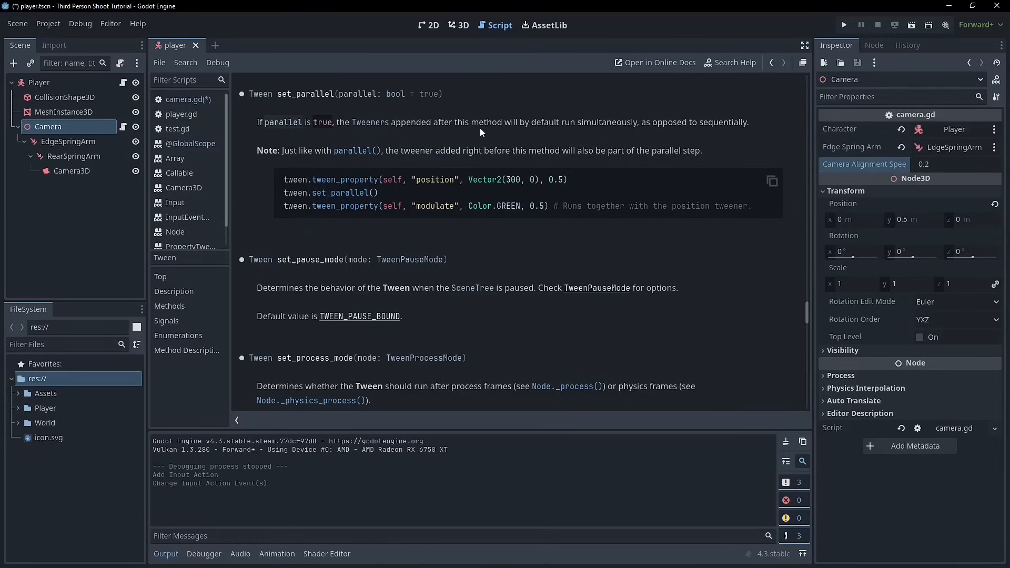
{"action": "mouse_move", "coordinate": [461, 137]}
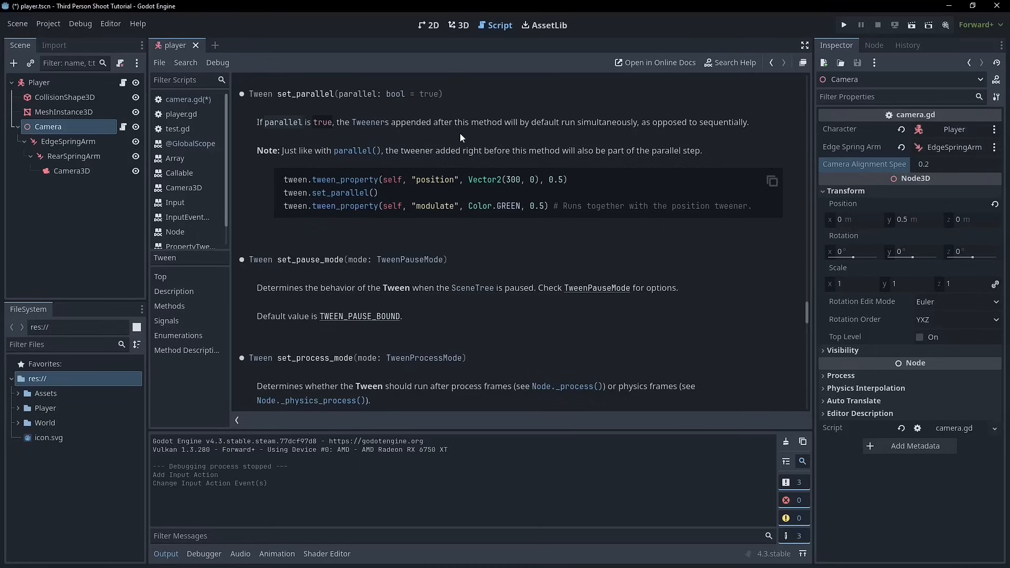
{"action": "mouse_move", "coordinate": [675, 140]}
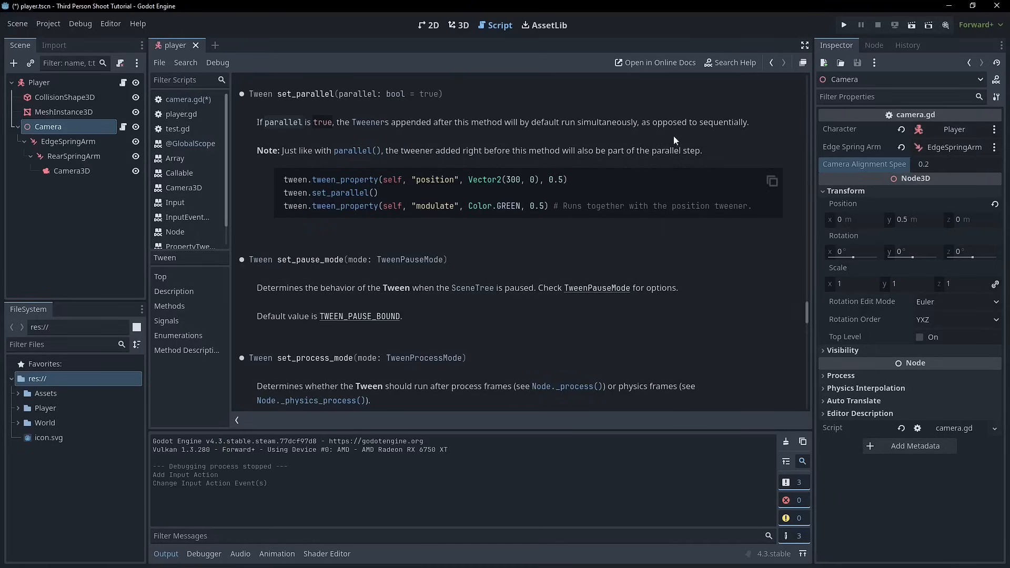
{"action": "mouse_move", "coordinate": [515, 160]}
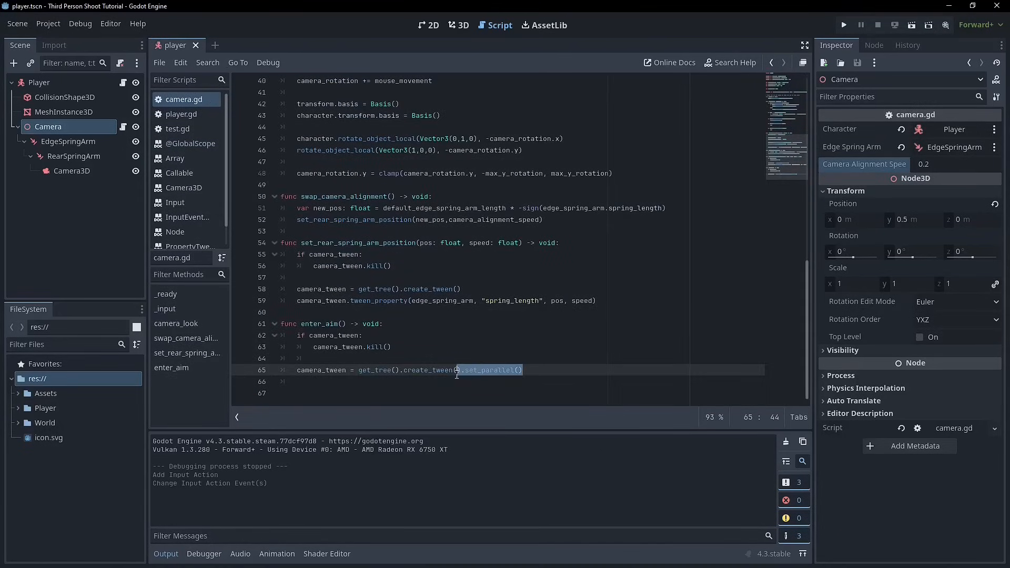
Remove .set_parallel() from the tween creation line and begin a camera_tween.s statement below.
{"action": "key", "text": "BackSpace"}
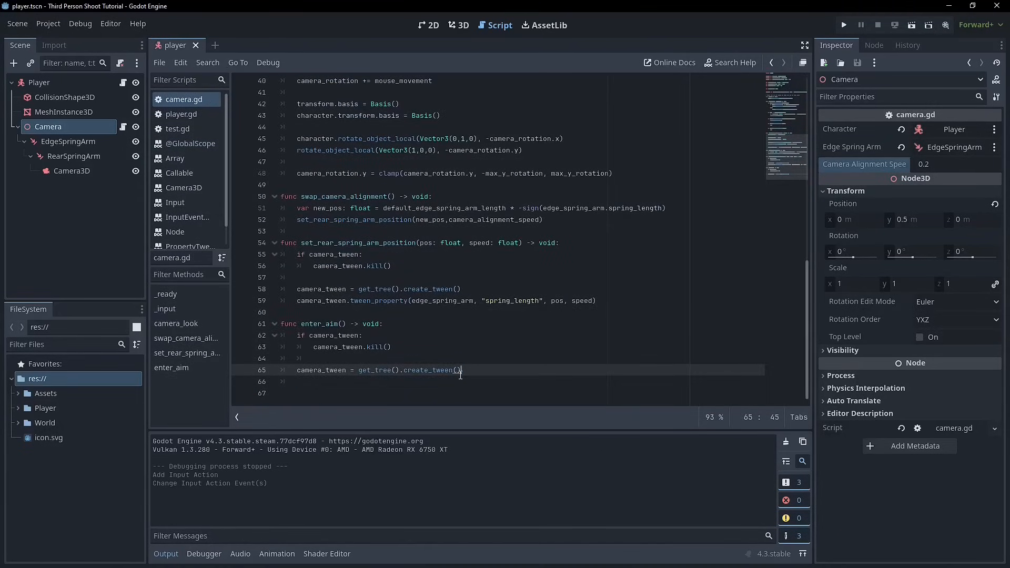
{"action": "type", "text": "cam"}
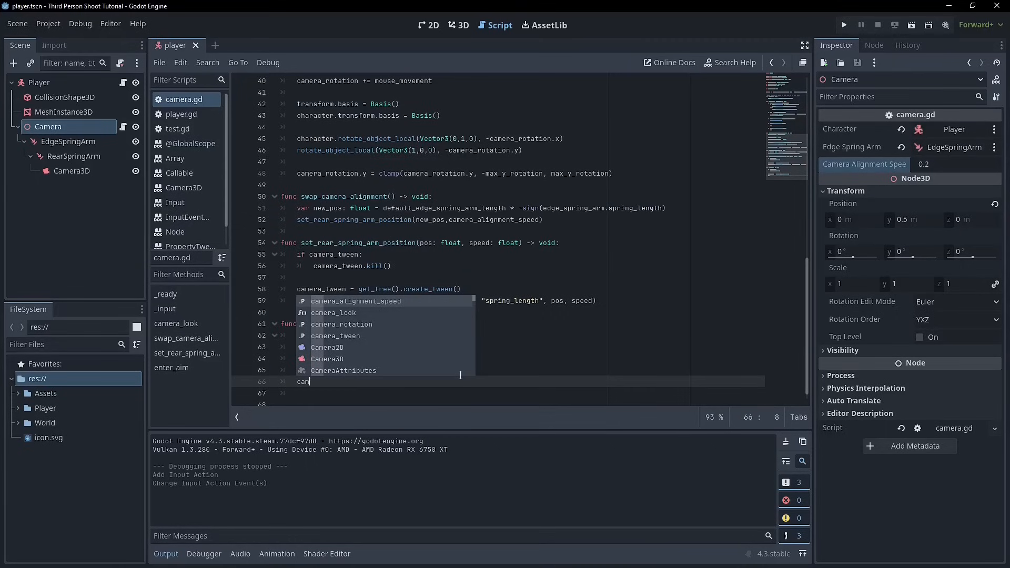
{"action": "type", "text": "camera_tween.s"}
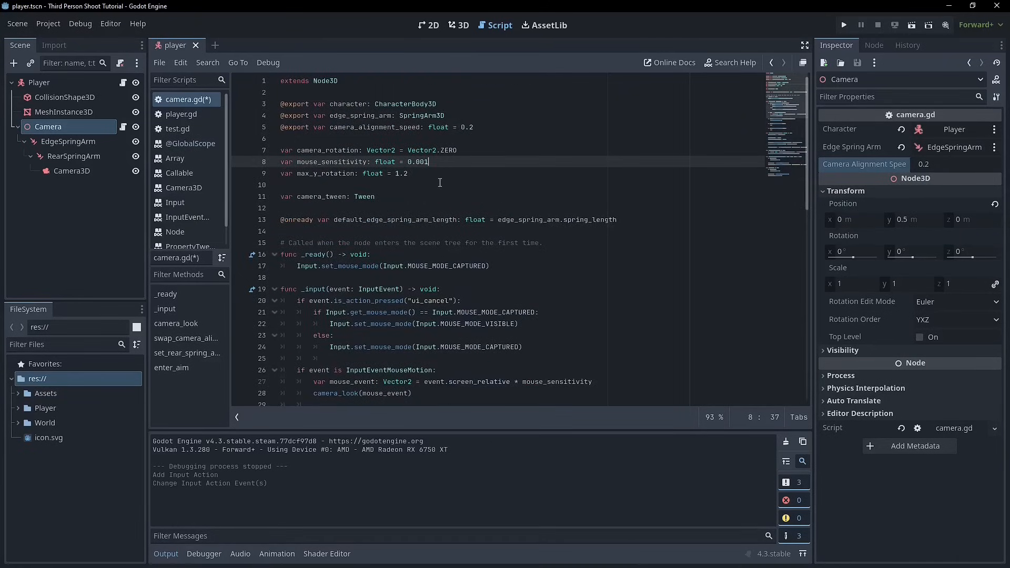
Export rear_spring_arm: SpringArm3D and camera: Camera3D below the alignment speed export.
{"action": "left_click", "coordinate": [473, 127]}
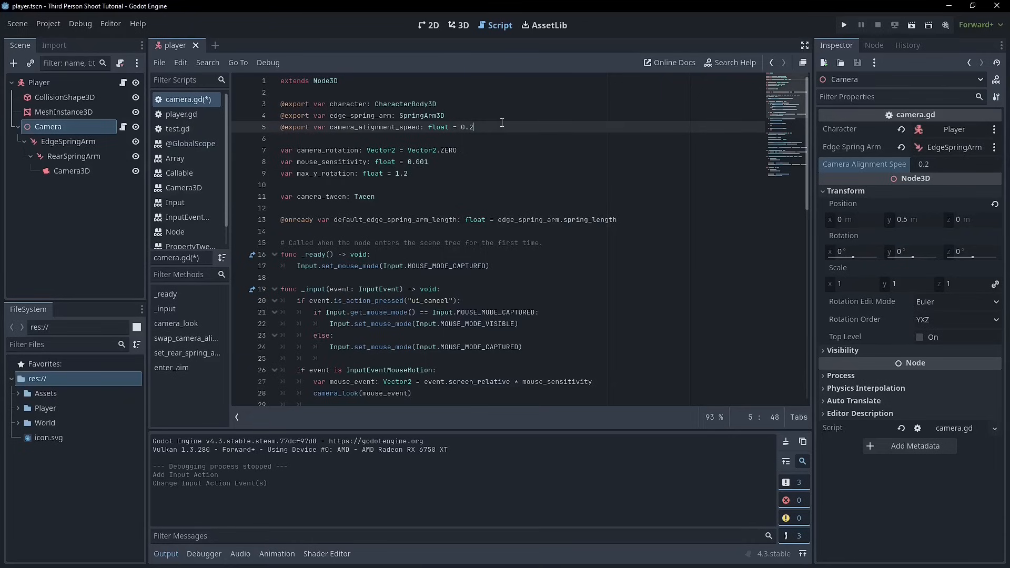
{"action": "key", "text": "Return"}
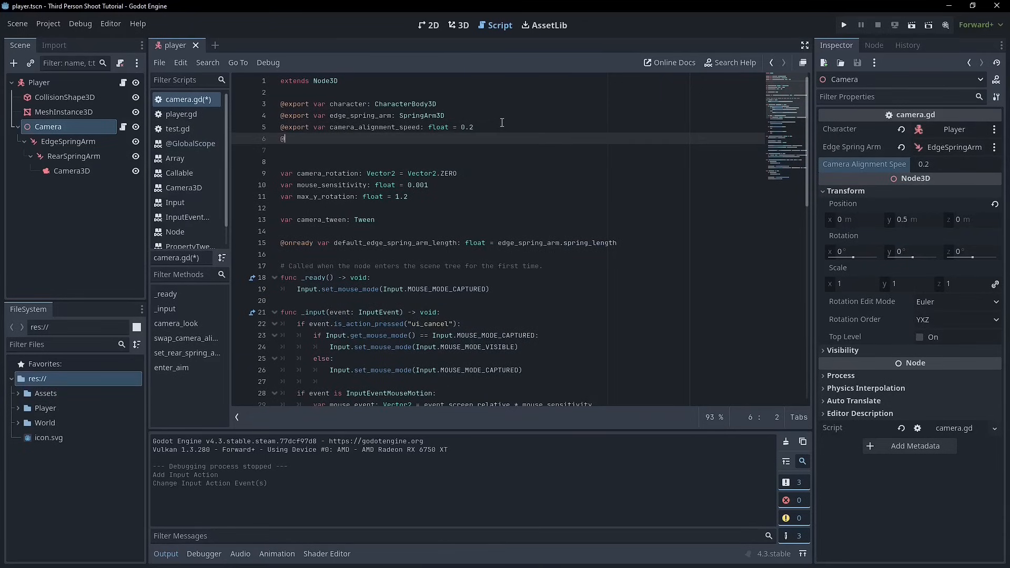
{"action": "type", "text": "@export var"}
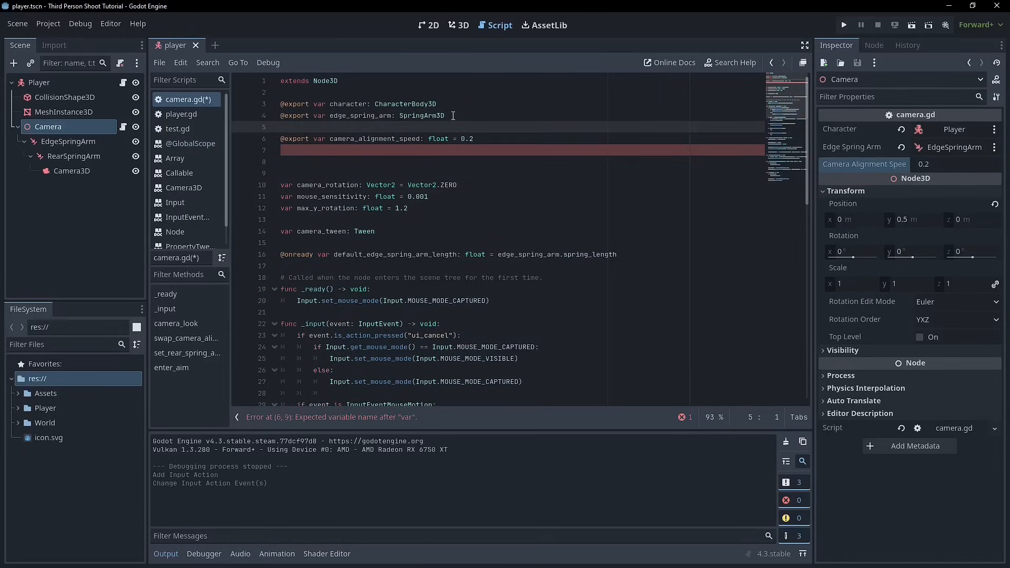
{"action": "type", "text": "@export var"}
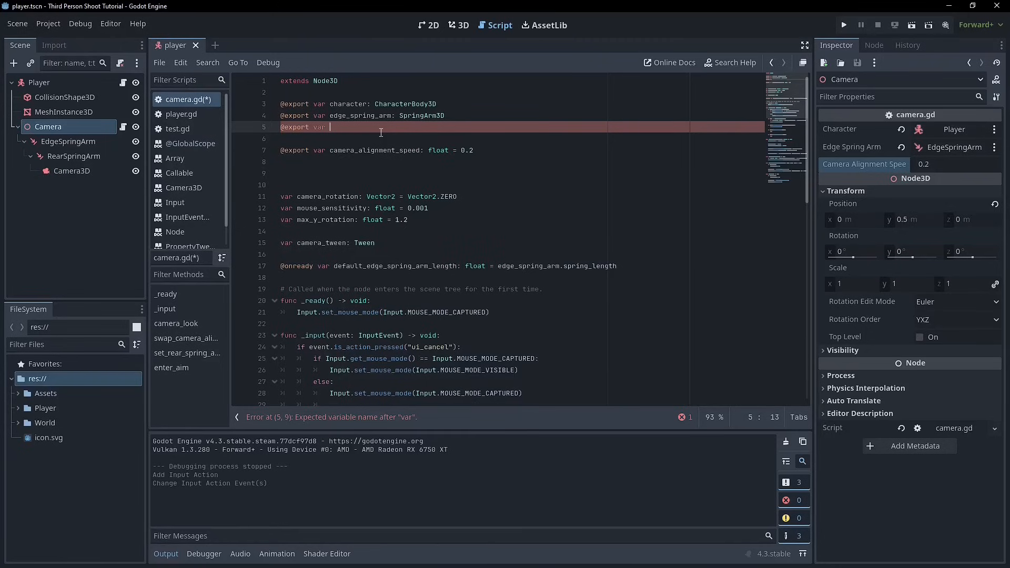
{"action": "type", "text": "rear_spring_"}
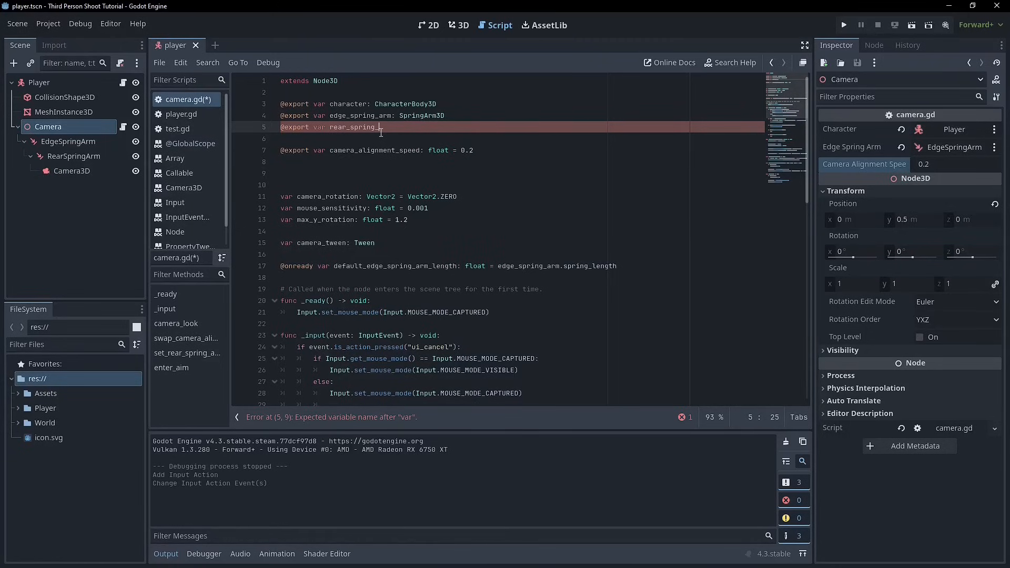
{"action": "type", "text": "SpringArm3D"}
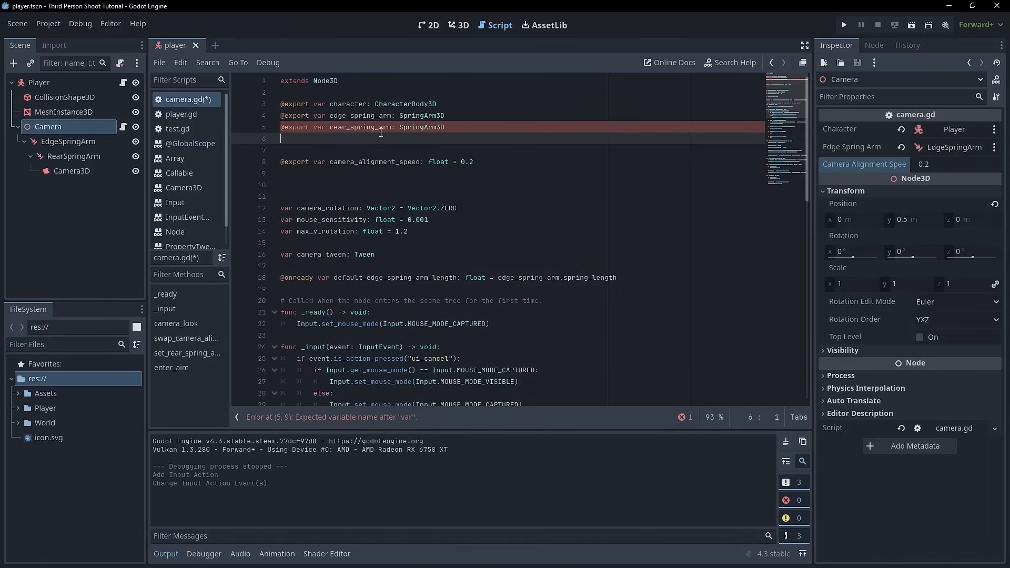
{"action": "type", "text": "@export var camera"}
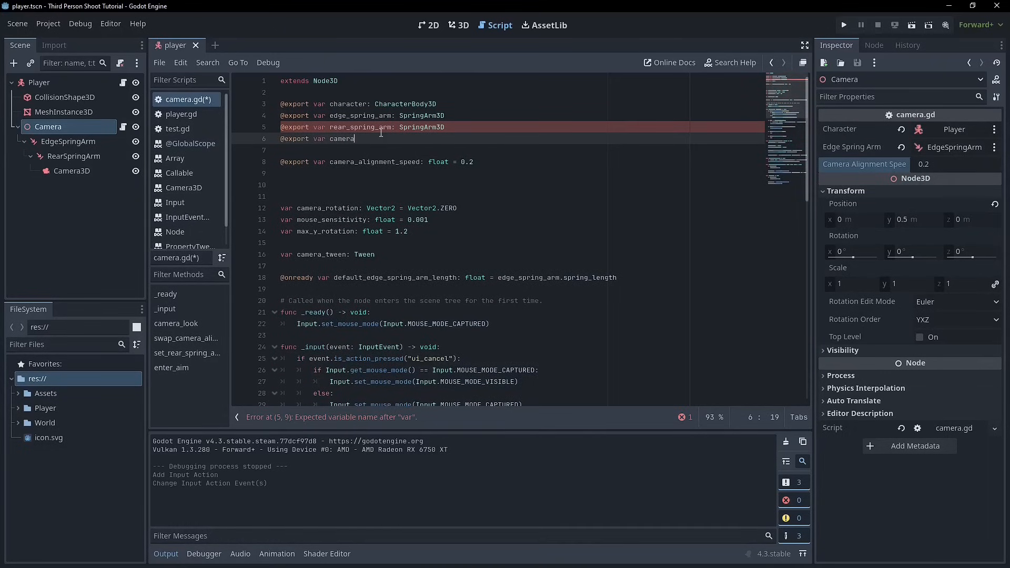
{"action": "type", "text": "Camera3D"}
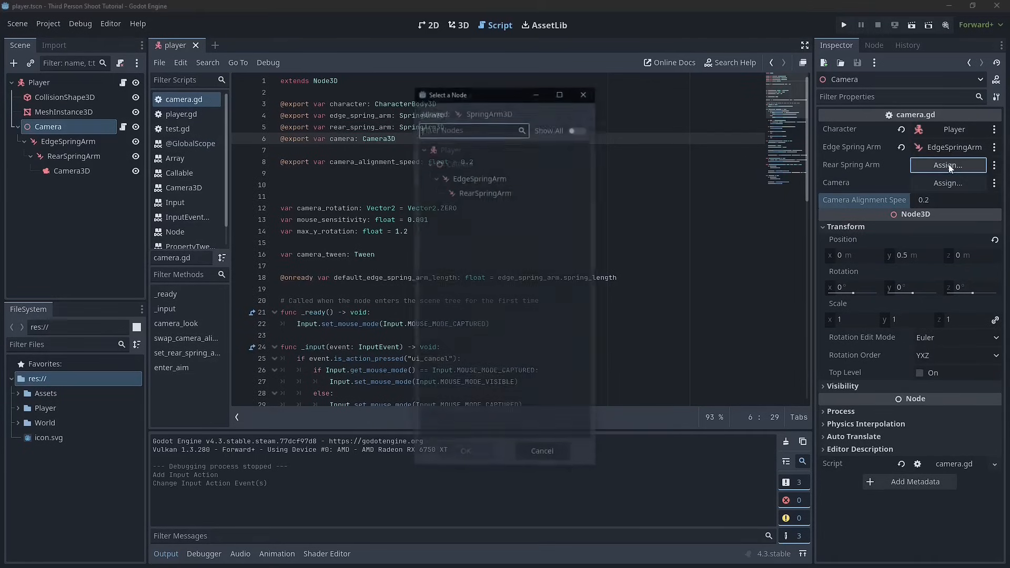
Assign RearSpringArm and Camera3D to the Camera node's new rear spring arm and camera slots.
{"action": "left_click", "coordinate": [485, 192]}
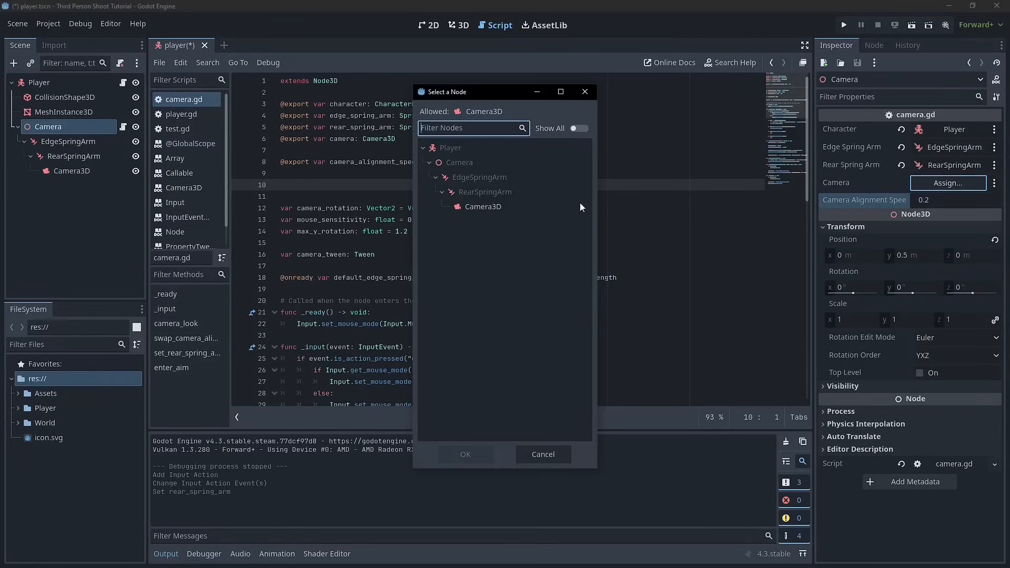
{"action": "left_click", "coordinate": [465, 454]}
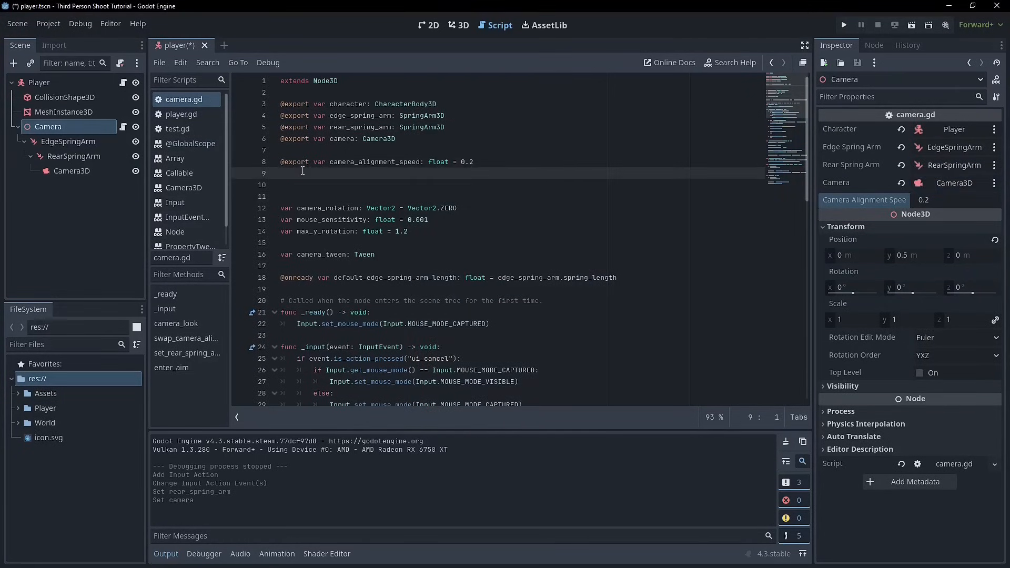
{"action": "type", "text": "@export va"}
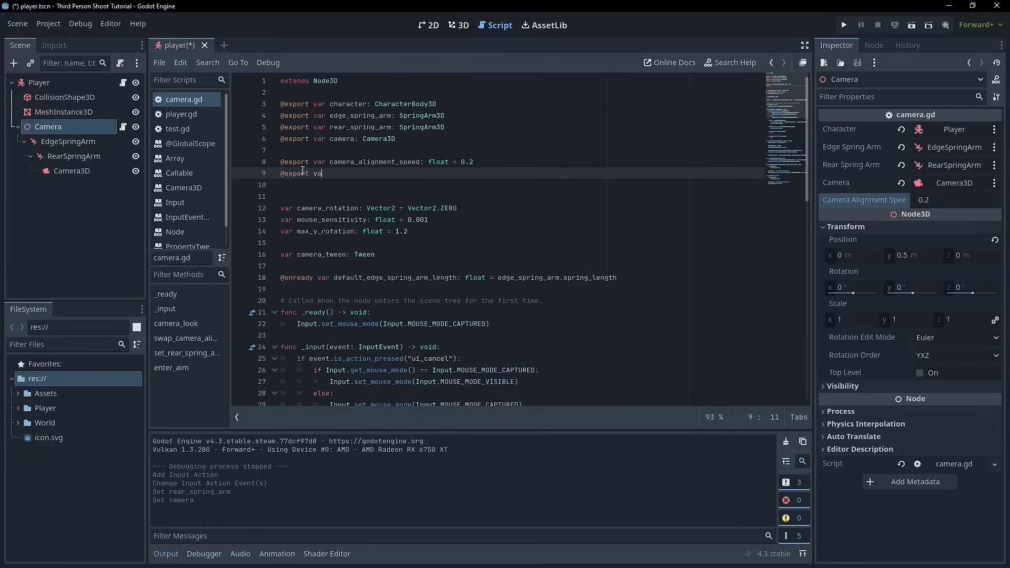
Export float settings aim_rear_spring_length and aim_edge_spring_length (0.5).
{"action": "type", "text": "aim_rear_spring_"}
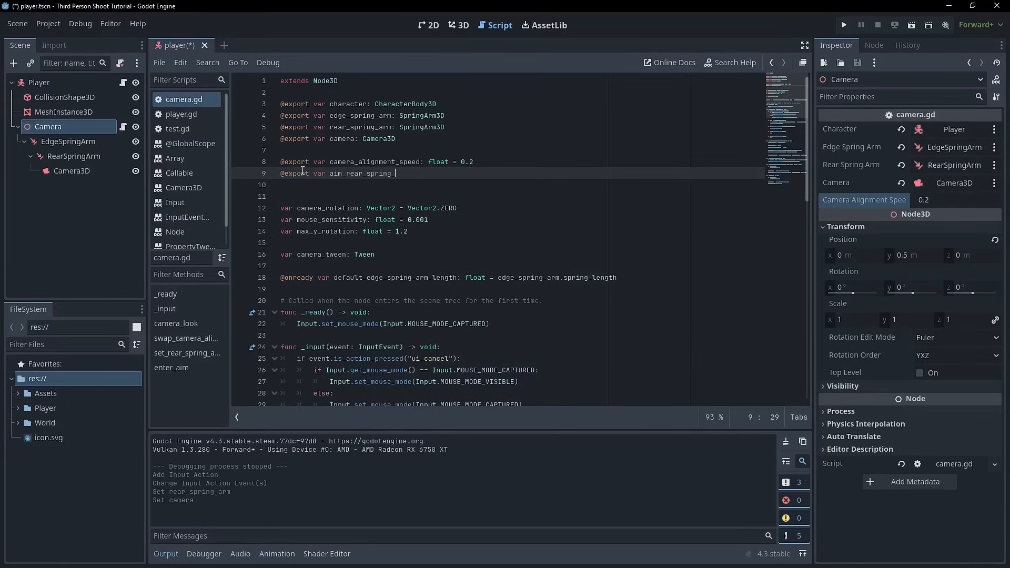
{"action": "type", "text": "length: float = 0.5"}
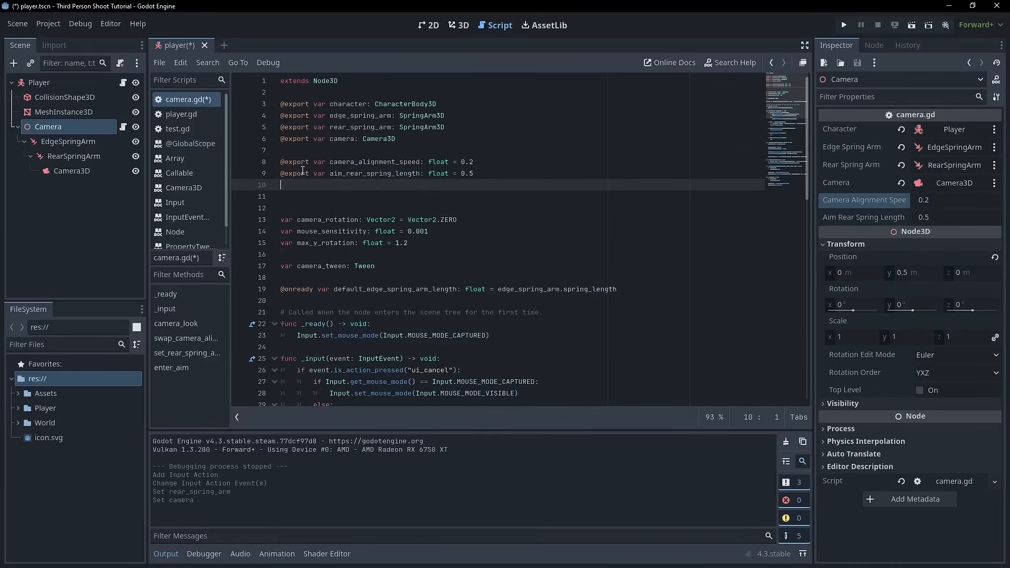
{"action": "type", "text": "@export var"}
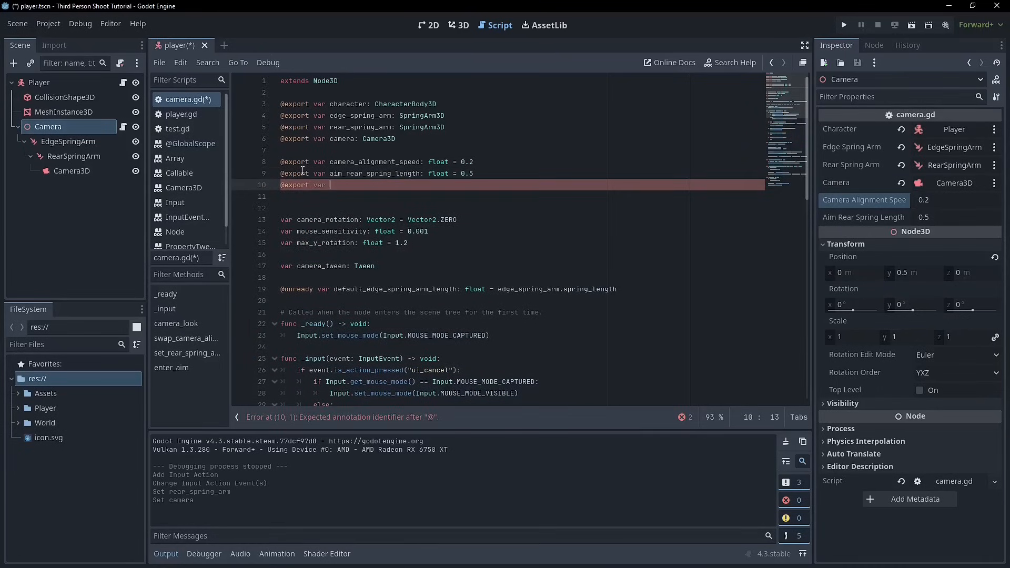
{"action": "type", "text": "aim_edge_spring_length: flo"}
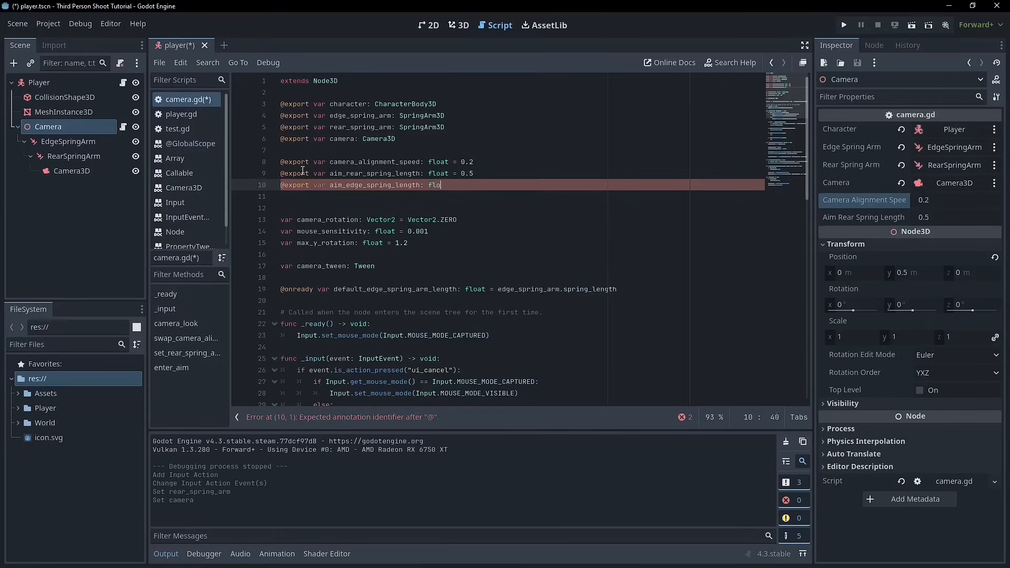
{"action": "type", "text": "at = 0.5"}
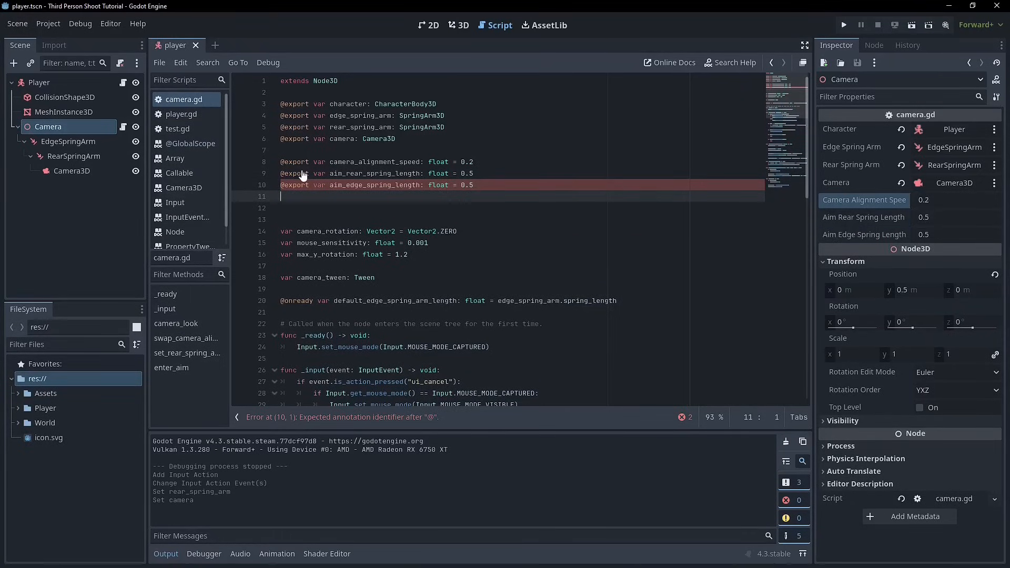
Export aim_speed set to 0.2 and aim_fov set to 55.
{"action": "type", "text": "@export var"}
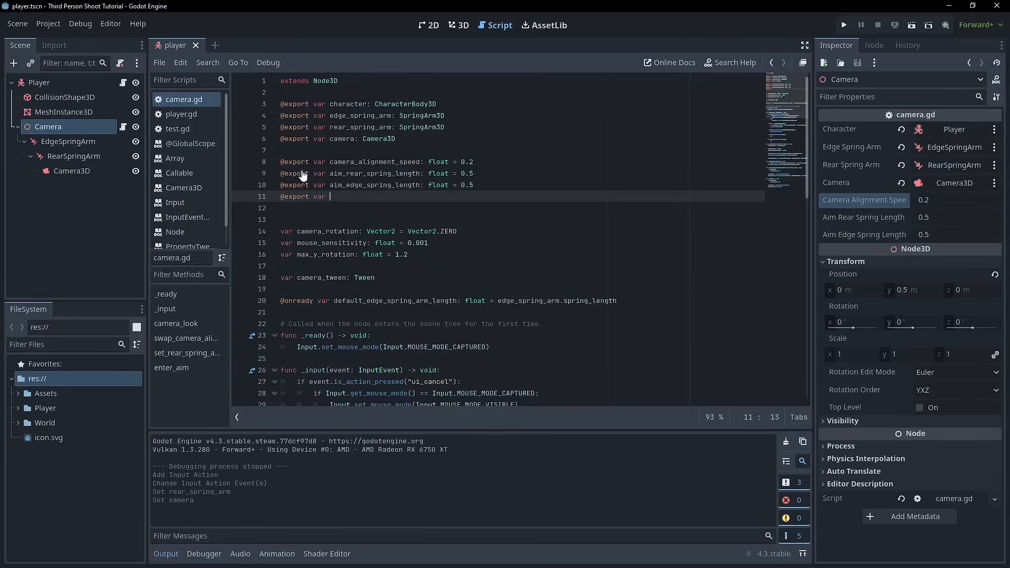
{"action": "type", "text": "aim_speed: float ="}
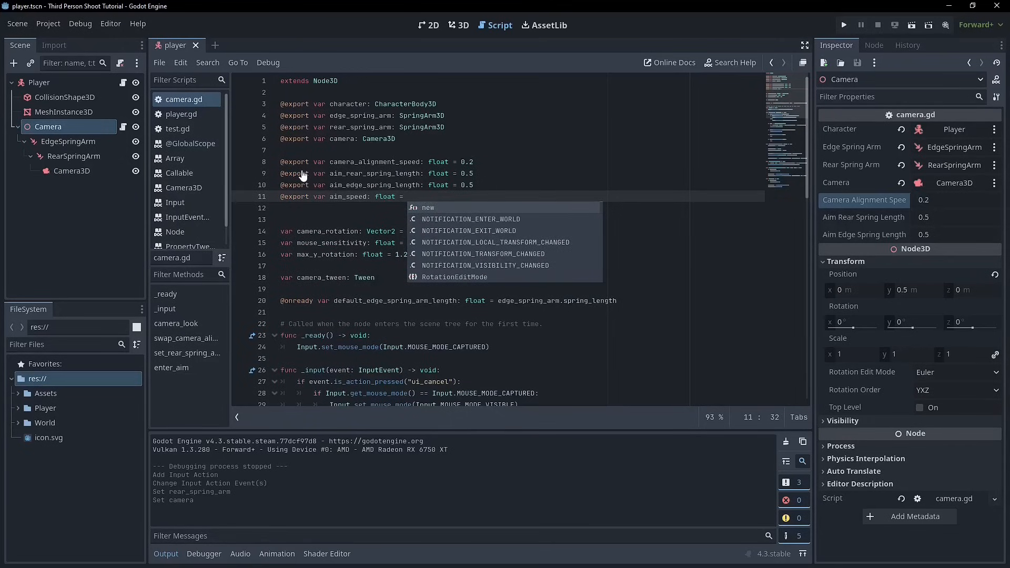
{"action": "type", "text": "0"}
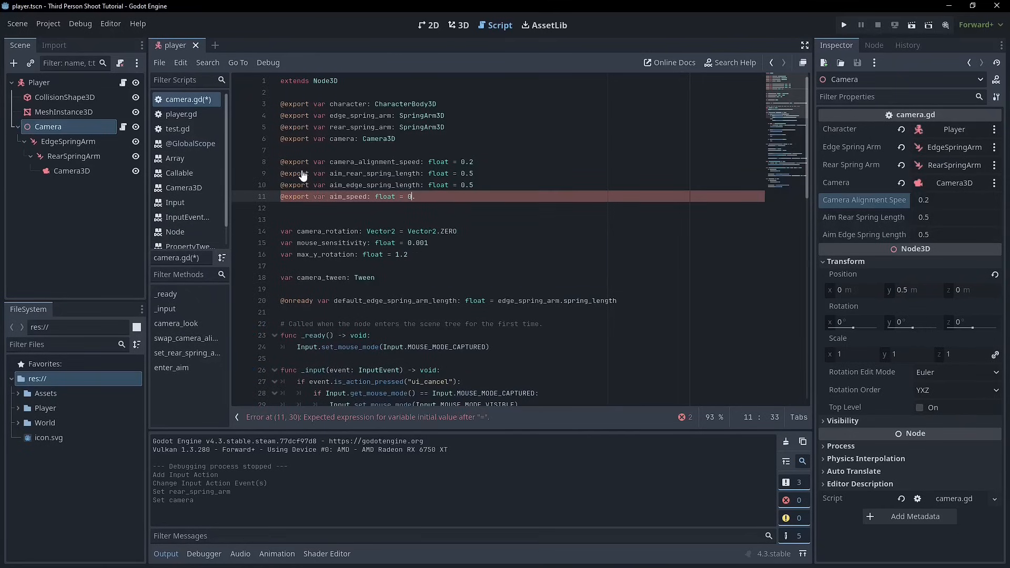
{"action": "type", "text": ".2"}
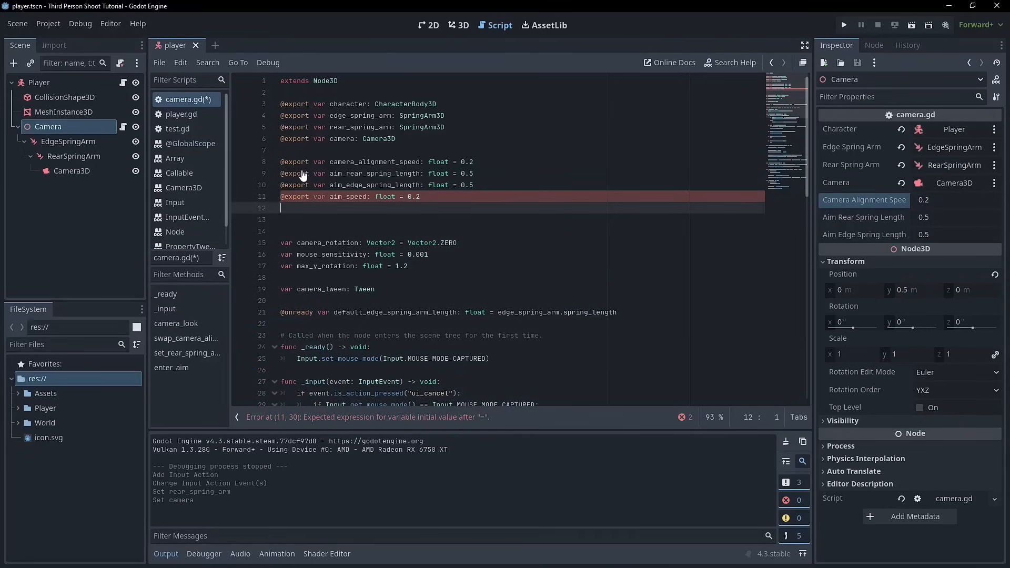
{"action": "type", "text": "@export var"}
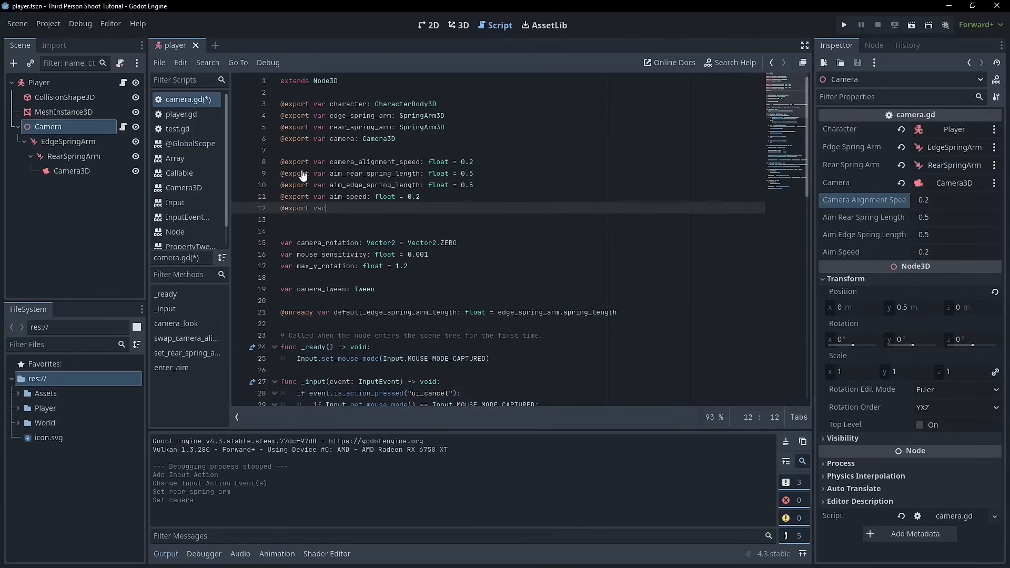
{"action": "type", "text": "aim_fov: float ="}
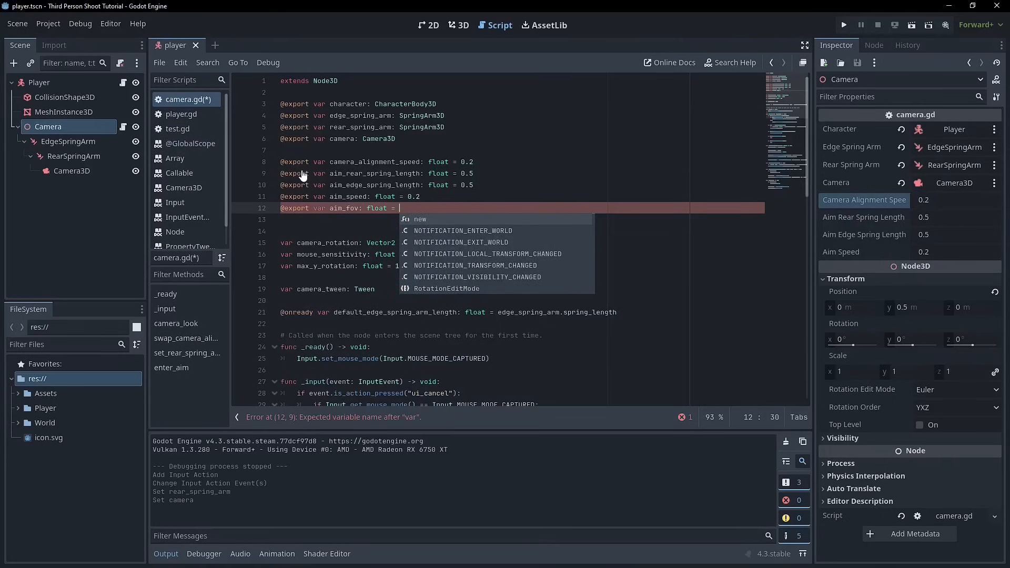
{"action": "type", "text": "55"}
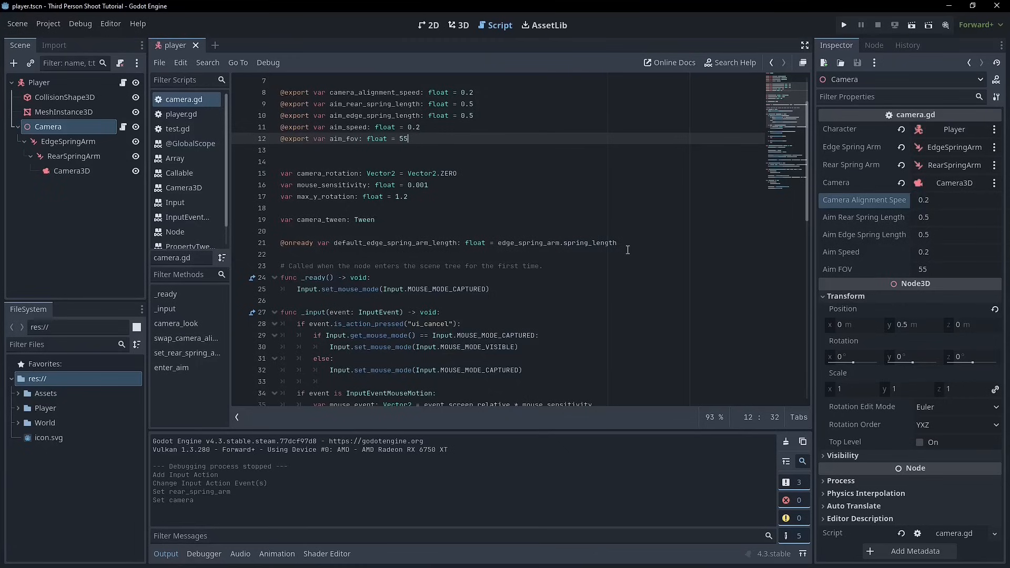
{"action": "left_click", "coordinate": [618, 243]}
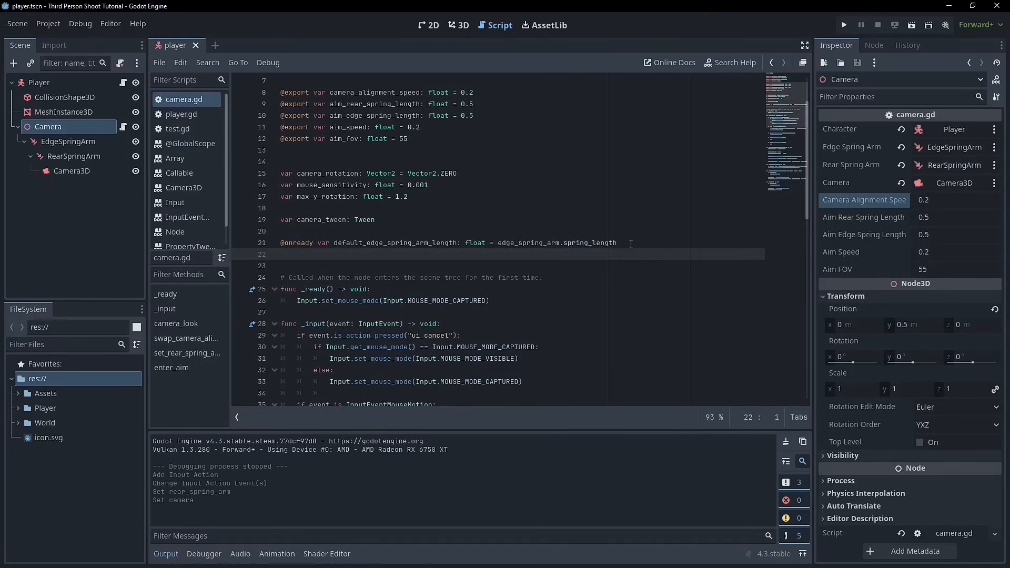
{"action": "type", "text": "@o"}
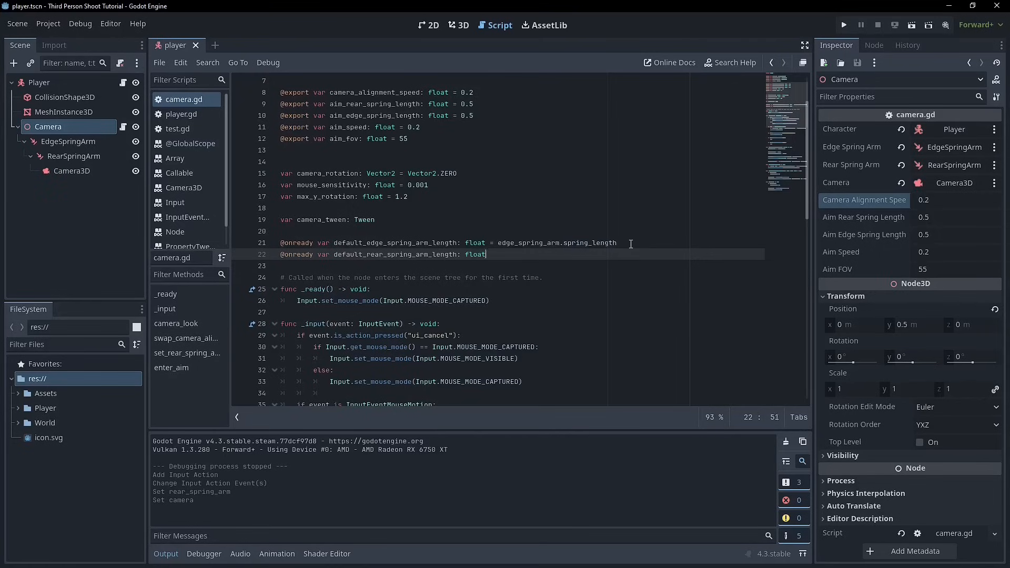
{"action": "type", "text": "= rear_spring_arm.spring_length"}
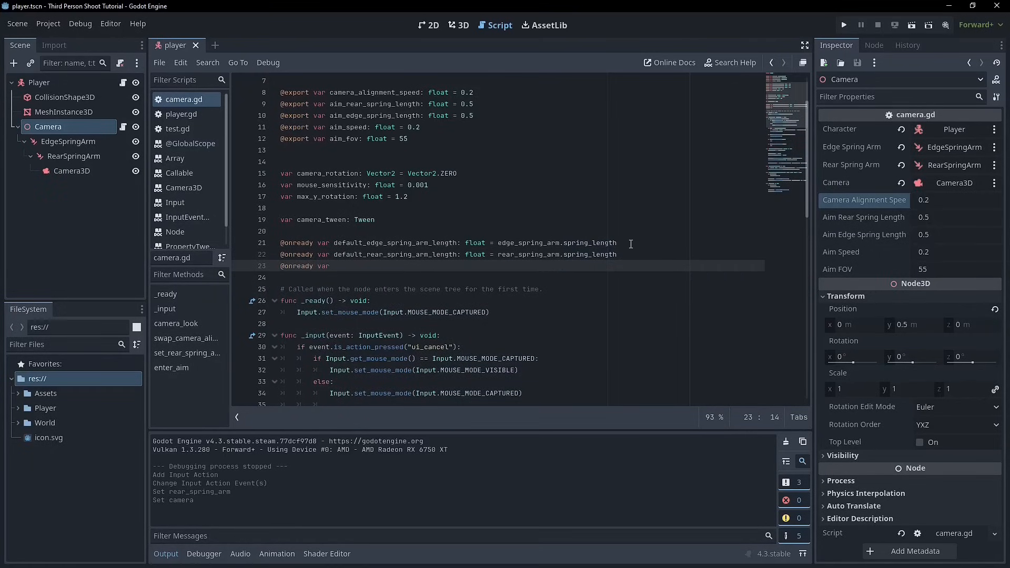
{"action": "type", "text": "default_fov: f"}
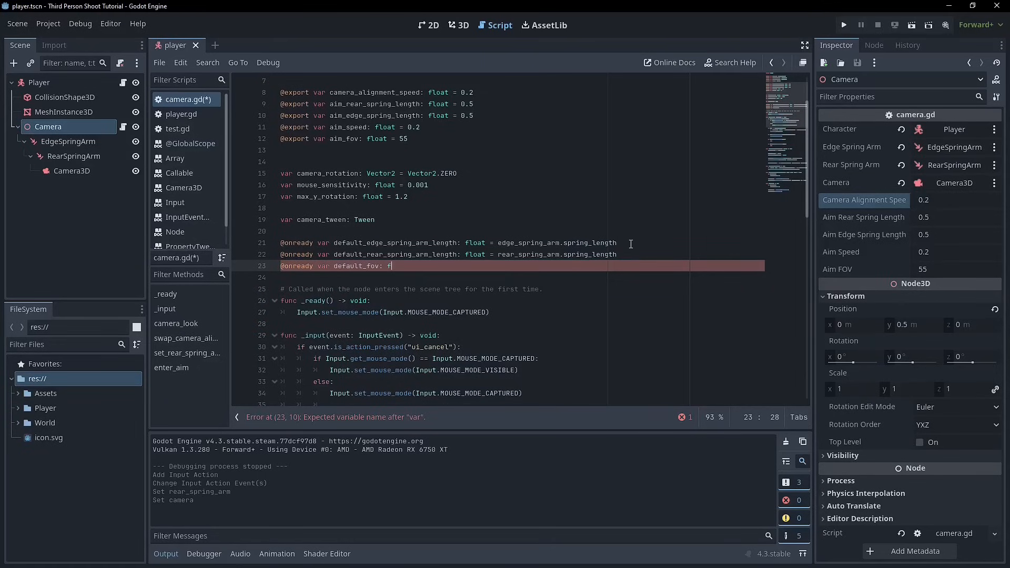
{"action": "type", "text": "loat = camer"}
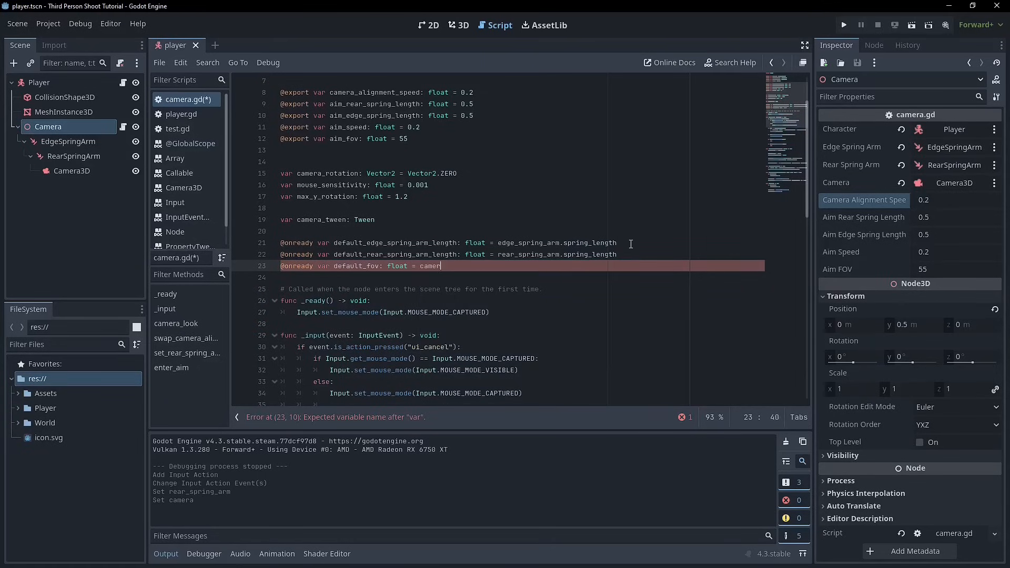
{"action": "type", "text": "a.fov"}
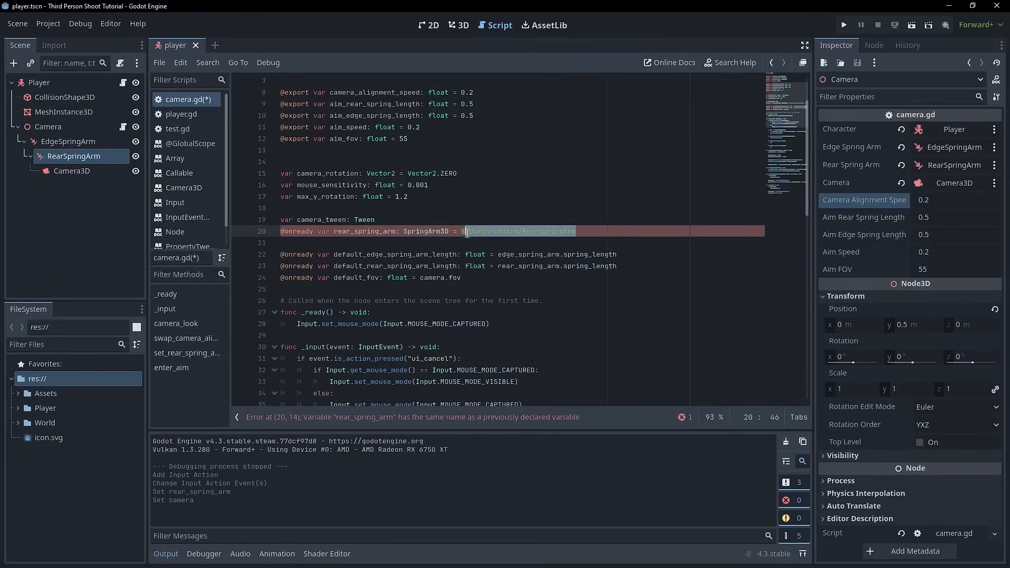
{"action": "key", "text": "Delete"}
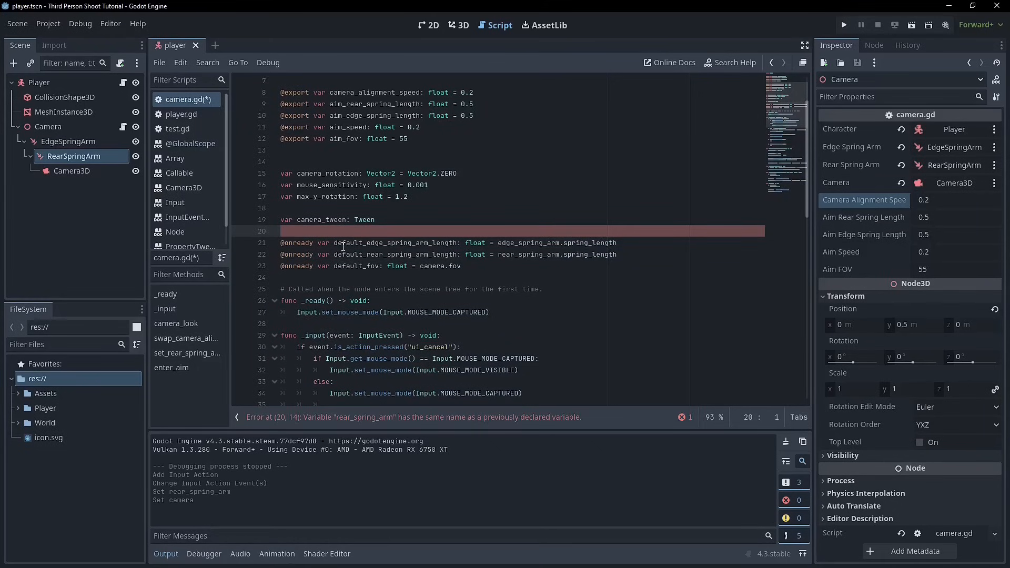
{"action": "double_click", "coordinate": [396, 243]}
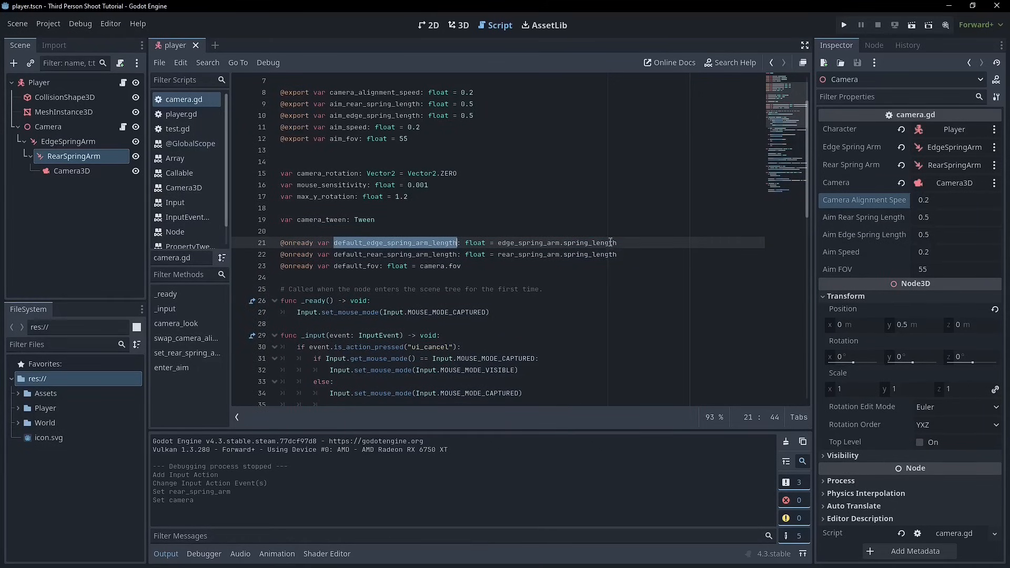
{"action": "double_click", "coordinate": [556, 243]}
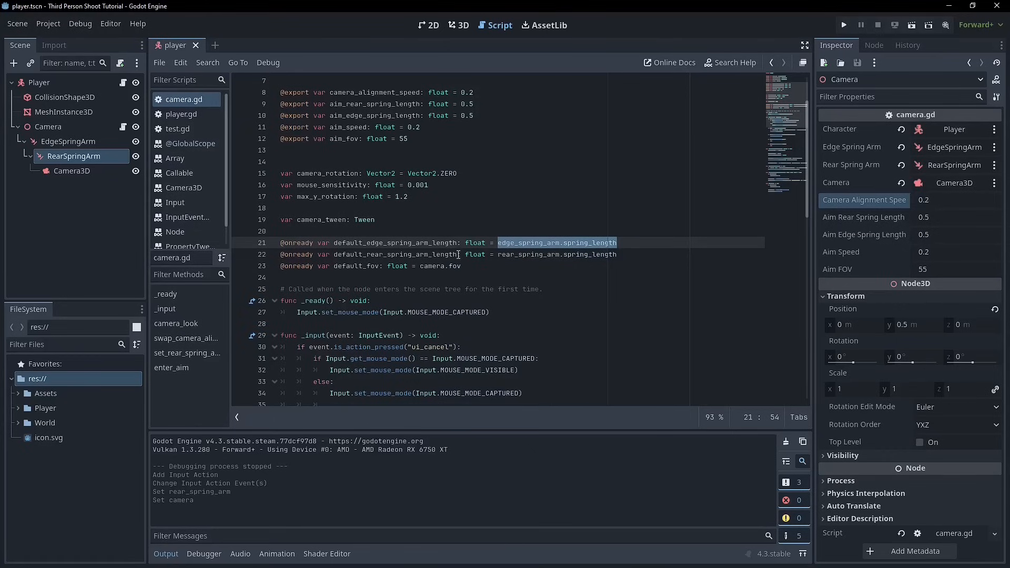
{"action": "mouse_move", "coordinate": [494, 161]}
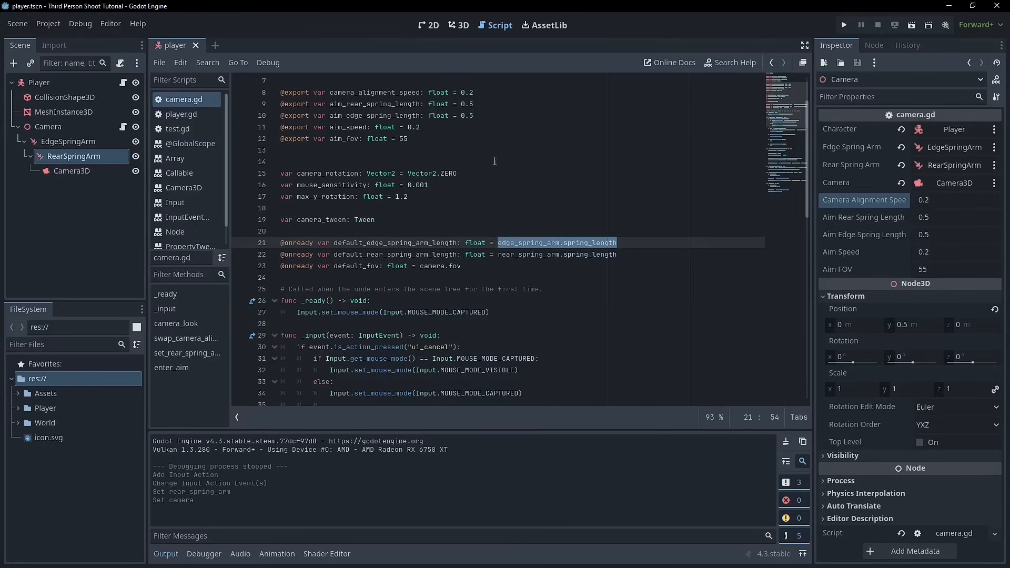
{"action": "scroll", "scroll_direction": "up", "scroll_amount": 3}
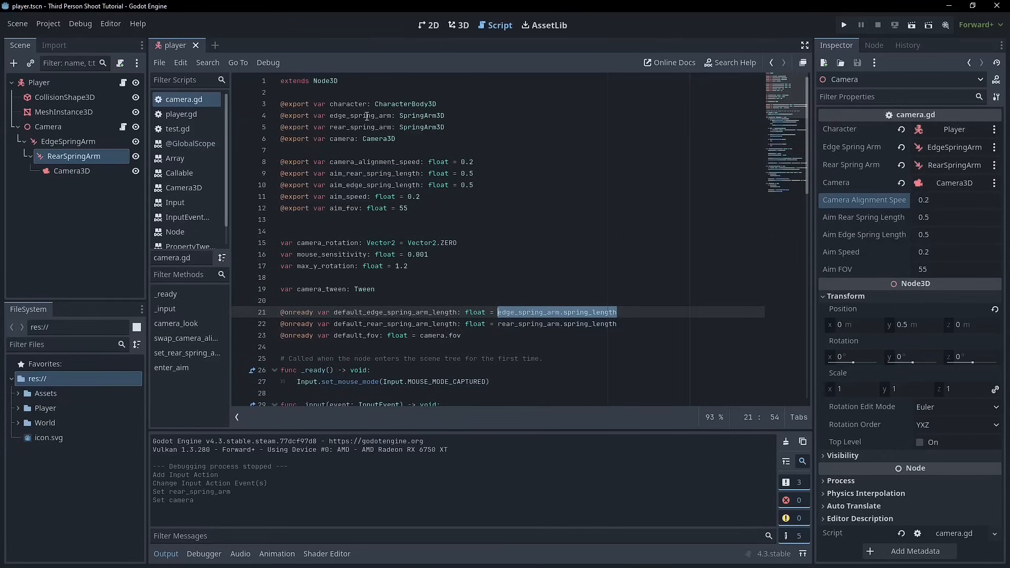
{"action": "left_click", "coordinate": [307, 231]}
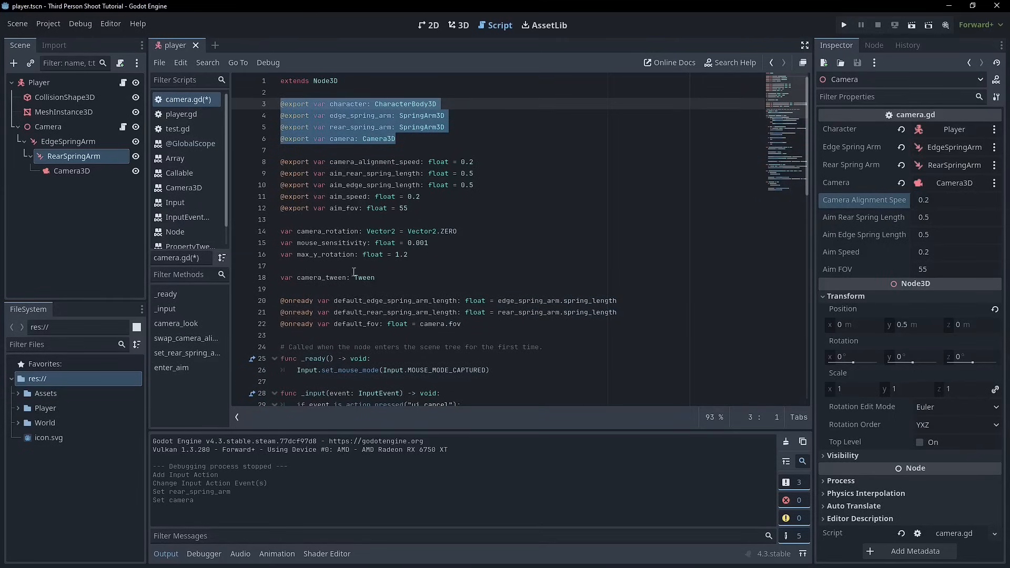
{"action": "left_click", "coordinate": [303, 300]}
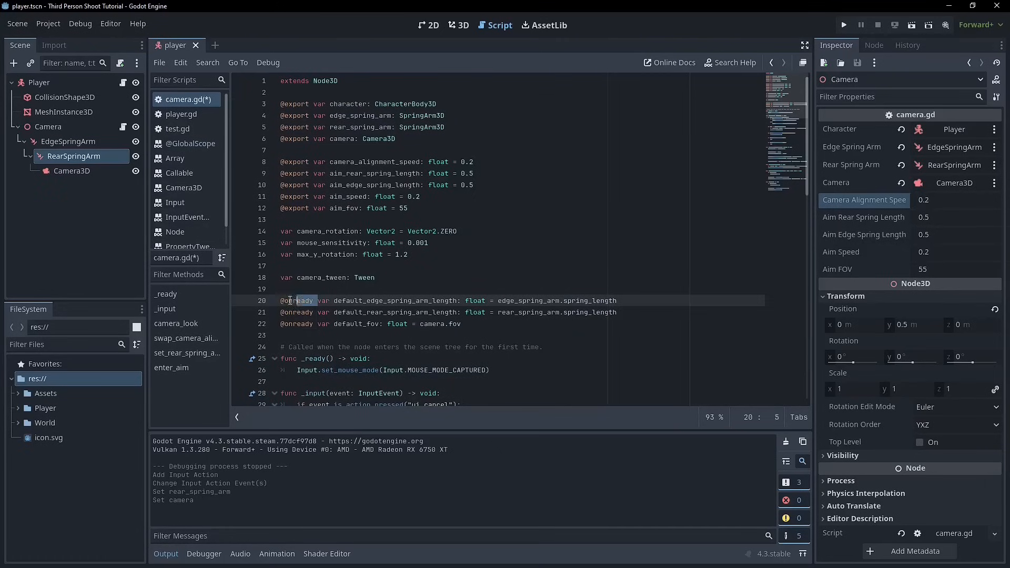
{"action": "key", "text": "ctrl+s"}
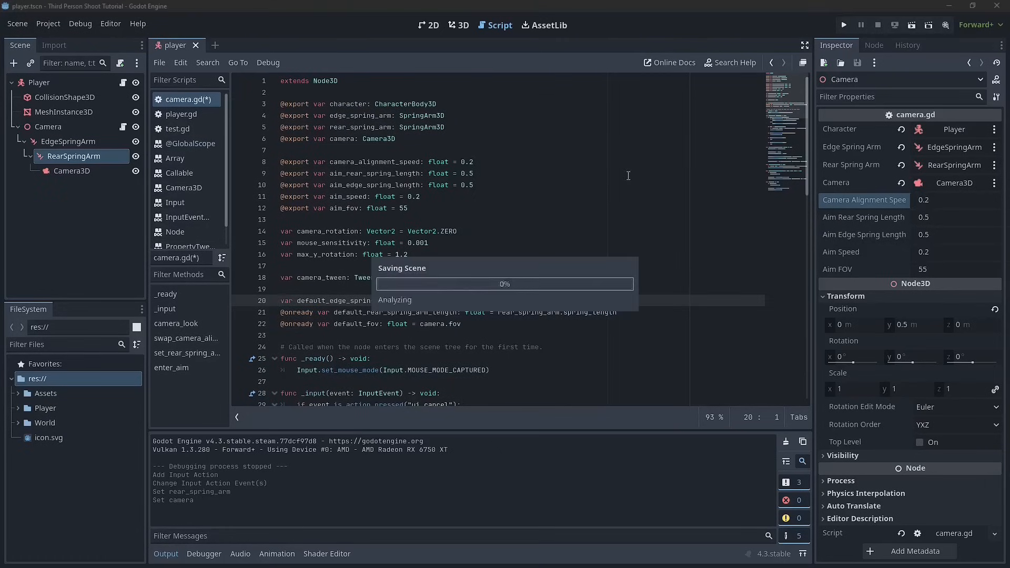
{"action": "left_click", "coordinate": [843, 25]}
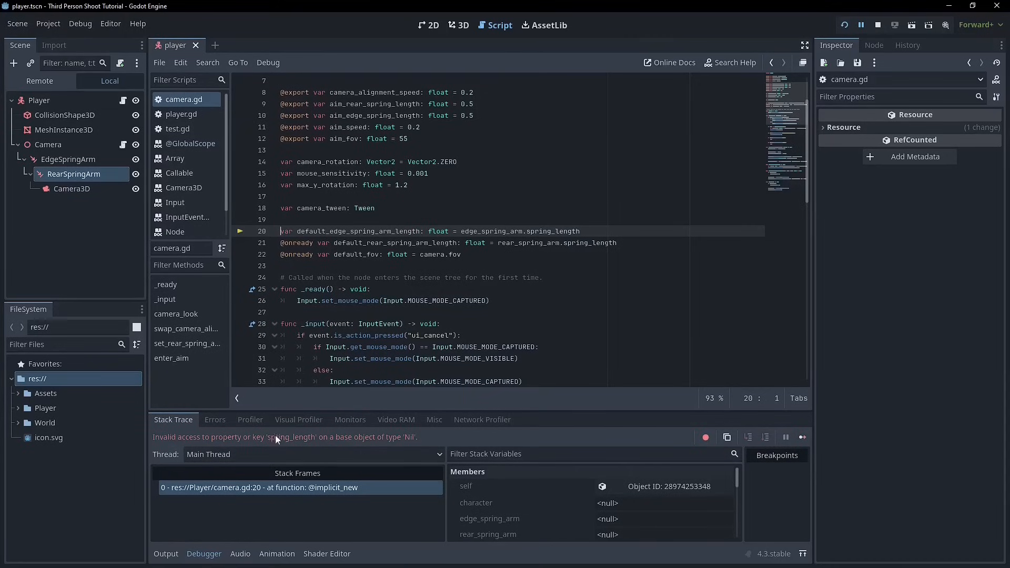
{"action": "mouse_move", "coordinate": [377, 446]}
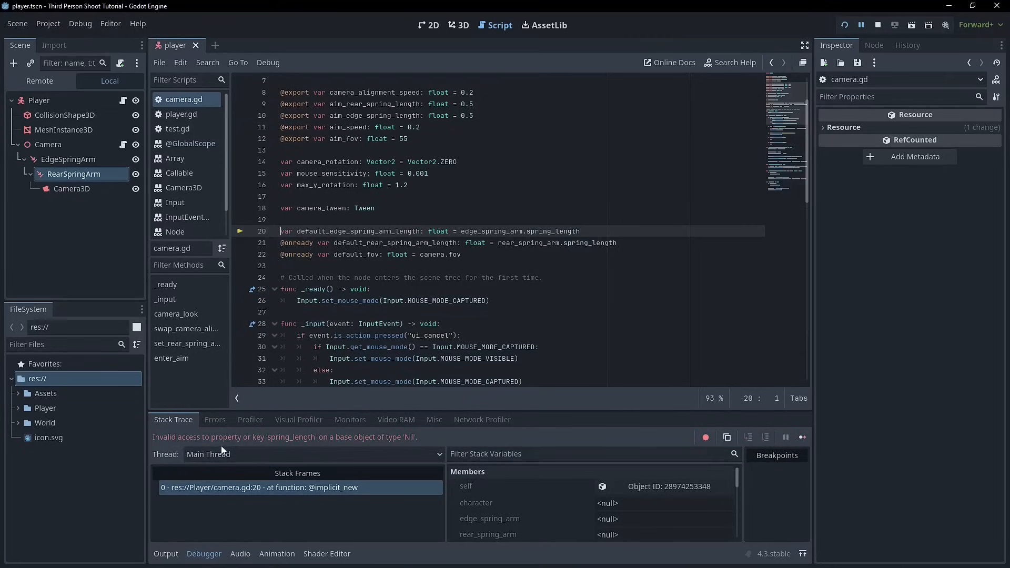
{"action": "mouse_move", "coordinate": [299, 444]}
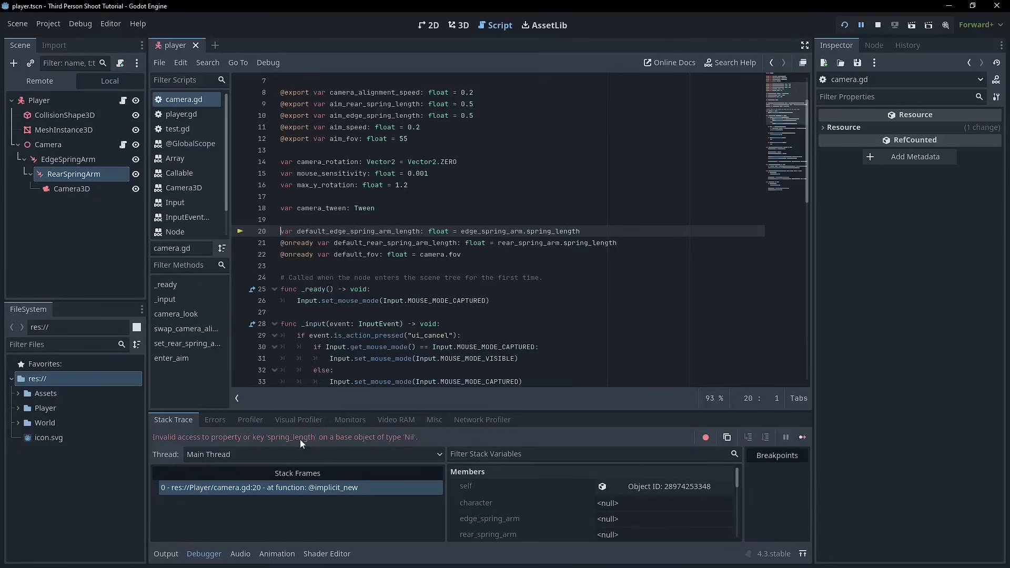
{"action": "mouse_move", "coordinate": [350, 419]}
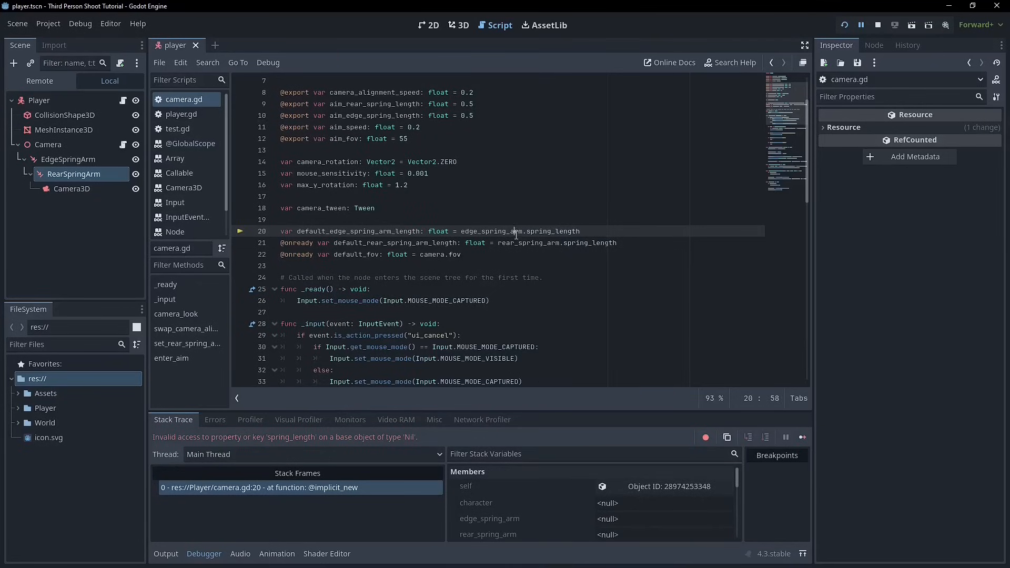
{"action": "double_click", "coordinate": [492, 231]}
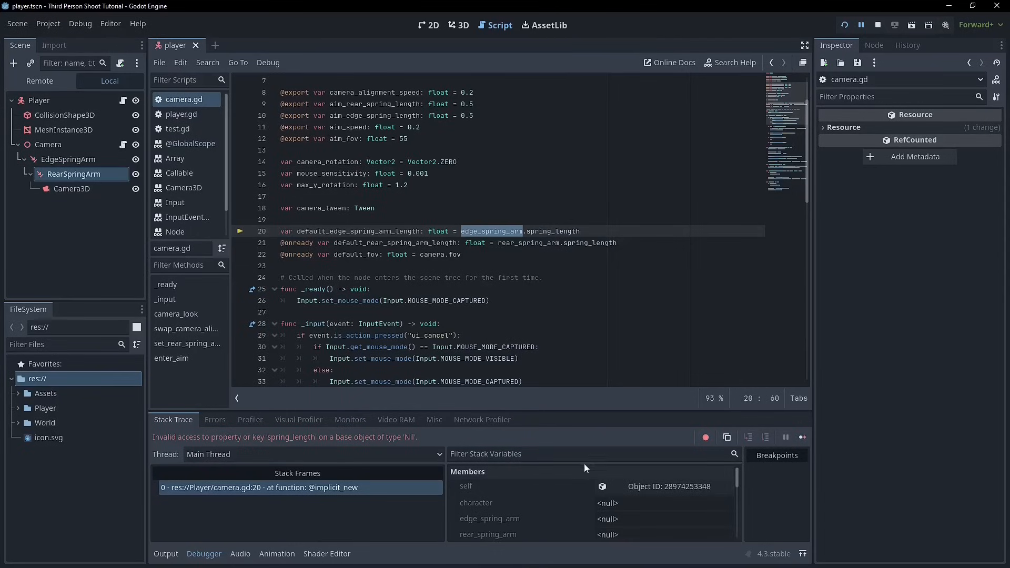
{"action": "mouse_move", "coordinate": [820, 526]}
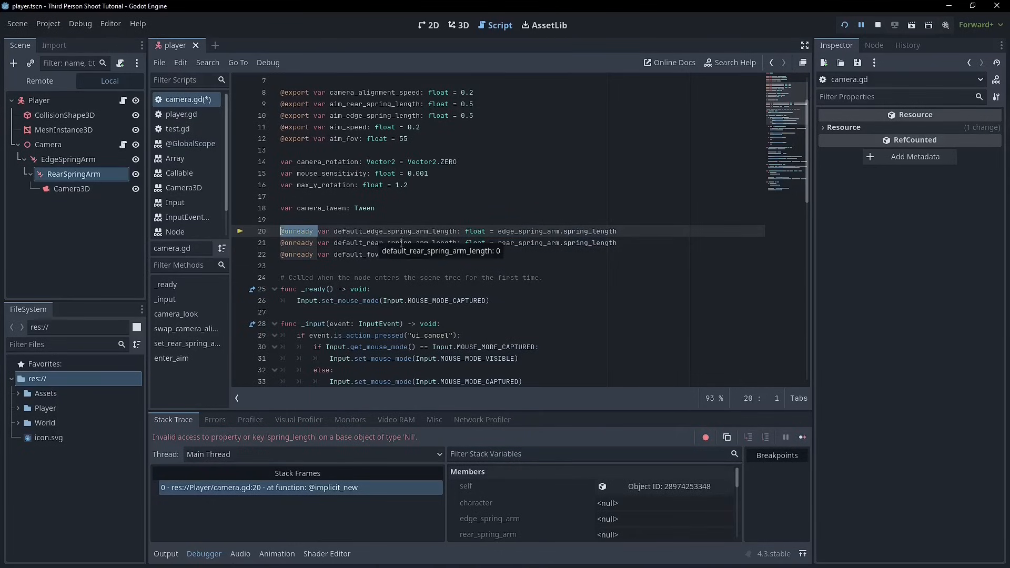
{"action": "left_click", "coordinate": [877, 25]}
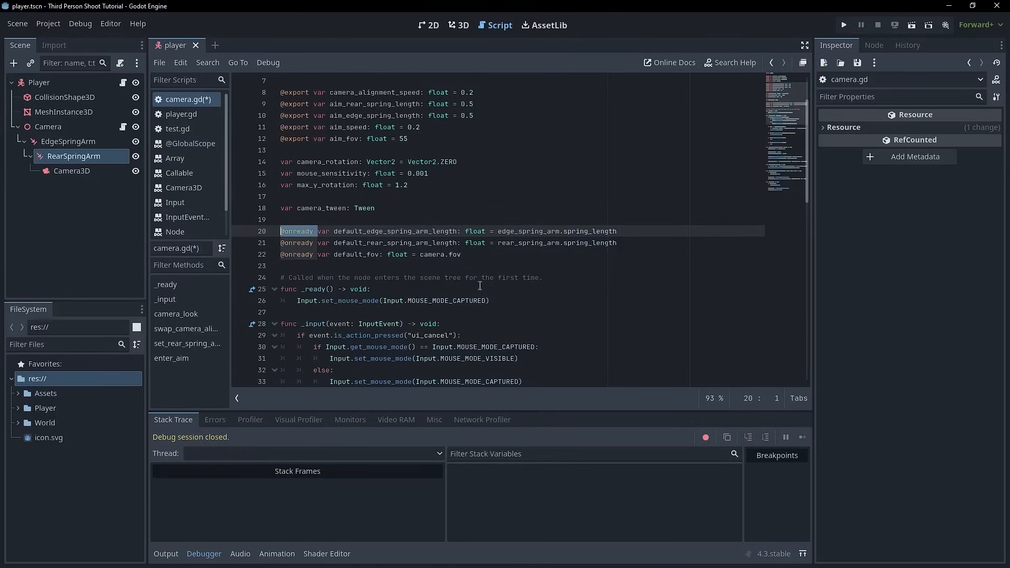
Place the cursor on the blank line after default_fov in camera.gd.
{"action": "left_click", "coordinate": [290, 265]}
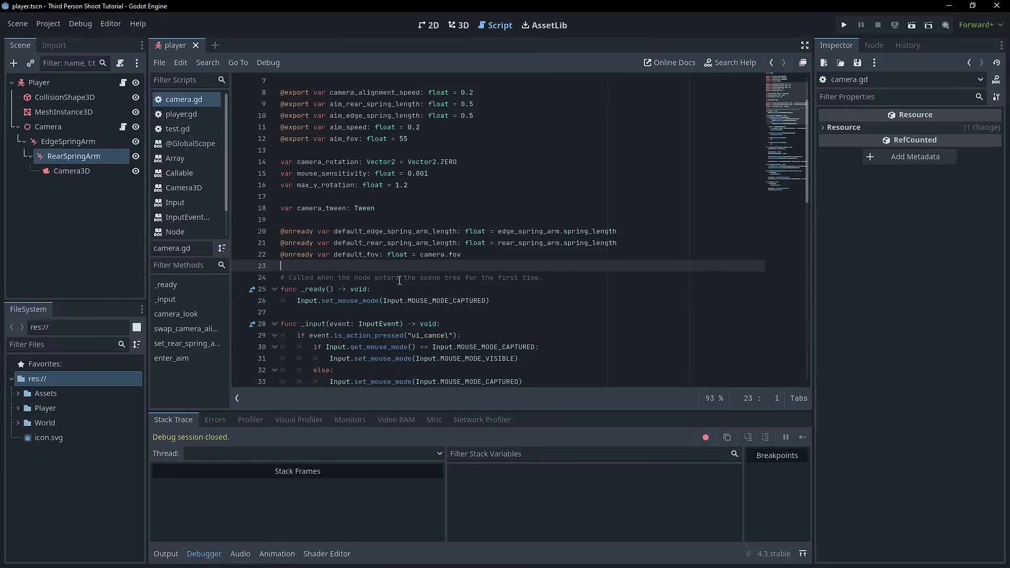
{"action": "mouse_move", "coordinate": [535, 188]}
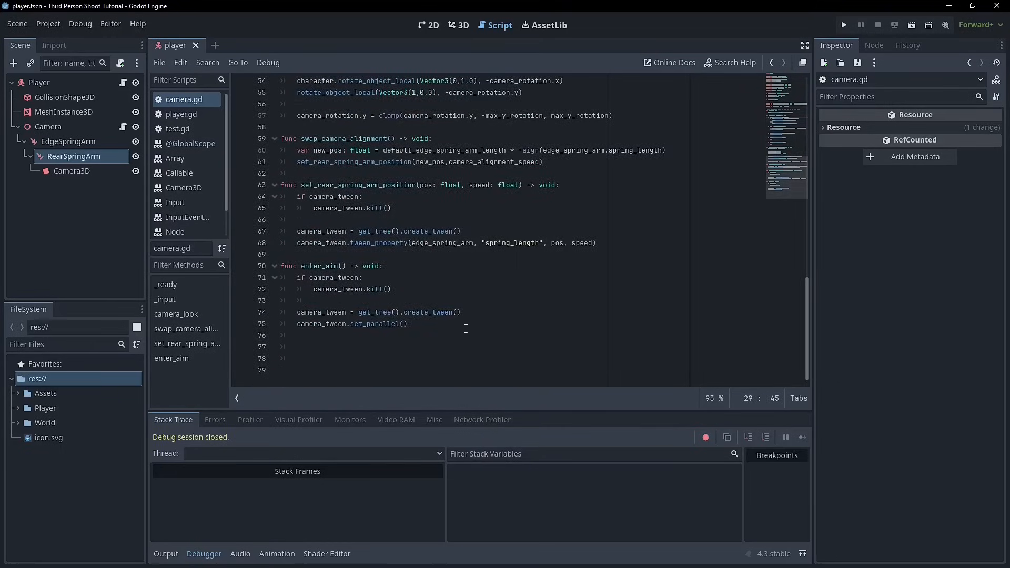
In enter_aim, add a camera_tween.tween_property call tweening the camera's "fov".
{"action": "left_click", "coordinate": [407, 323]}
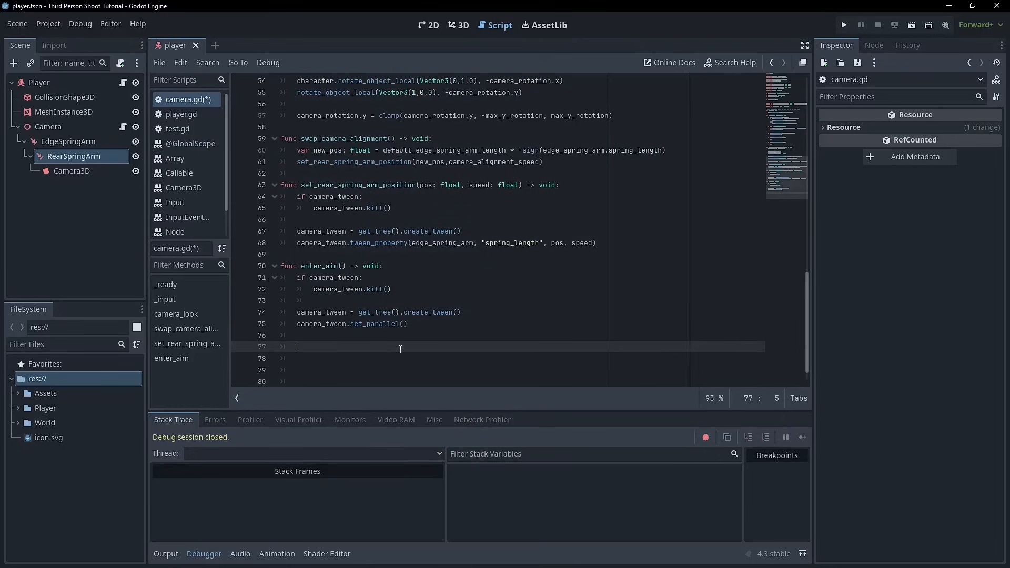
{"action": "type", "text": "camera_tween"}
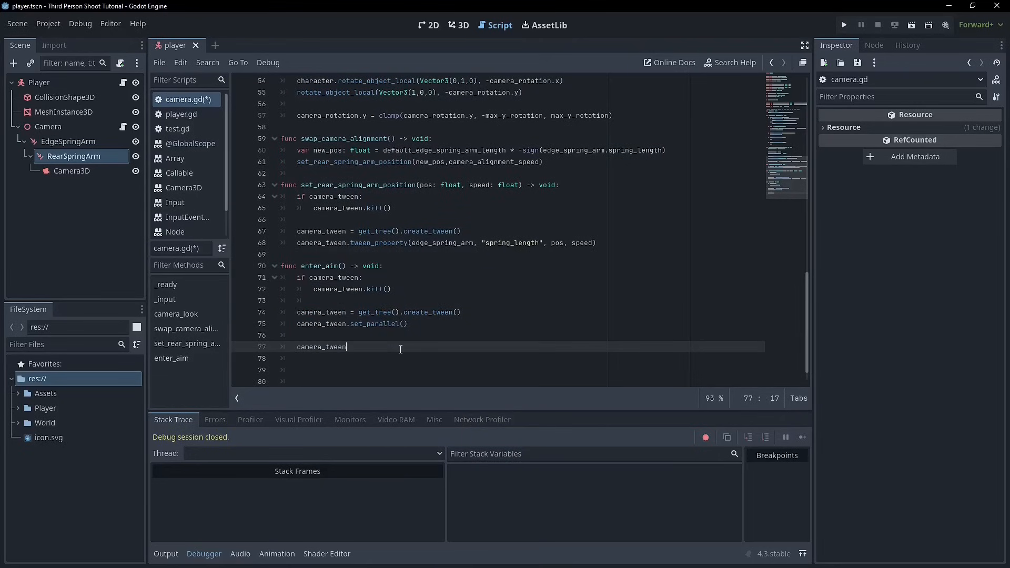
{"action": "type", "text": ".tween_property("}
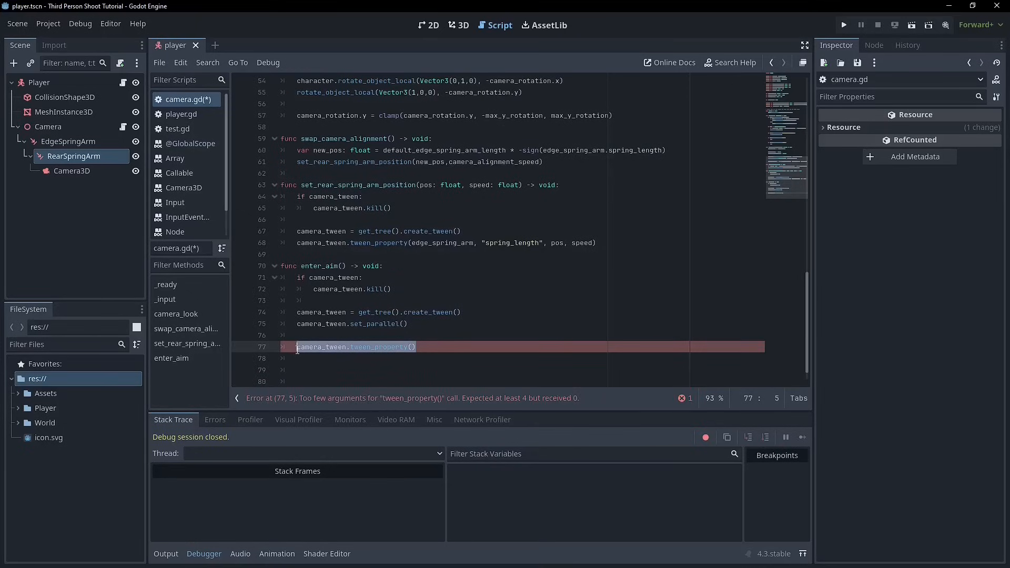
{"action": "left_click", "coordinate": [452, 367]}
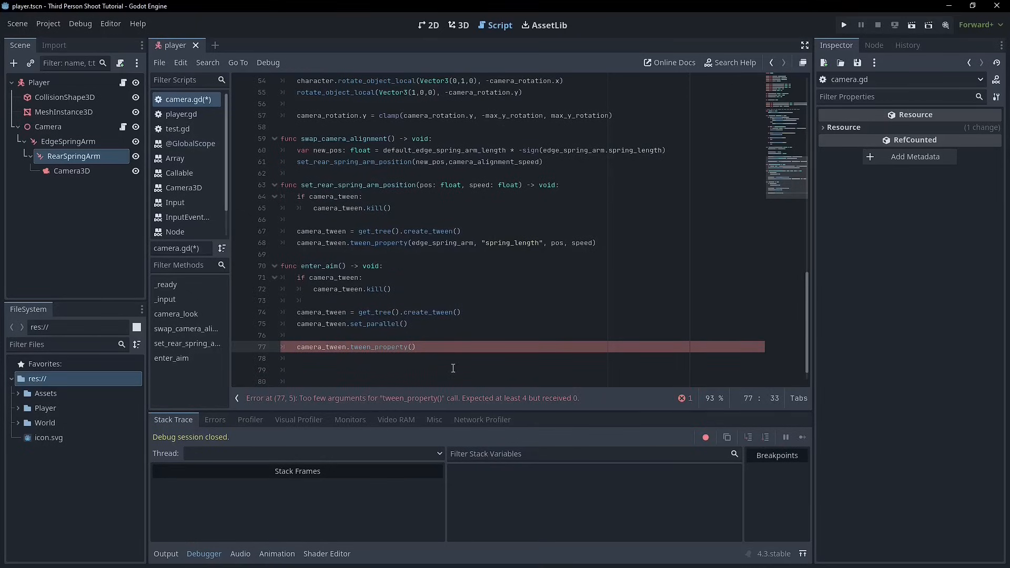
{"action": "type", "text": "camera,"}
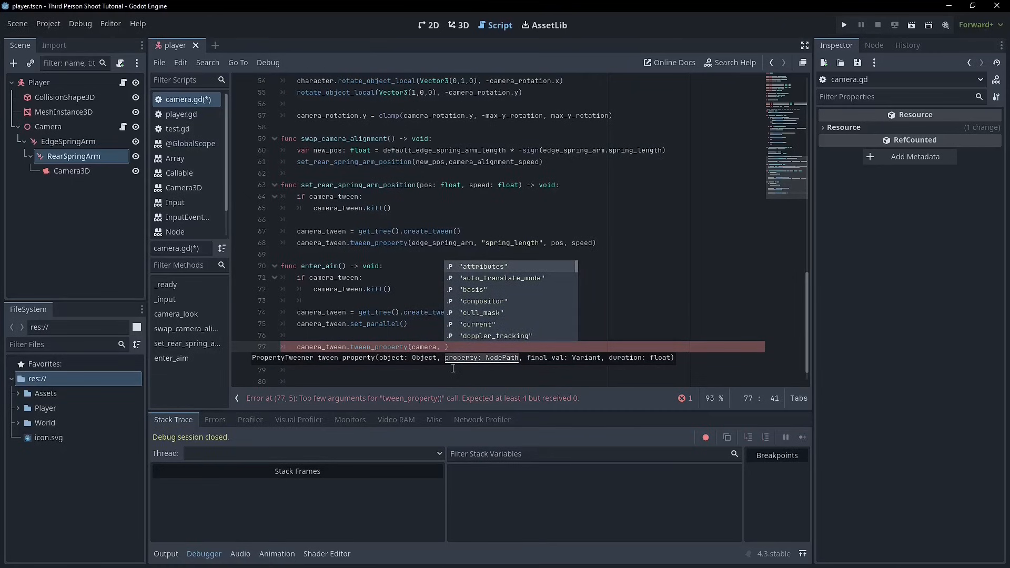
{"action": "type", "text": "\"fov\", aim_fov, aim_speed"}
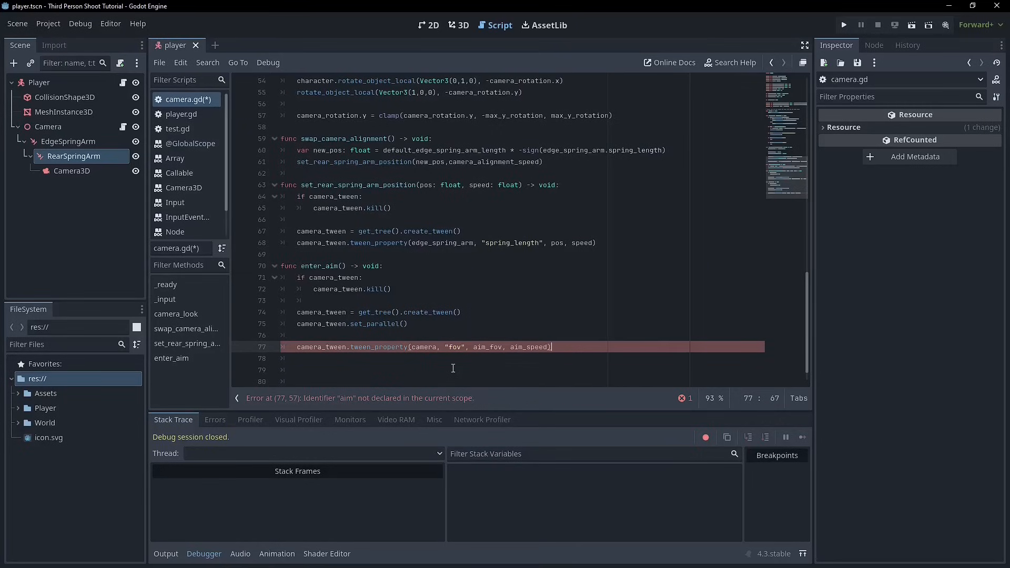
Add a tween of edge_spring_arm "spring_length" to its aim length.
{"action": "type", "text": "camera_tween.tween_property(edg"}
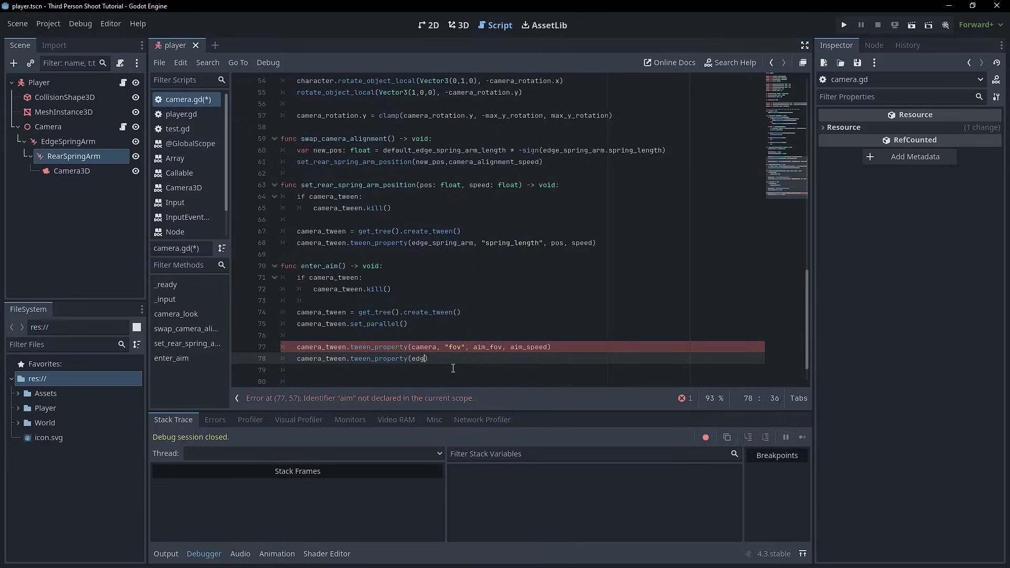
{"action": "type", "text": "e_spring_arm,"}
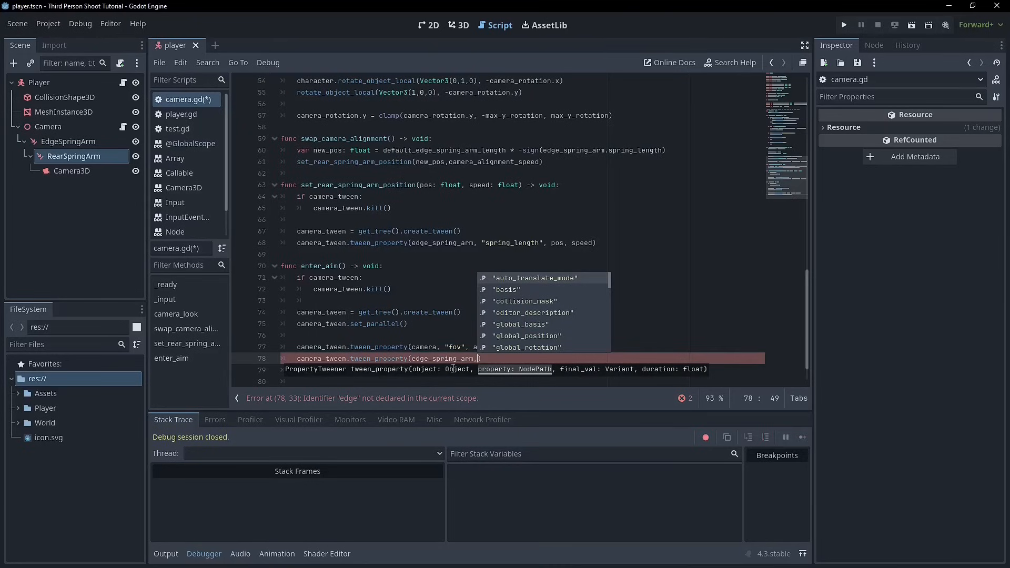
{"action": "type", "text": "\"spring_length\""}
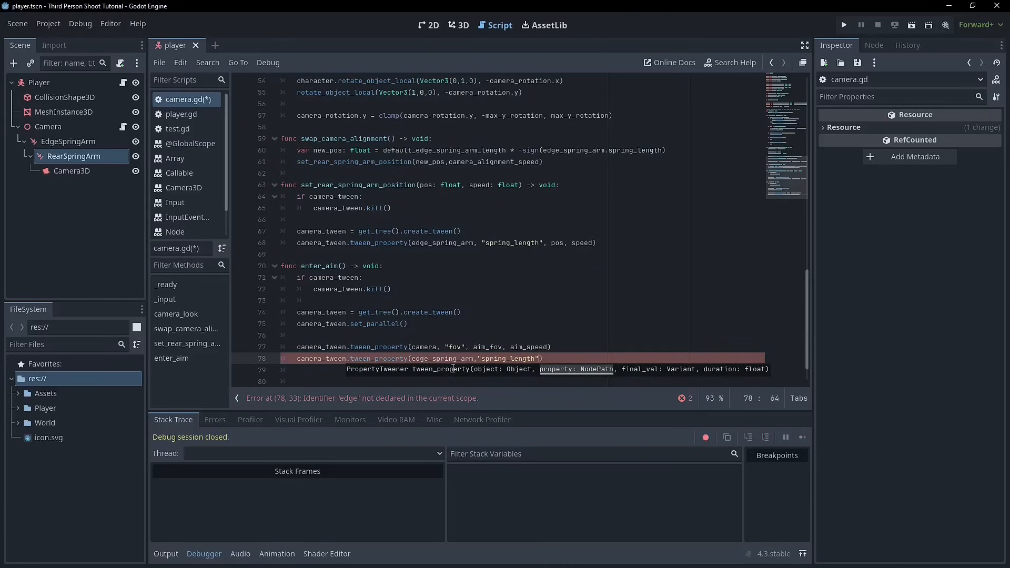
{"action": "type", "text": ", aim_edge_spring_length"}
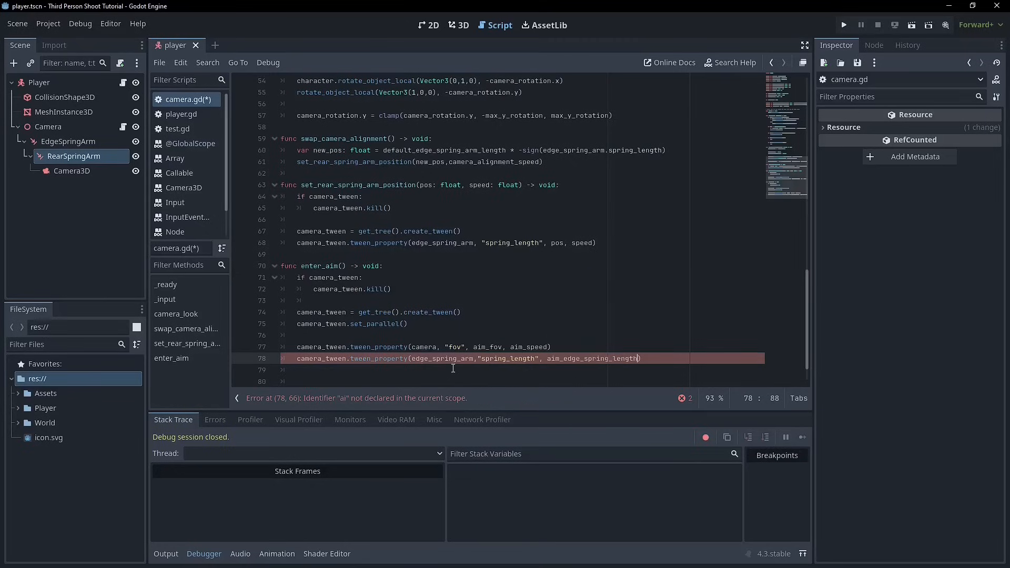
{"action": "type", "text": ",aim_speed"}
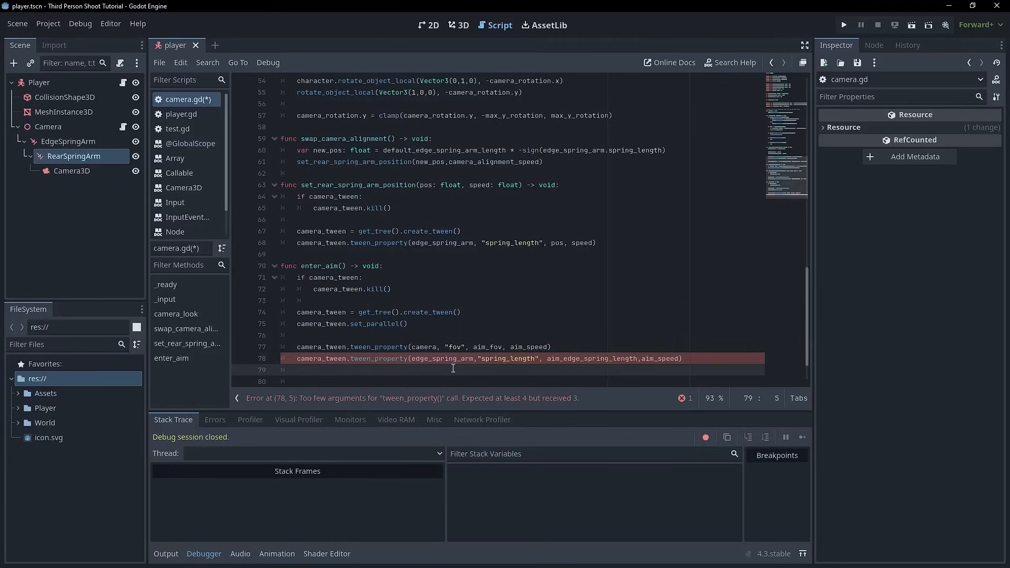
Add a tween of the rear arm's "spring_length" to aim_rear_spring_length at aim_speed.
{"action": "type", "text": "camera_tween.tween_property()"}
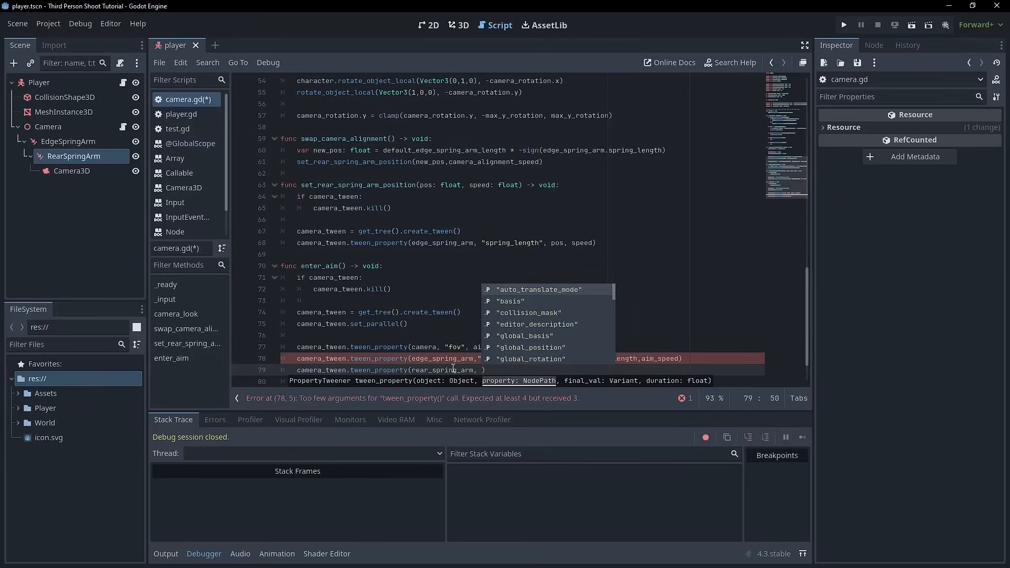
{"action": "type", "text": "\"spring_length\","}
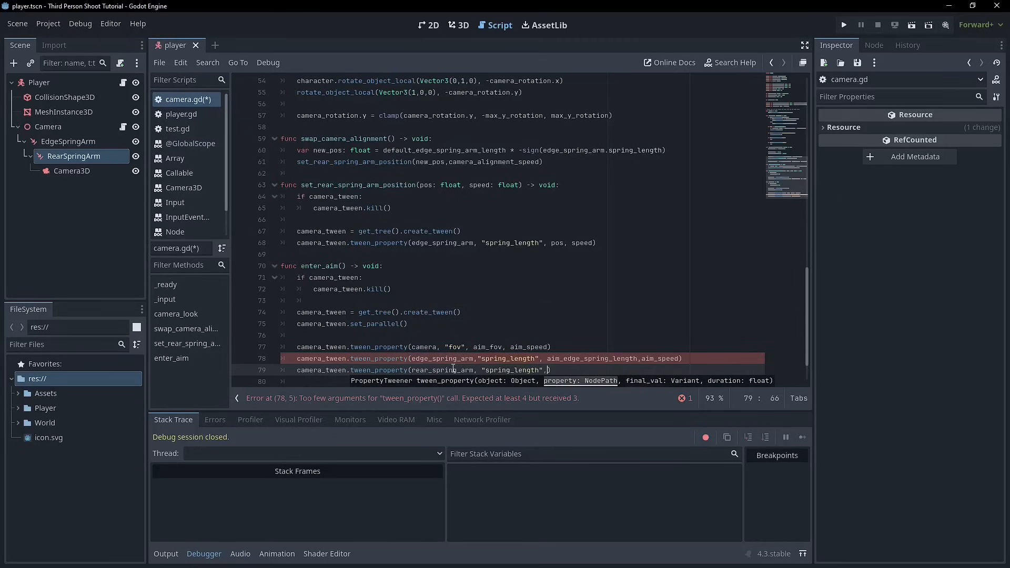
{"action": "type", "text": "aim_rear_spring_length"}
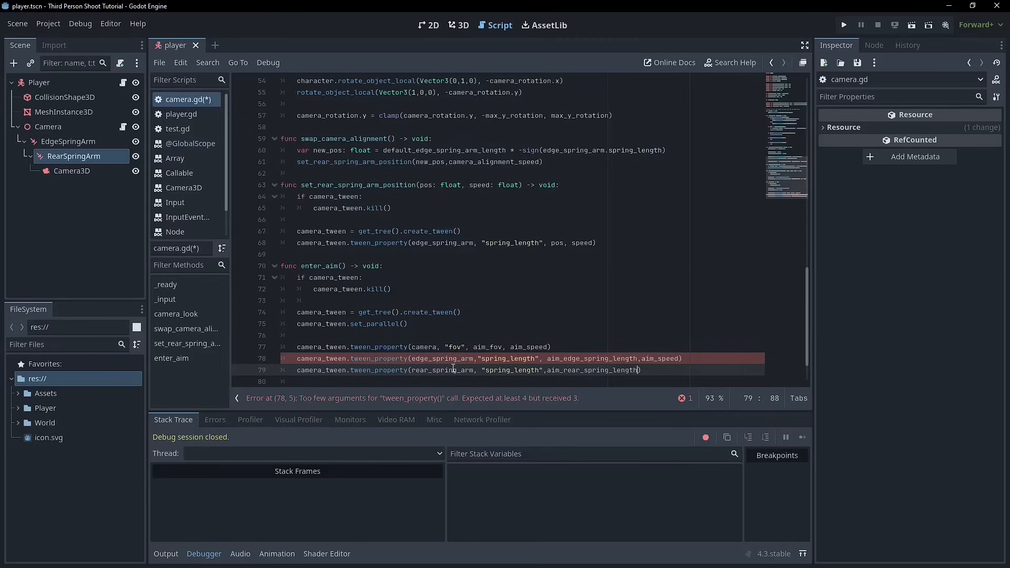
{"action": "type", "text": ",."}
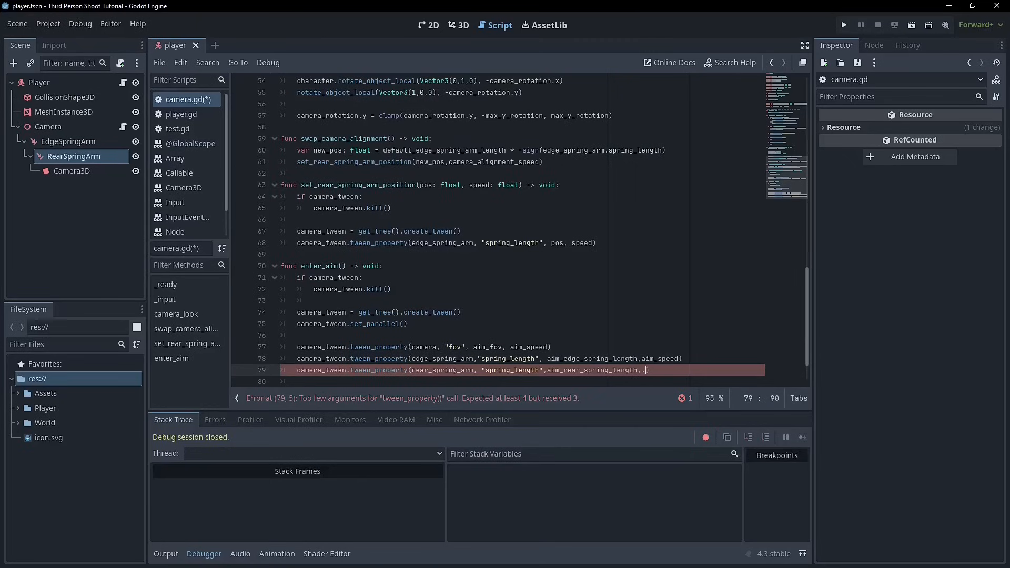
{"action": "type", "text": "aim_speed"}
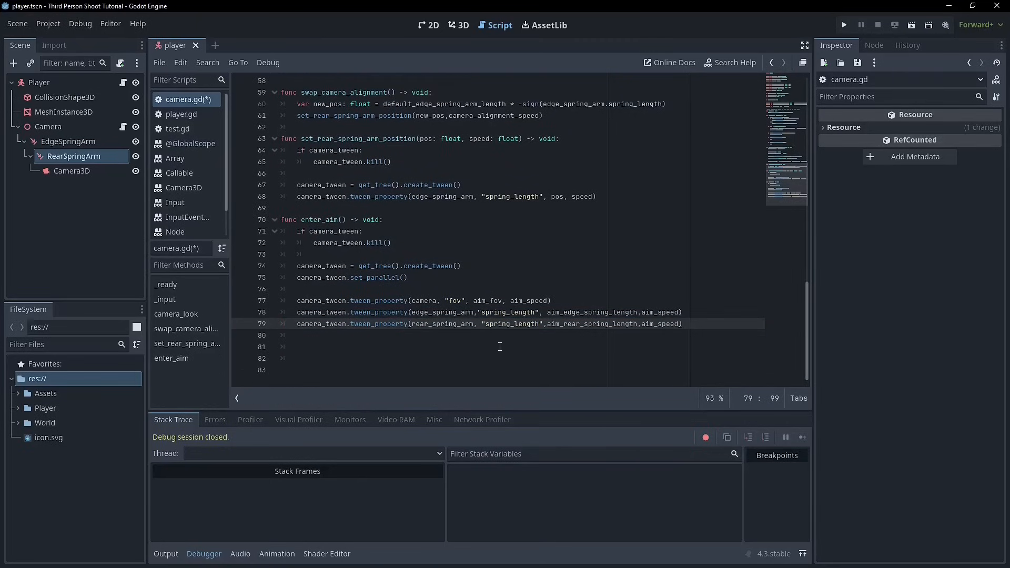
Declare a new func exit_aim() -> void.
{"action": "type", "text": "func"}
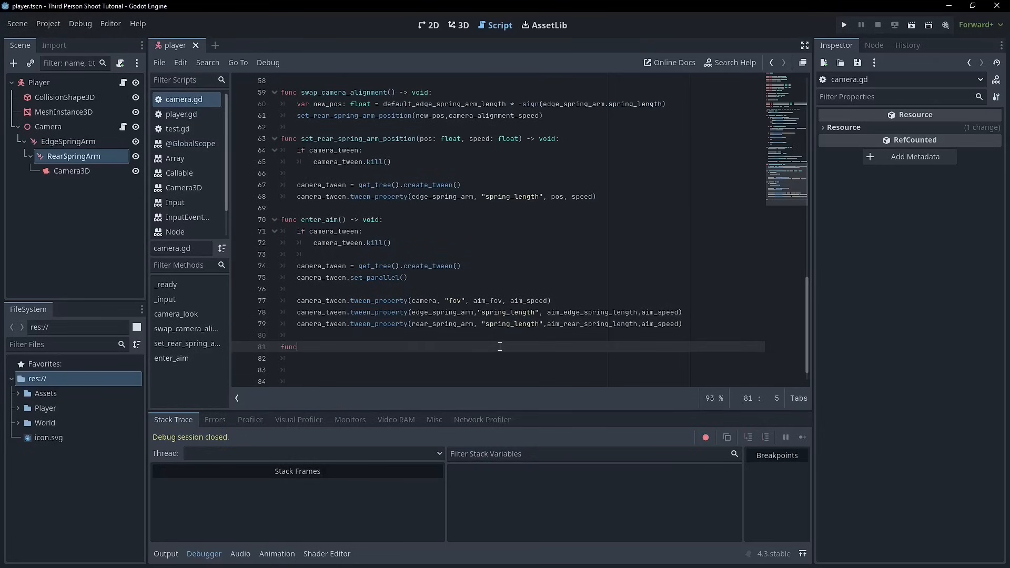
{"action": "type", "text": "exit_aim("}
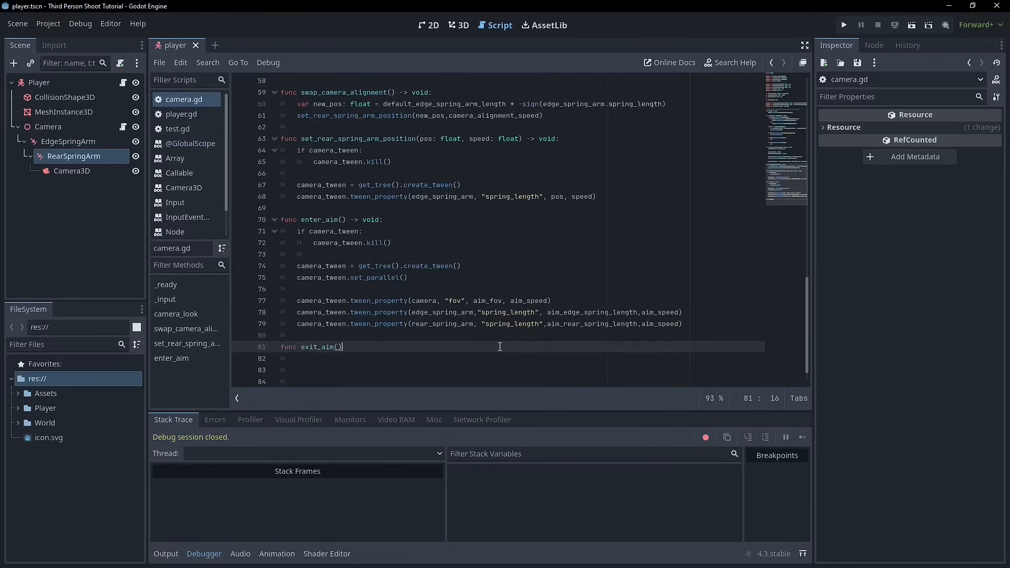
{"action": "type", "text": "-> void:"}
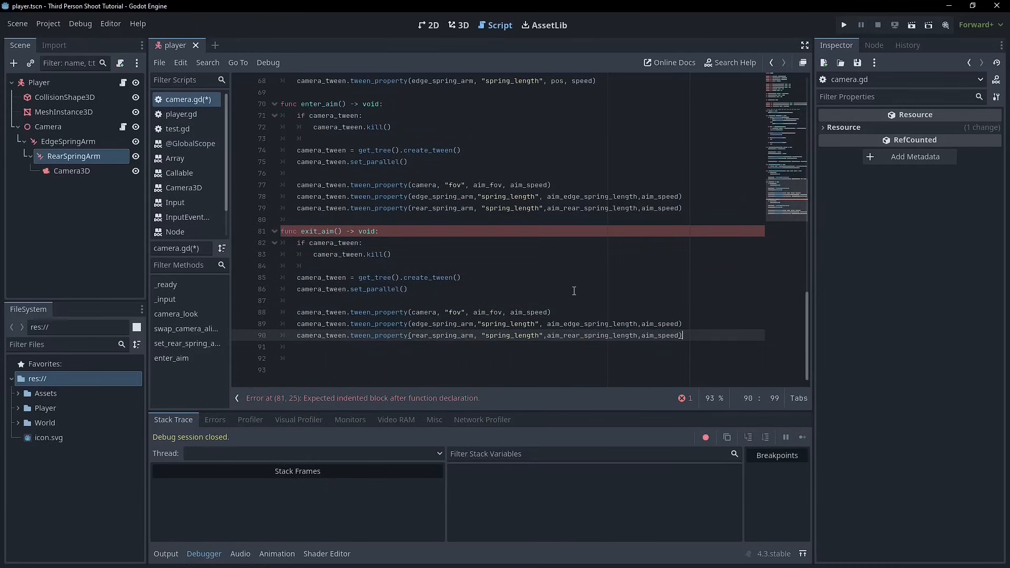
Retarget exit_aim's tweens to default_fov and the default spring arm lengths.
{"action": "double_click", "coordinate": [591, 323]}
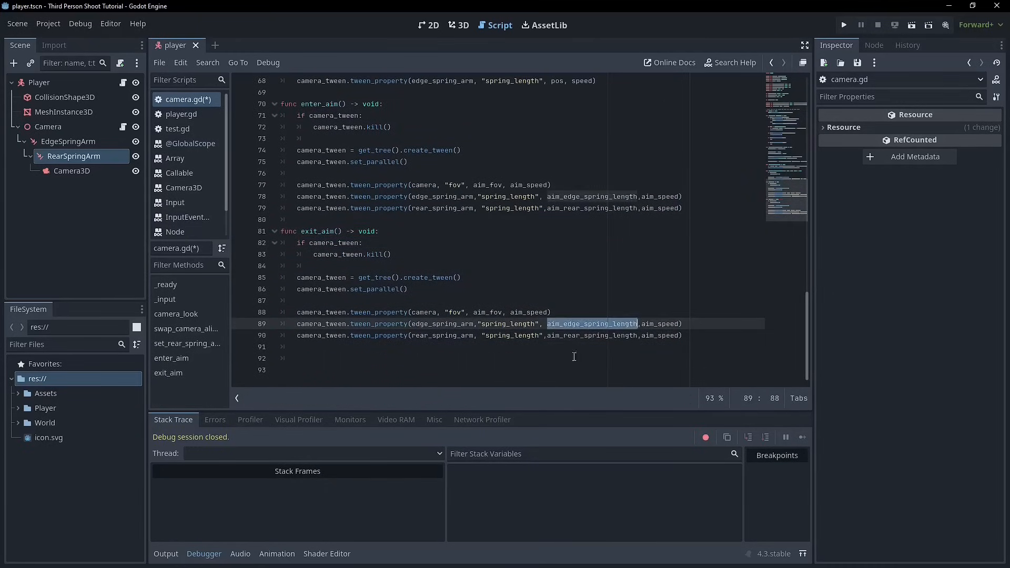
{"action": "type", "text": "d"}
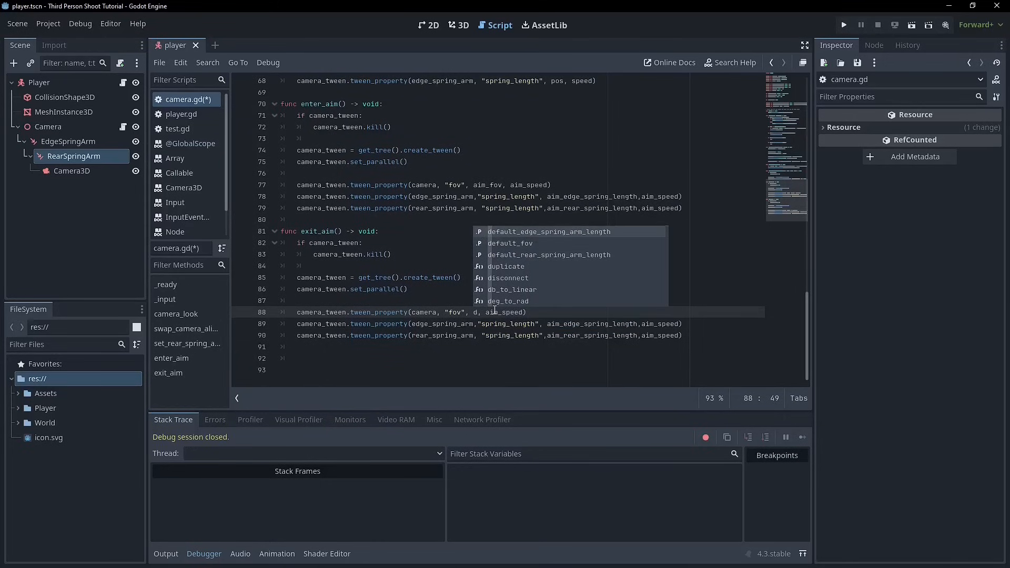
{"action": "left_click", "coordinate": [509, 243]}
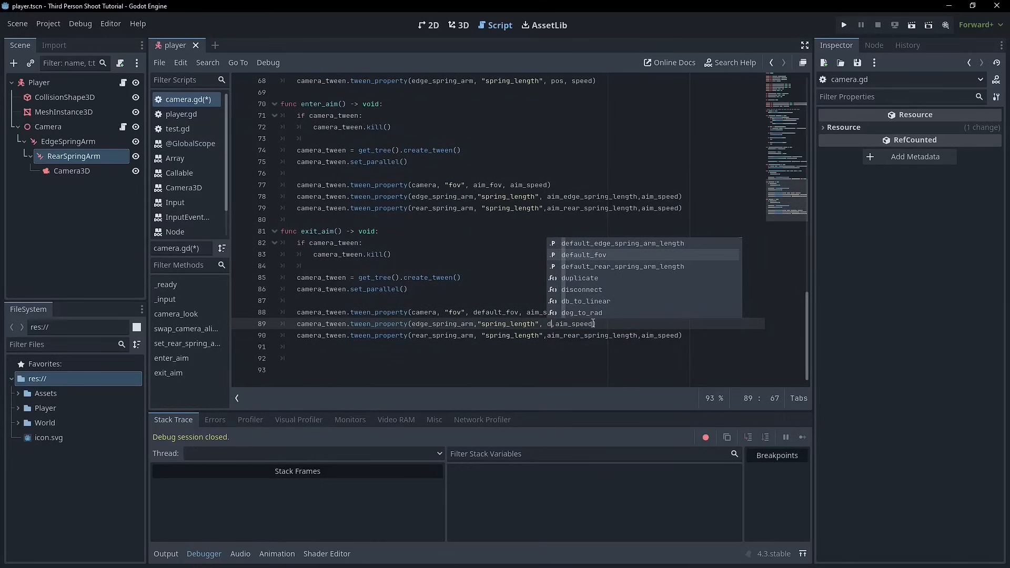
{"action": "left_click", "coordinate": [622, 243]}
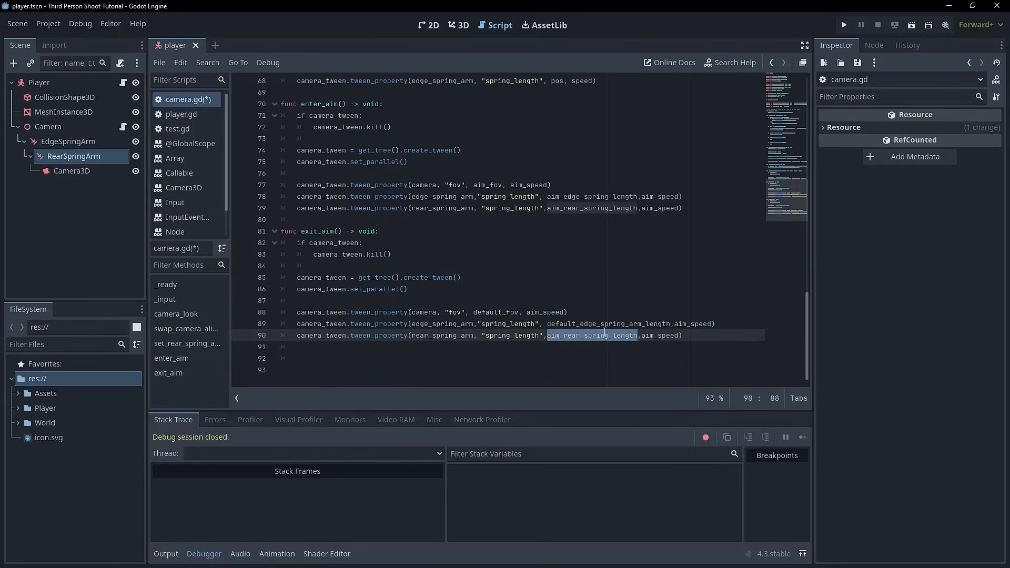
{"action": "type", "text": "default"}
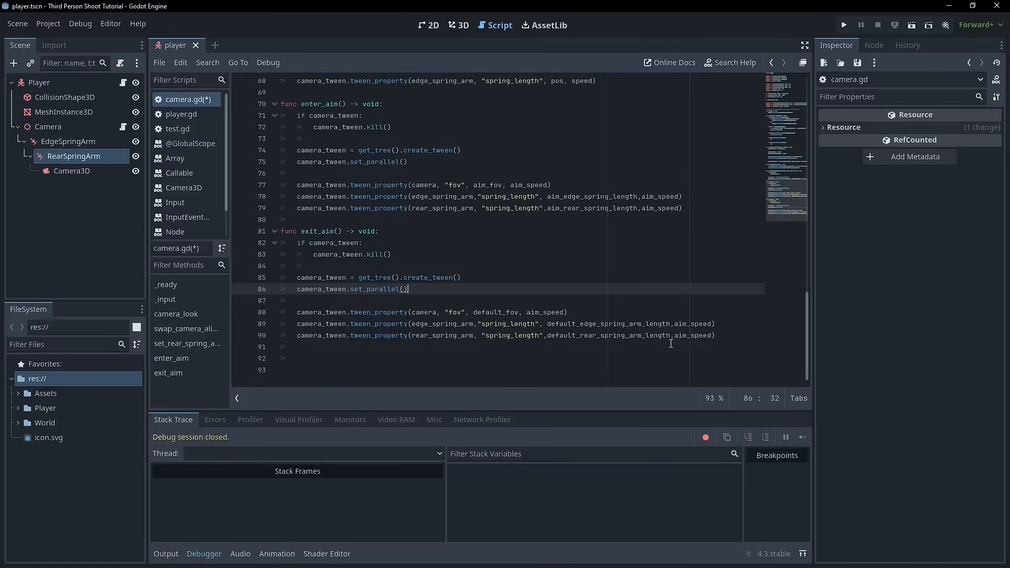
Call enter_aim() on aim press and exit_aim() on aim release in the input handler.
{"action": "scroll", "scroll_direction": "up", "scroll_amount": 3}
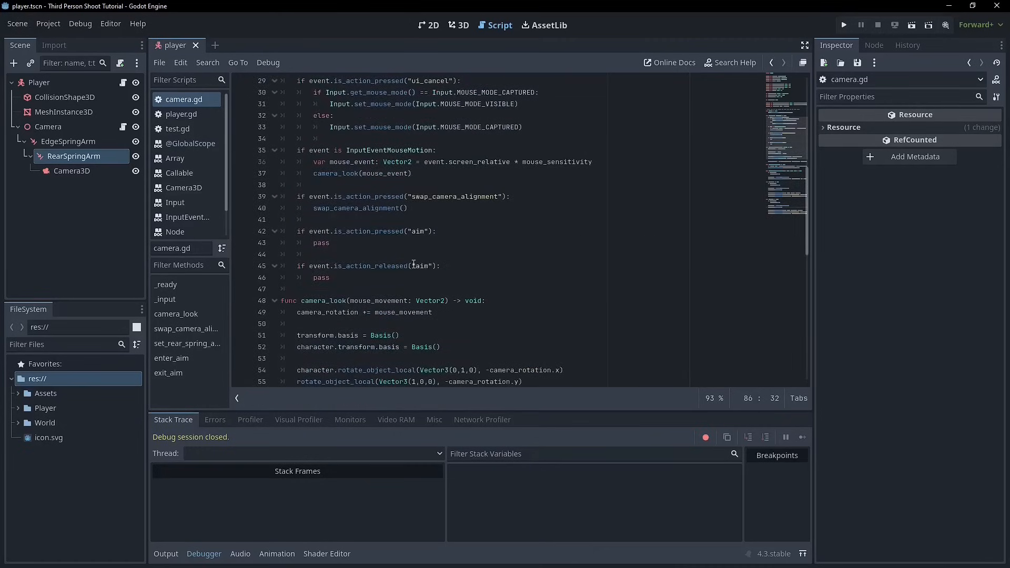
{"action": "double_click", "coordinate": [320, 277]}
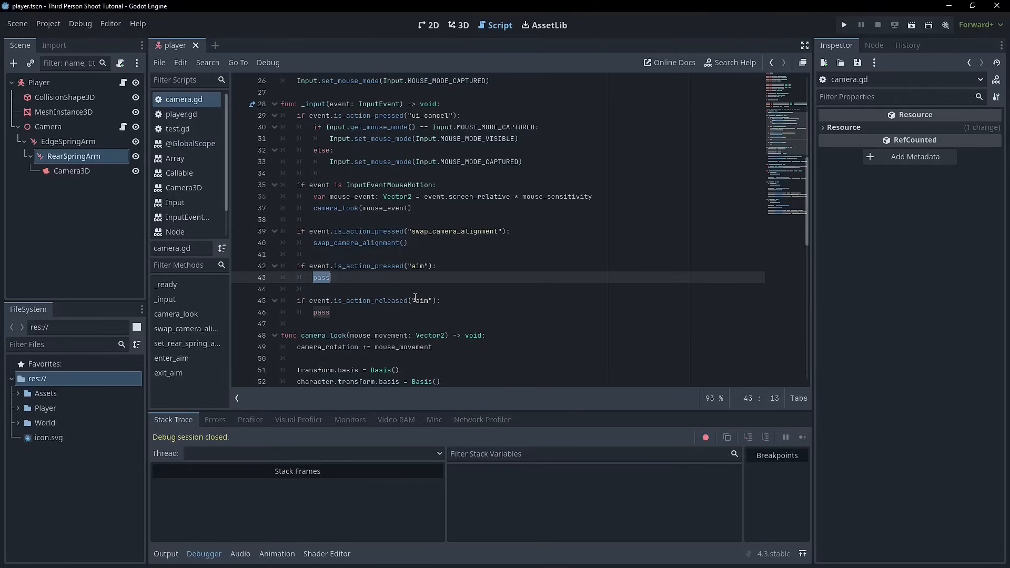
{"action": "type", "text": "enter_aim("}
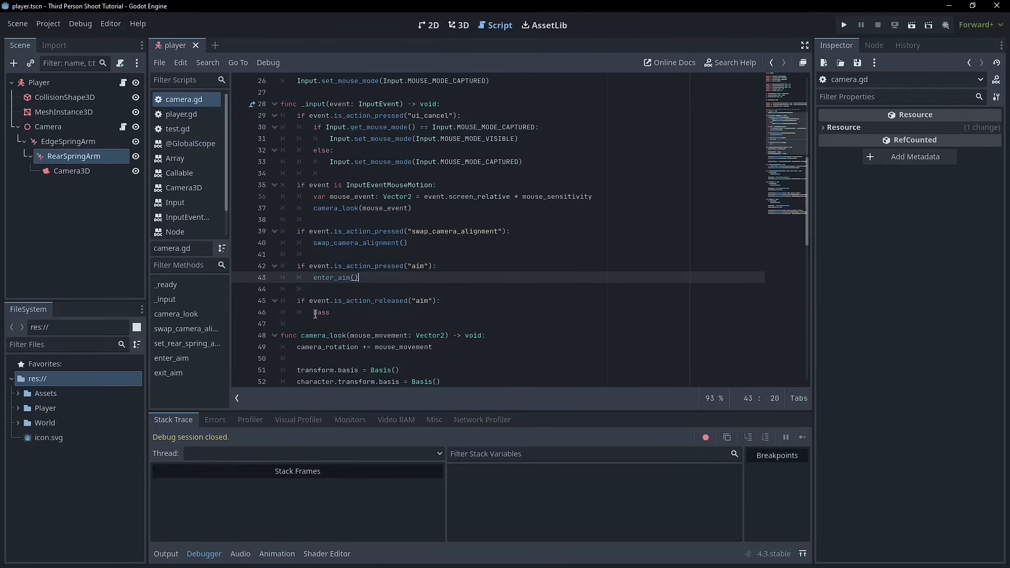
{"action": "double_click", "coordinate": [321, 313]}
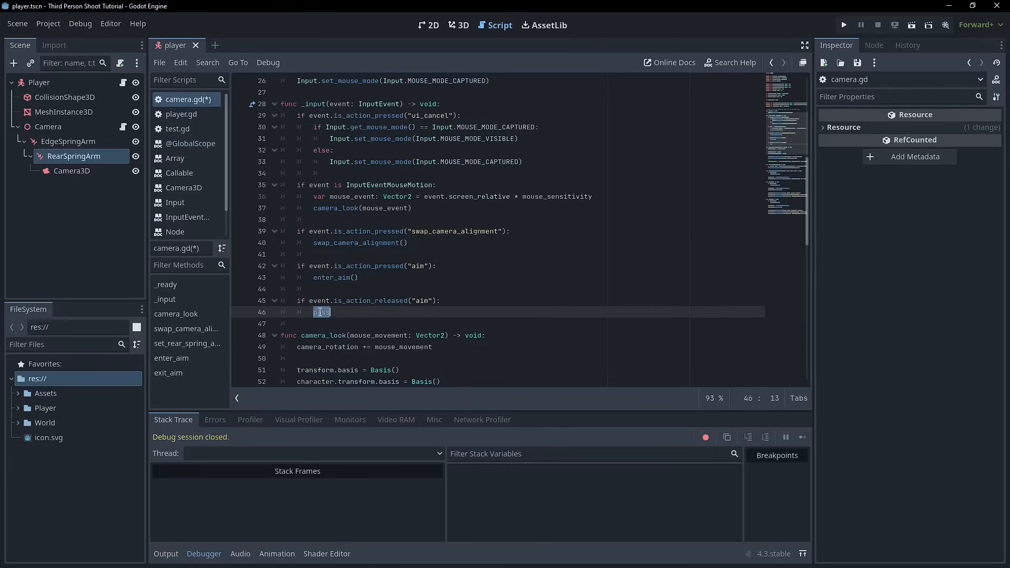
{"action": "type", "text": "exit_aim()"}
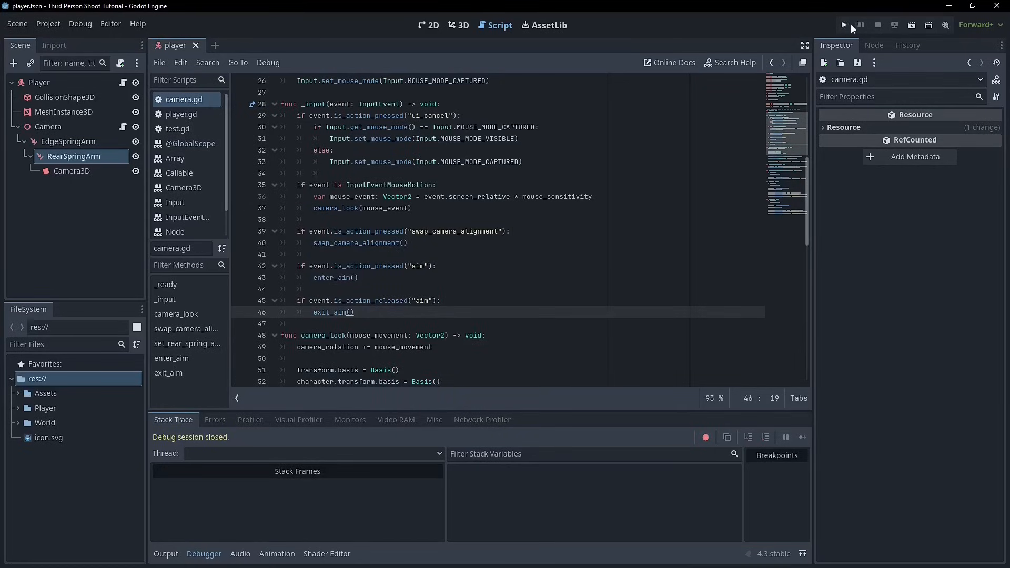
Set the Camera's Aim Rear Spring Length to 0.5 and Aim Edge Spring Length to 0.8, then run.
{"action": "left_click", "coordinate": [843, 25]}
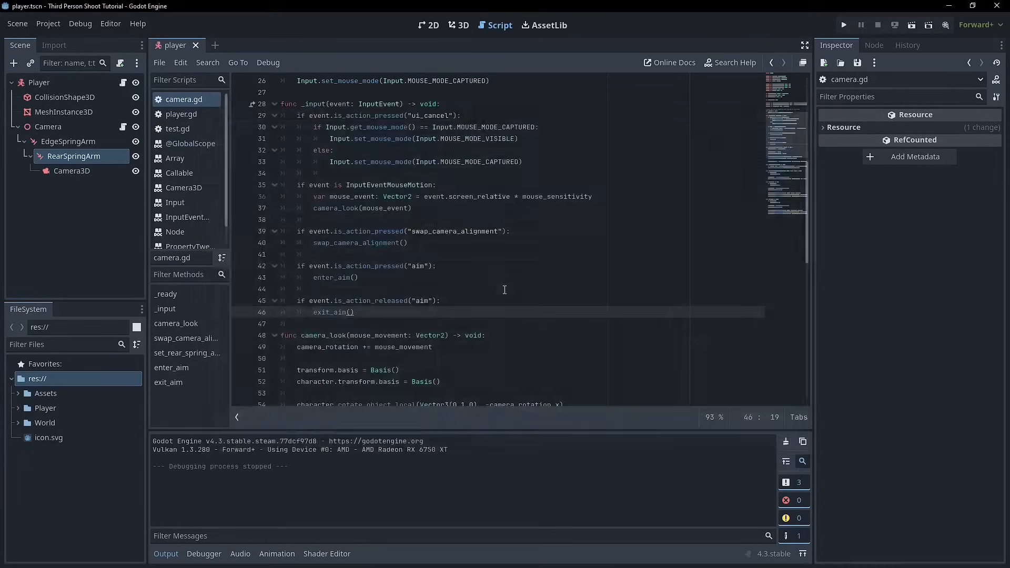
{"action": "left_click", "coordinate": [49, 126]}
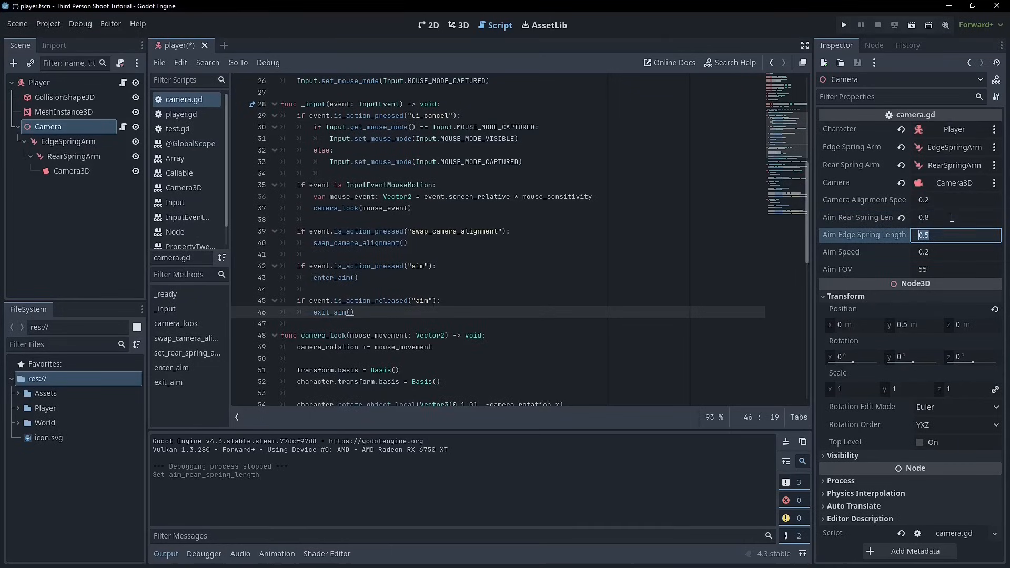
{"action": "left_click", "coordinate": [842, 25]}
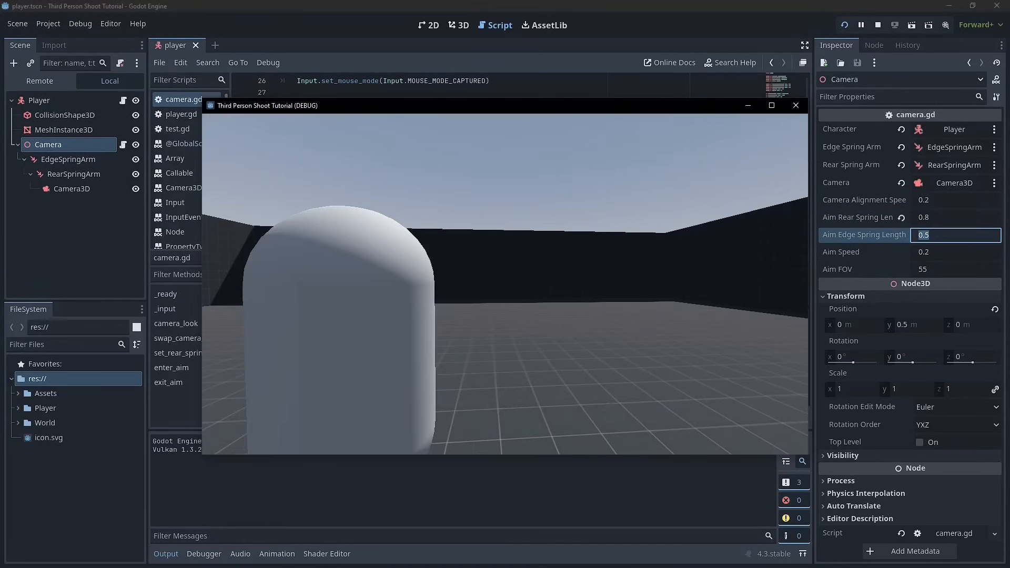
{"action": "left_click", "coordinate": [795, 105]}
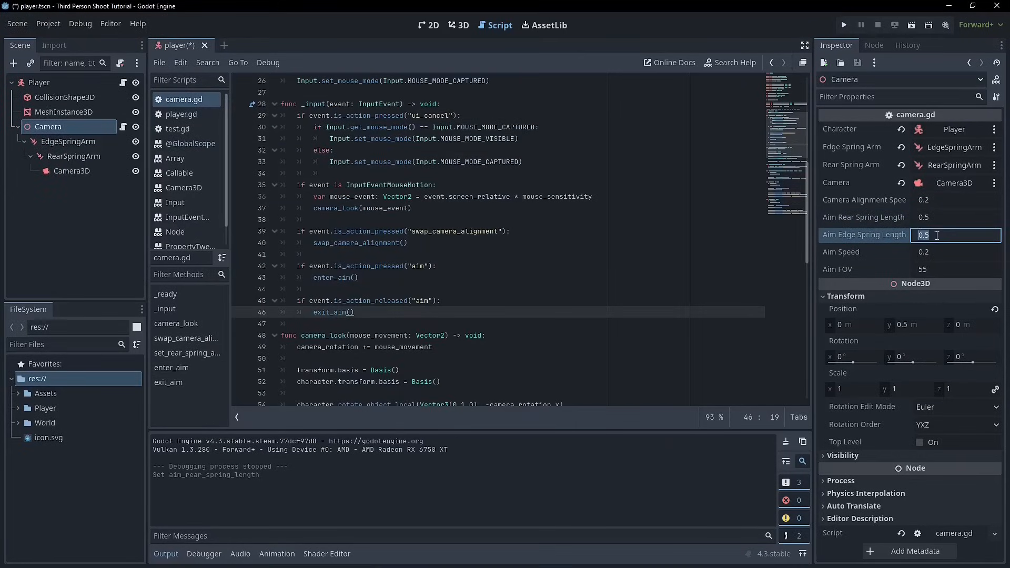
{"action": "type", "text": "0.8"}
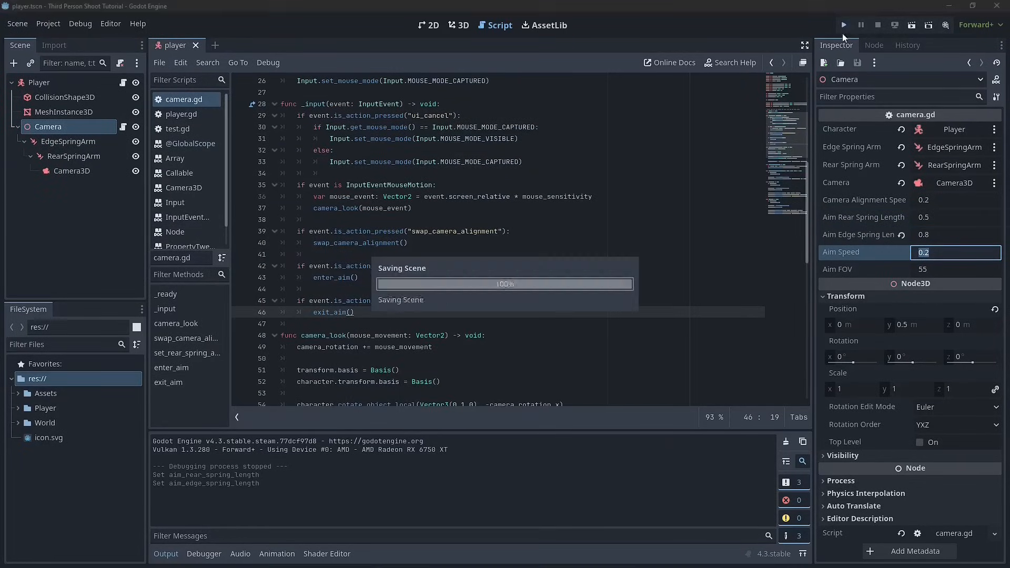
{"action": "left_click", "coordinate": [842, 25]}
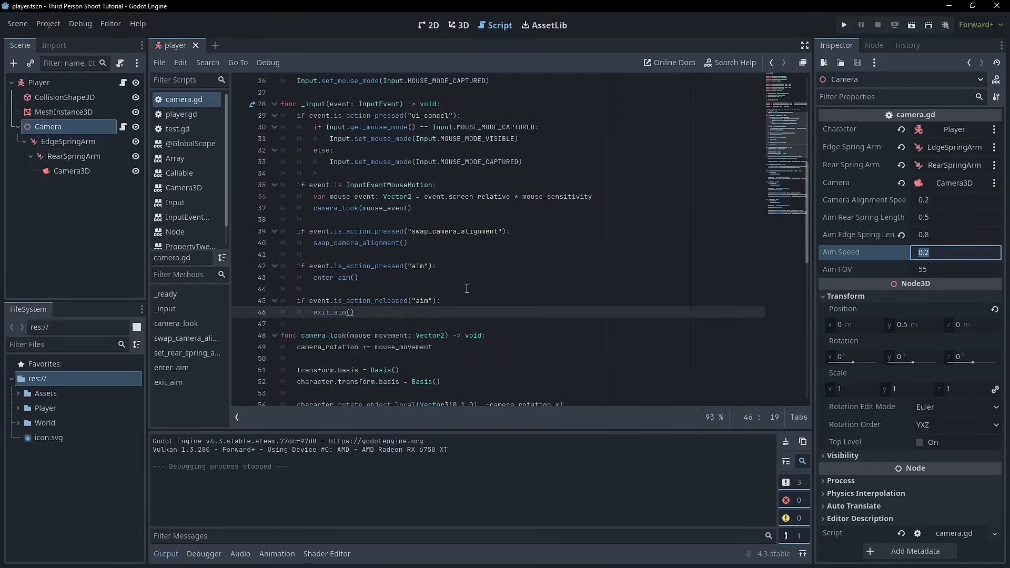
{"action": "left_click", "coordinate": [68, 141]}
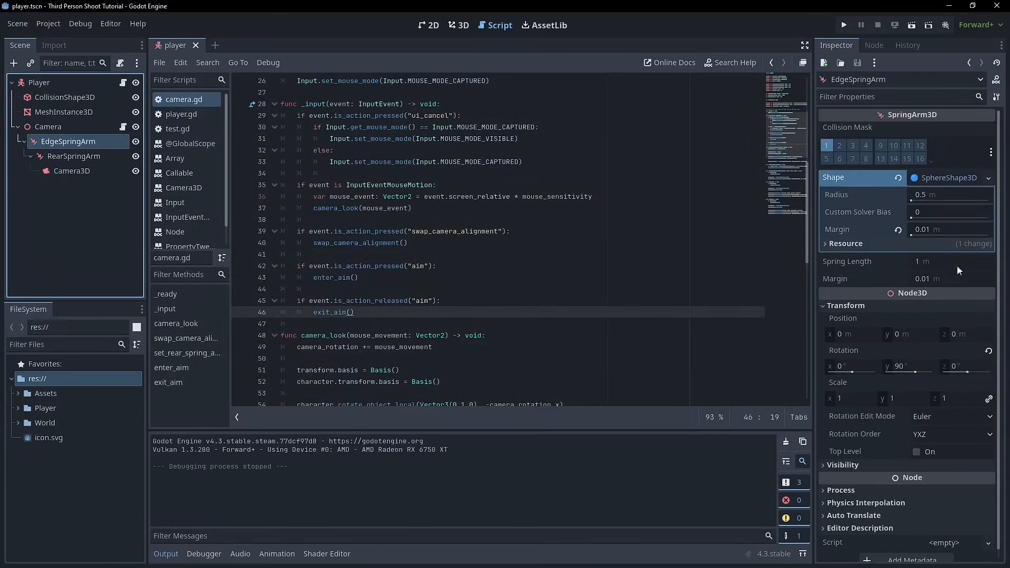
{"action": "left_click", "coordinate": [49, 126]}
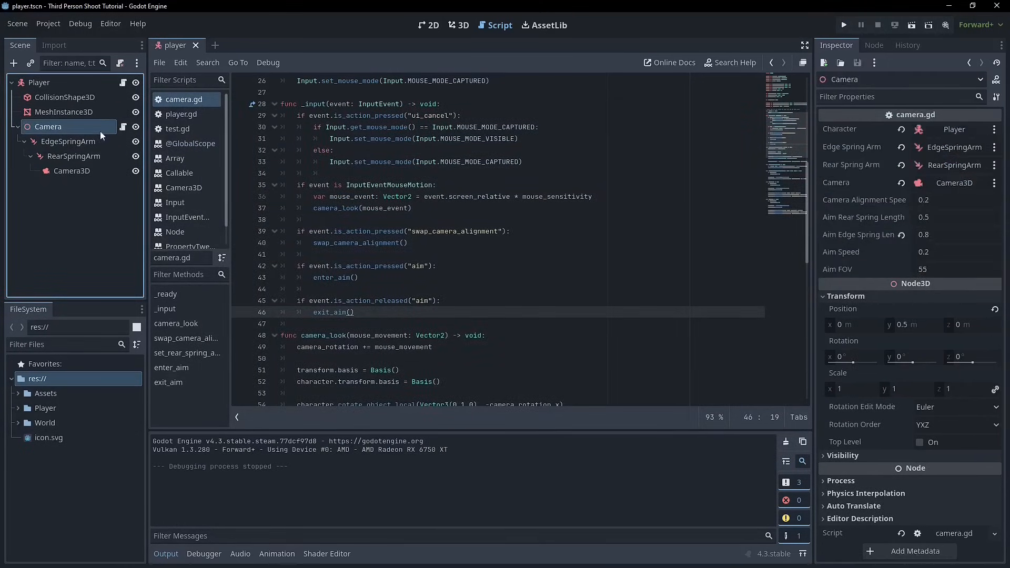
{"action": "scroll", "scroll_direction": "down", "scroll_amount": 3}
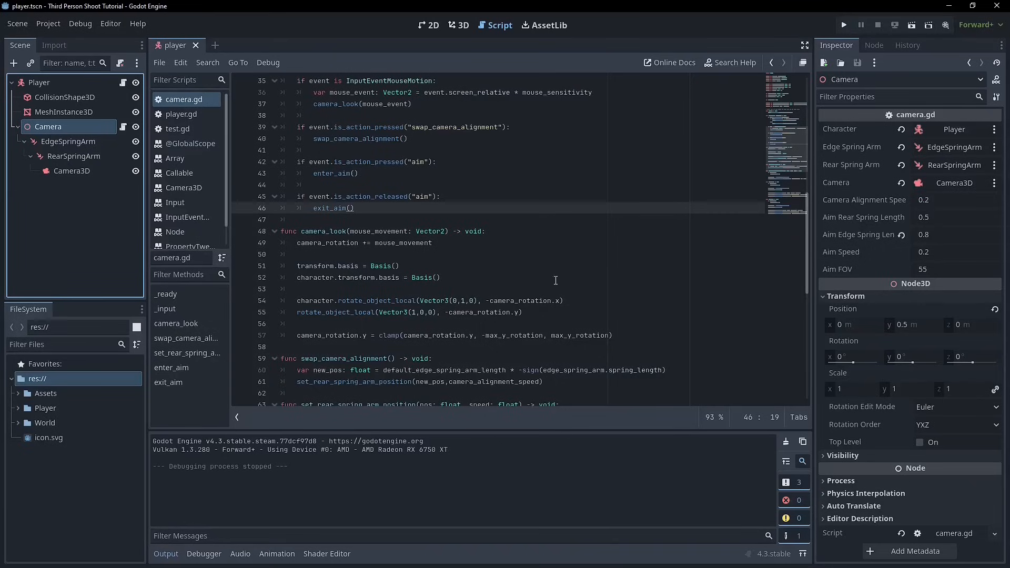
{"action": "mouse_move", "coordinate": [622, 250]}
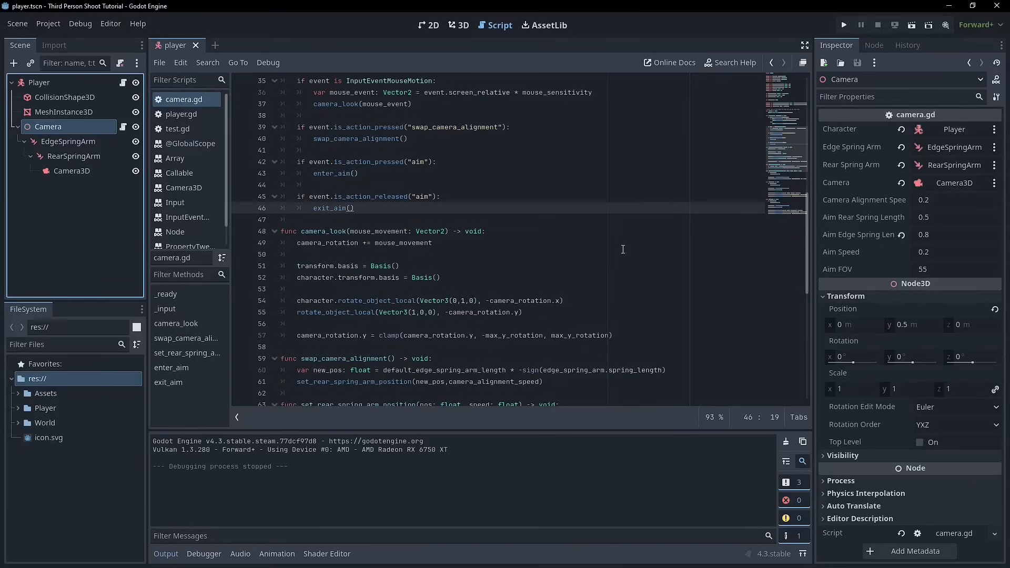
{"action": "left_click", "coordinate": [842, 25]}
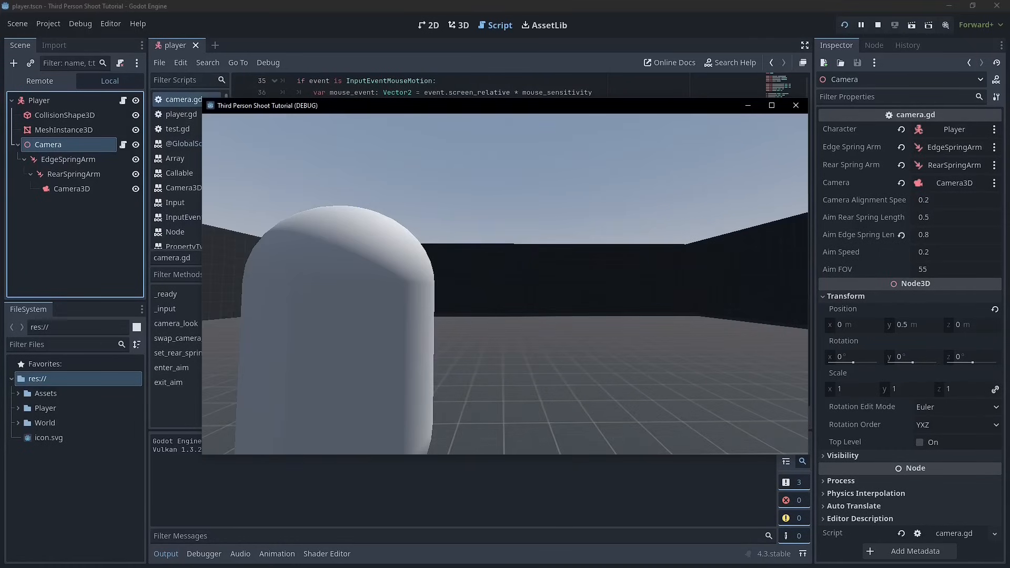
{"action": "left_click", "coordinate": [878, 25]}
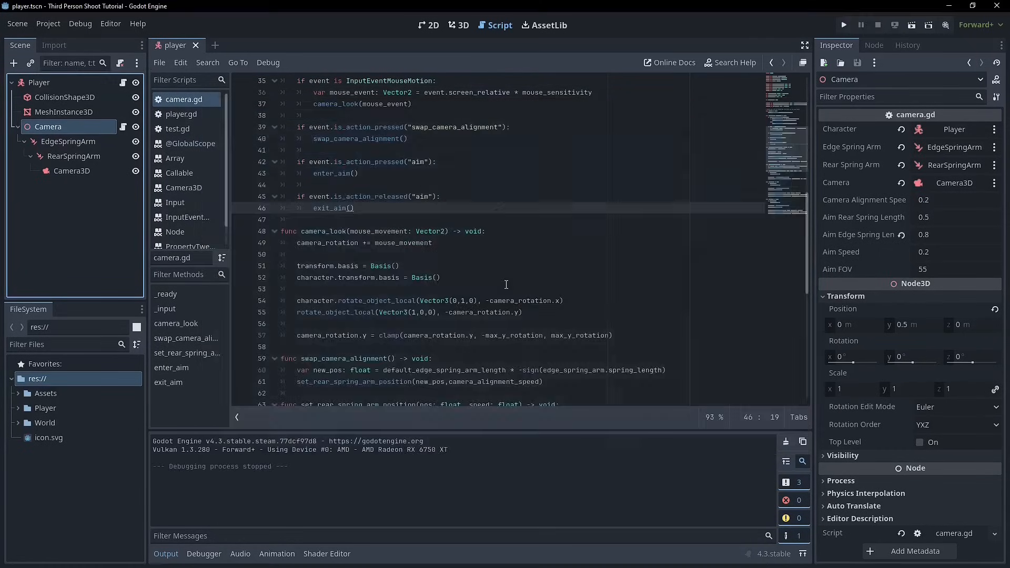
Copy sign(edge_spring_arm.spring_length) from swap_camera_alignment into enter_aim's edge tween.
{"action": "scroll", "scroll_direction": "up", "scroll_amount": 3}
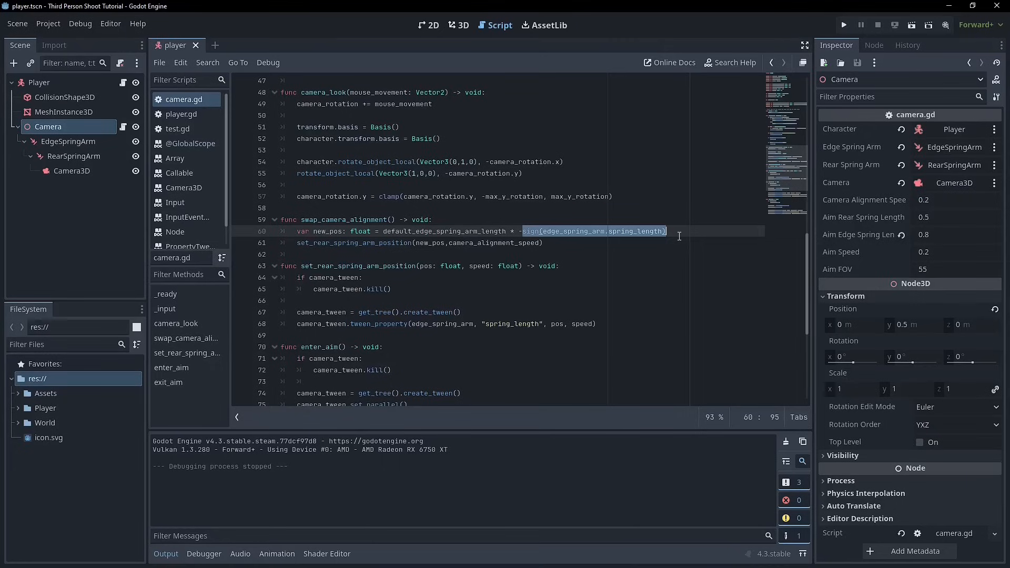
{"action": "mouse_move", "coordinate": [522, 209]}
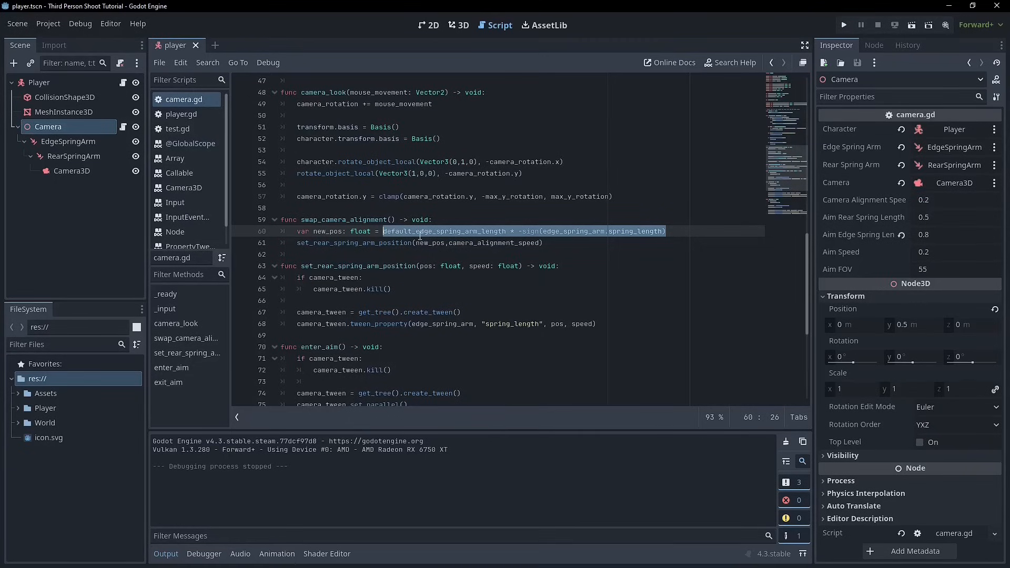
{"action": "left_click", "coordinate": [577, 230]}
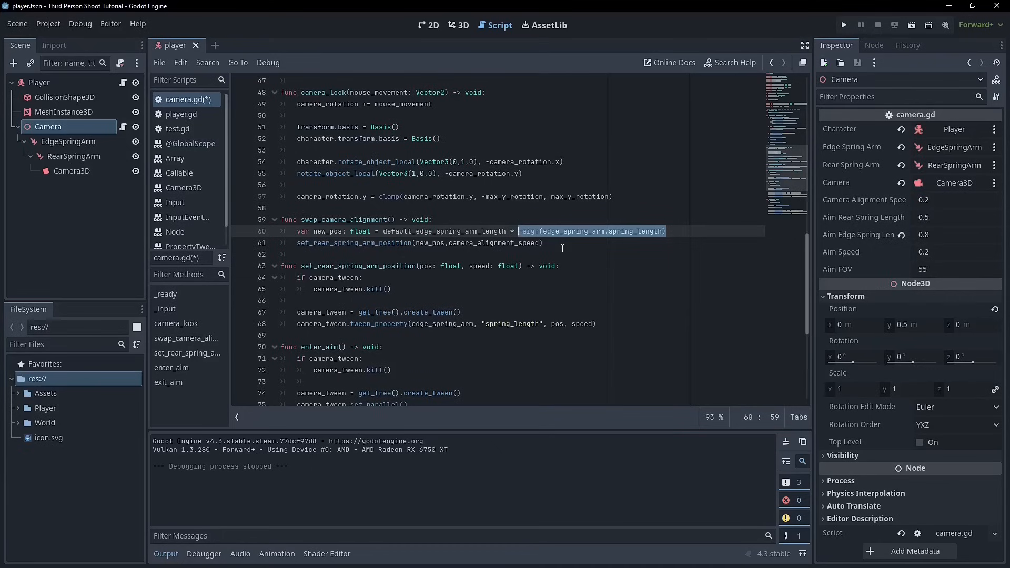
{"action": "scroll", "scroll_direction": "down", "scroll_amount": 3}
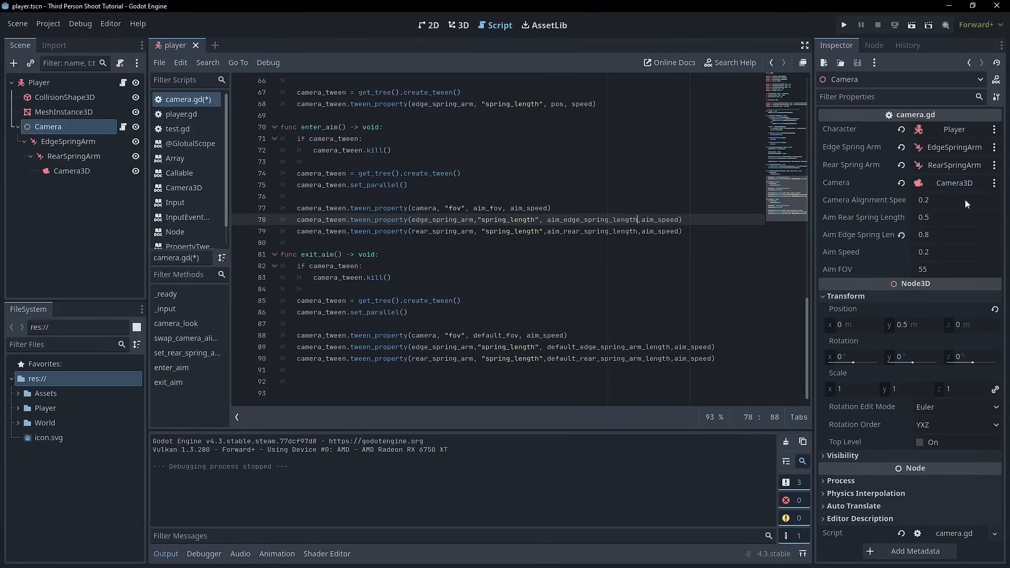
{"action": "mouse_move", "coordinate": [908, 200]}
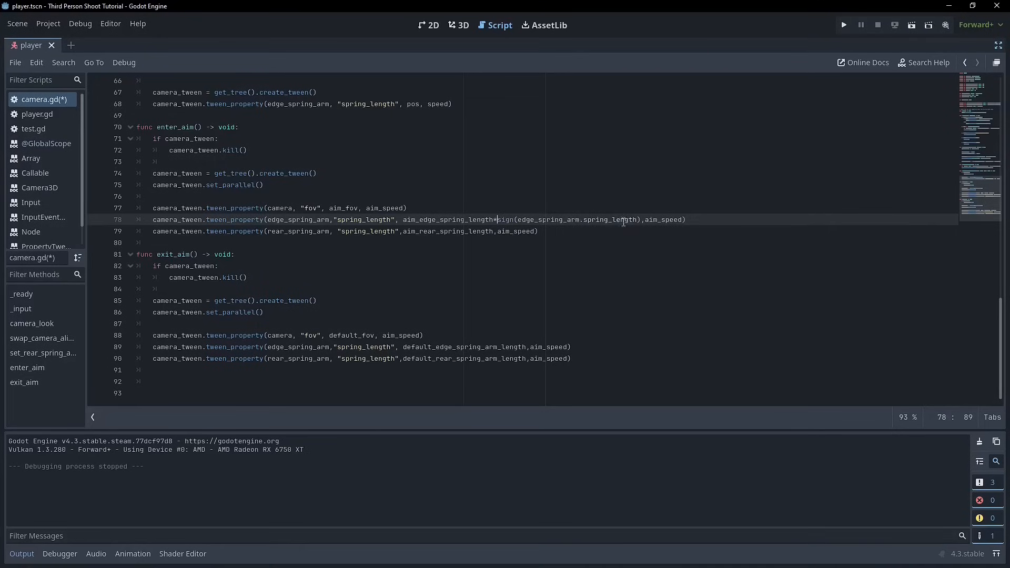
Multiply exit_aim's default edge spring length by the sign expression and run the game.
{"action": "double_click", "coordinate": [571, 220]}
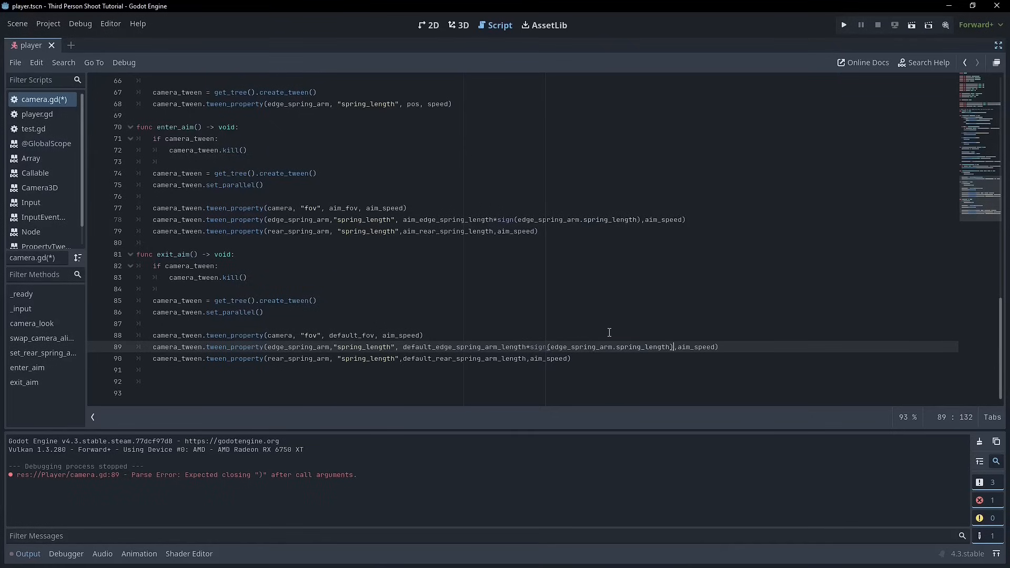
{"action": "double_click", "coordinate": [642, 347]}
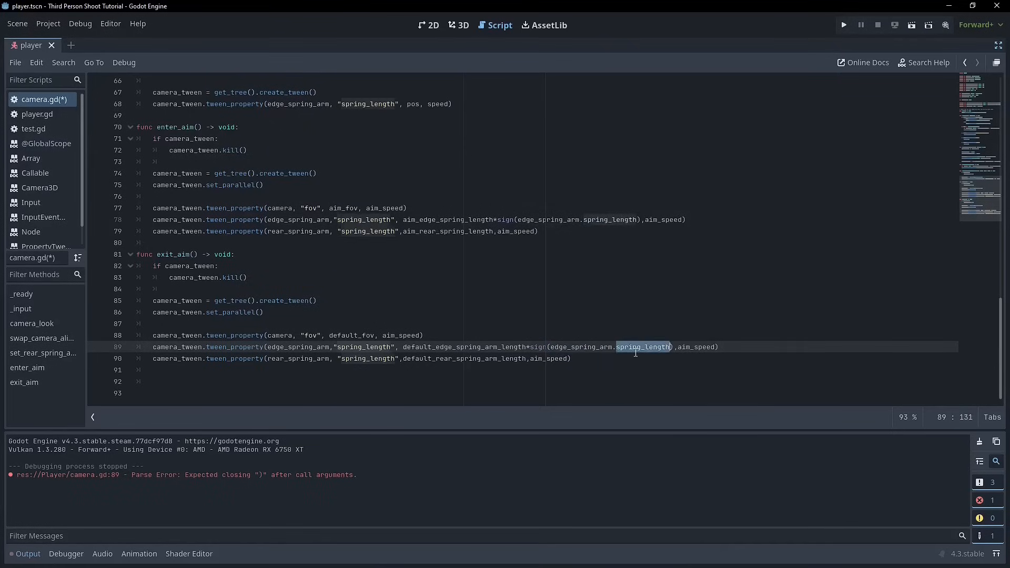
{"action": "left_click", "coordinate": [843, 26]}
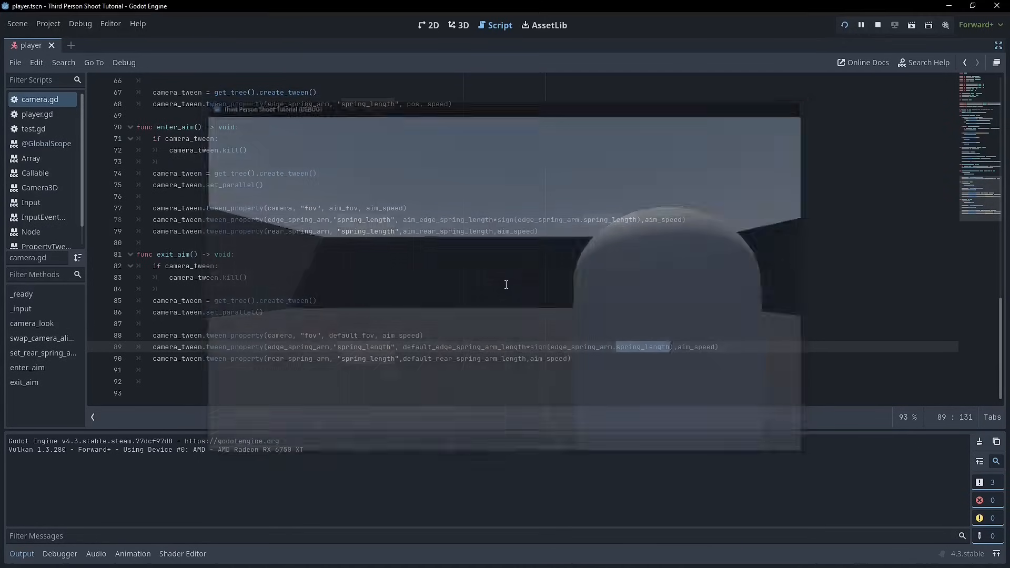
Stop the test game and relaunch the project to try side-aware aiming.
{"action": "left_click", "coordinate": [878, 25]}
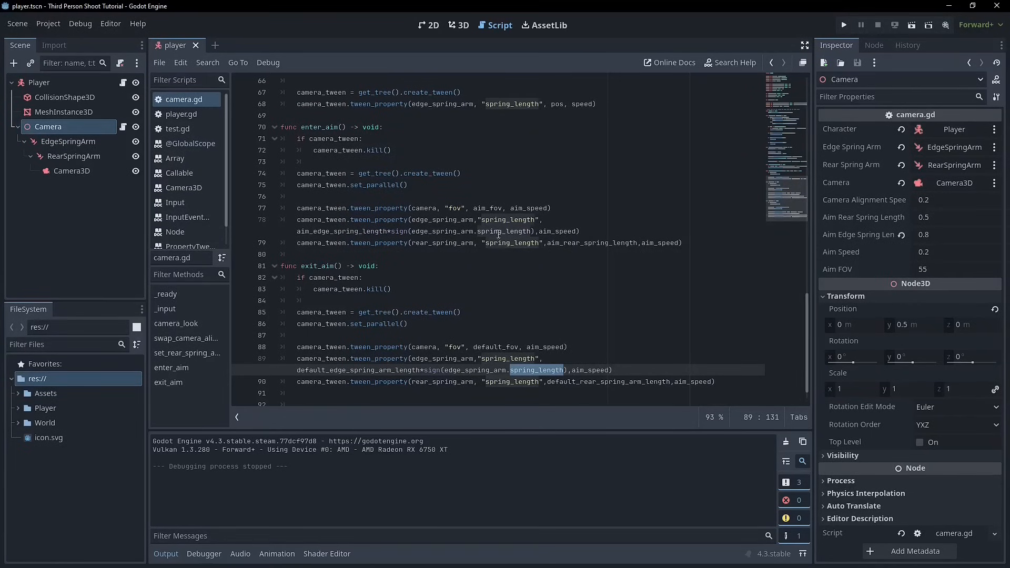
{"action": "left_click", "coordinate": [842, 25]}
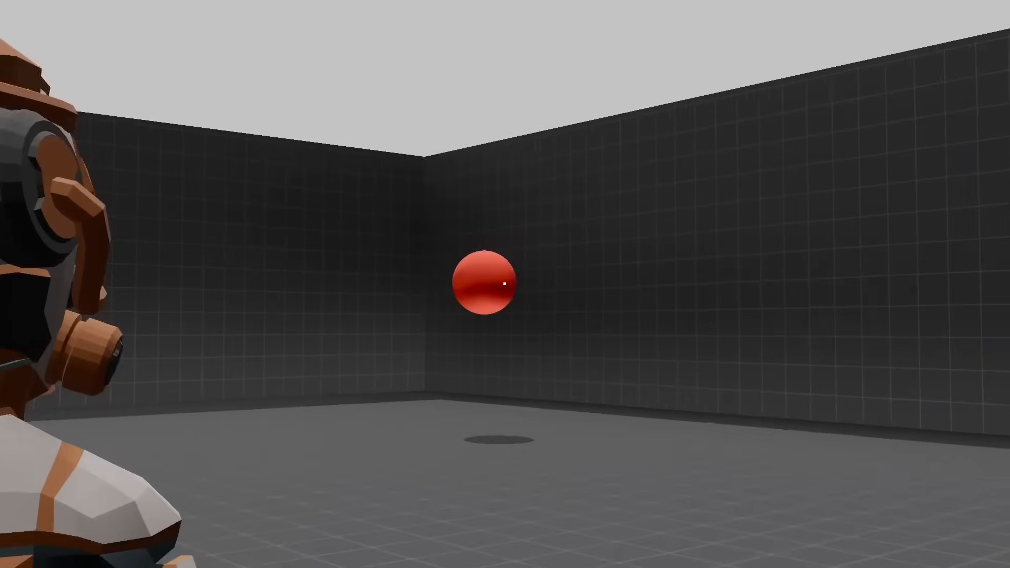
{"action": "mouse_move", "coordinate": [505, 284]}
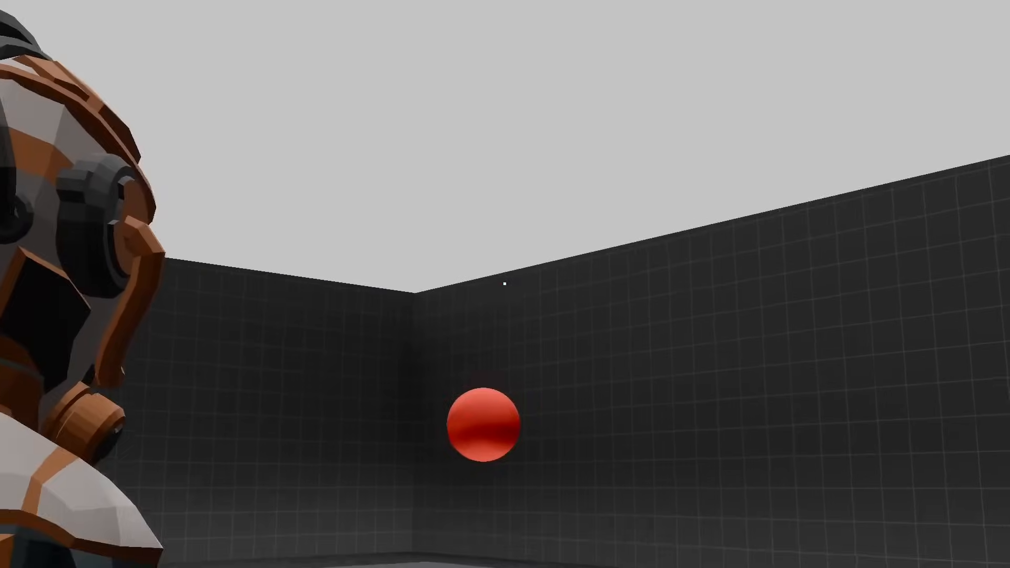